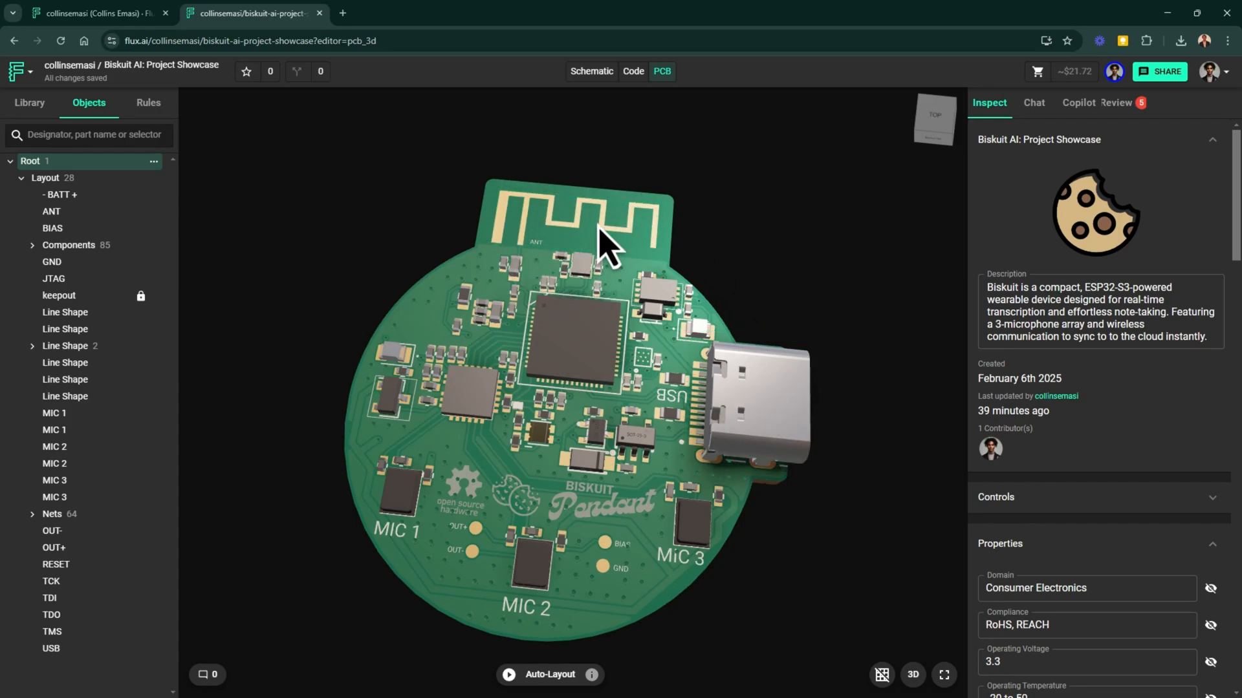
Orbit the Biskuit Pendant board in the 3D PCB view
{"action": "left_click_drag", "start_coordinate": [602, 246], "coordinate": [665, 328]}
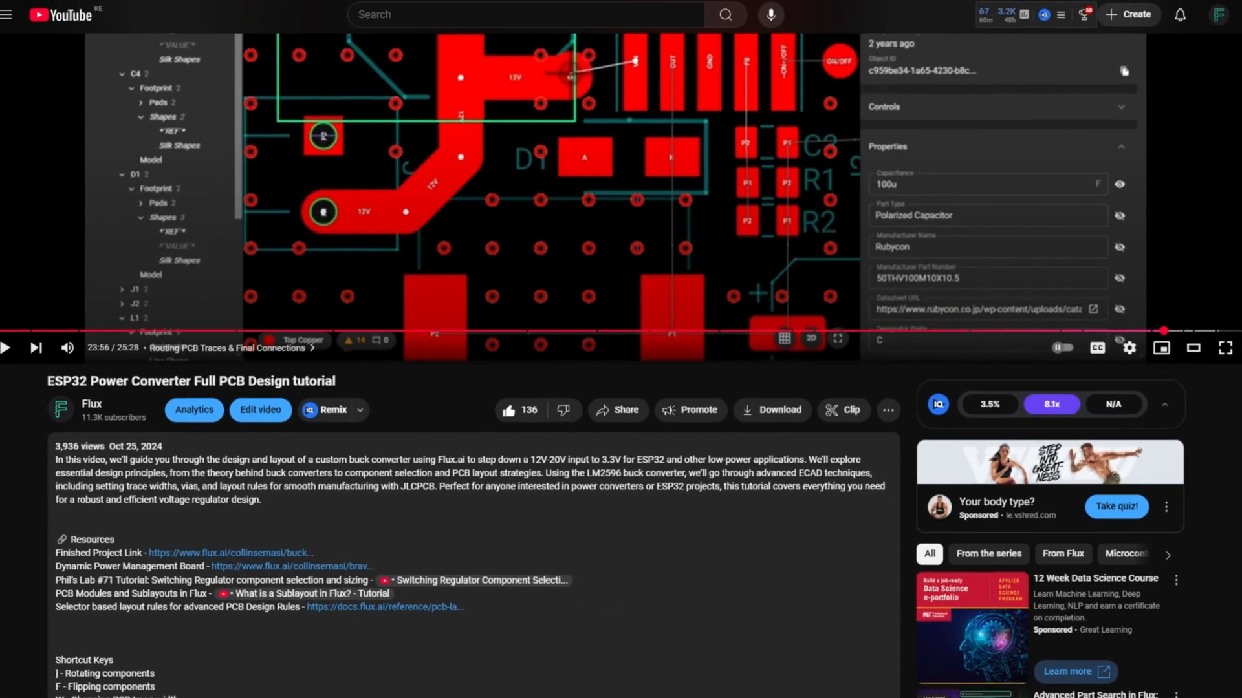
Return to the Flux project tab showing the Biskuit 3D PCB
{"action": "left_click", "coordinate": [250, 14]}
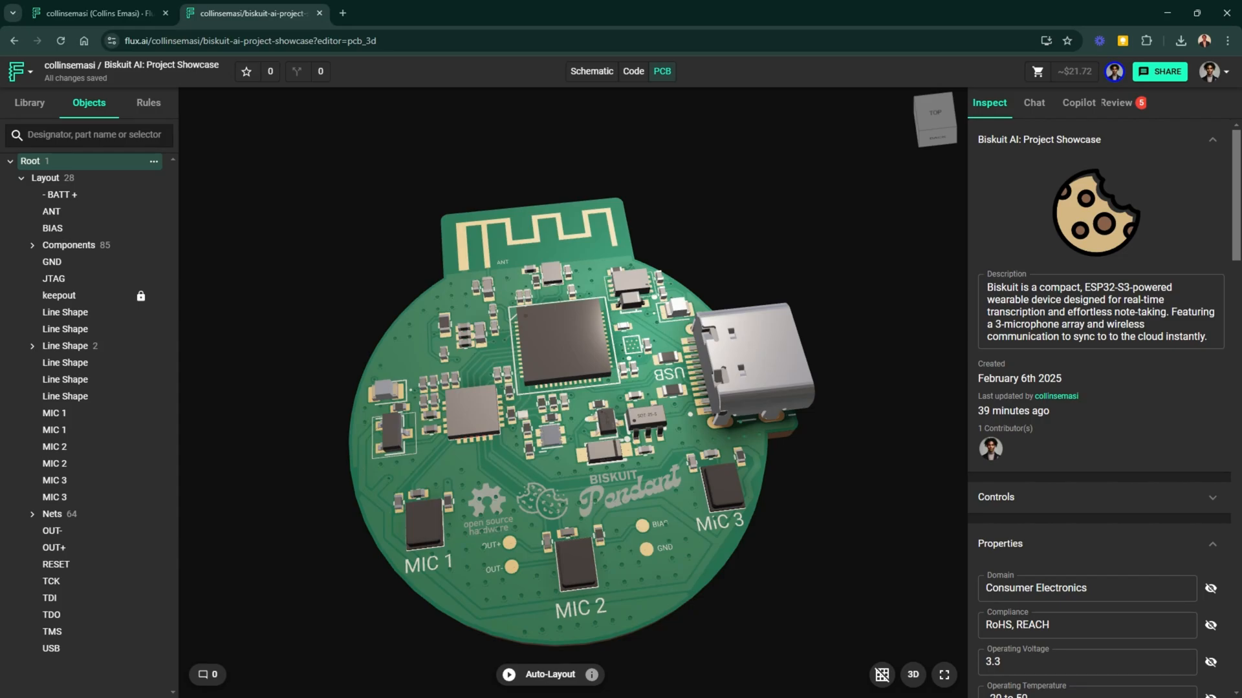
Switch to the Schematic view showing the MCP73832T charger circuit
{"action": "left_click", "coordinate": [590, 71]}
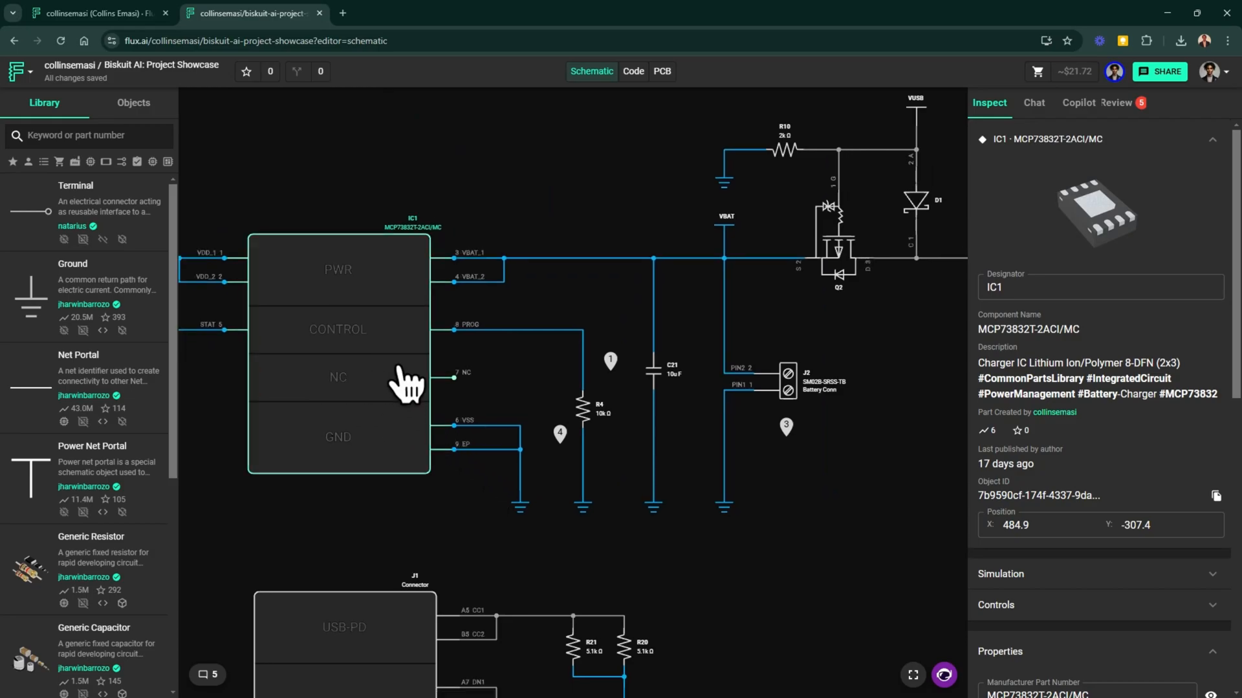
{"action": "mouse_move", "coordinate": [590, 439]}
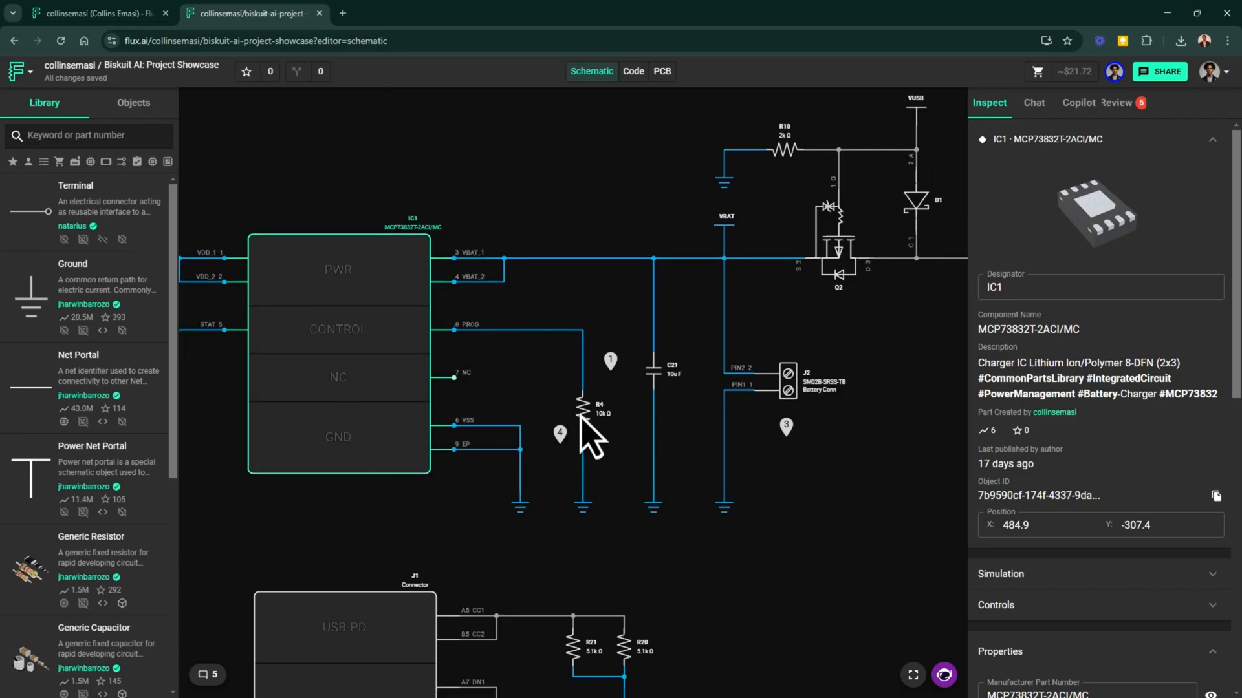
{"action": "left_click", "coordinate": [610, 361]}
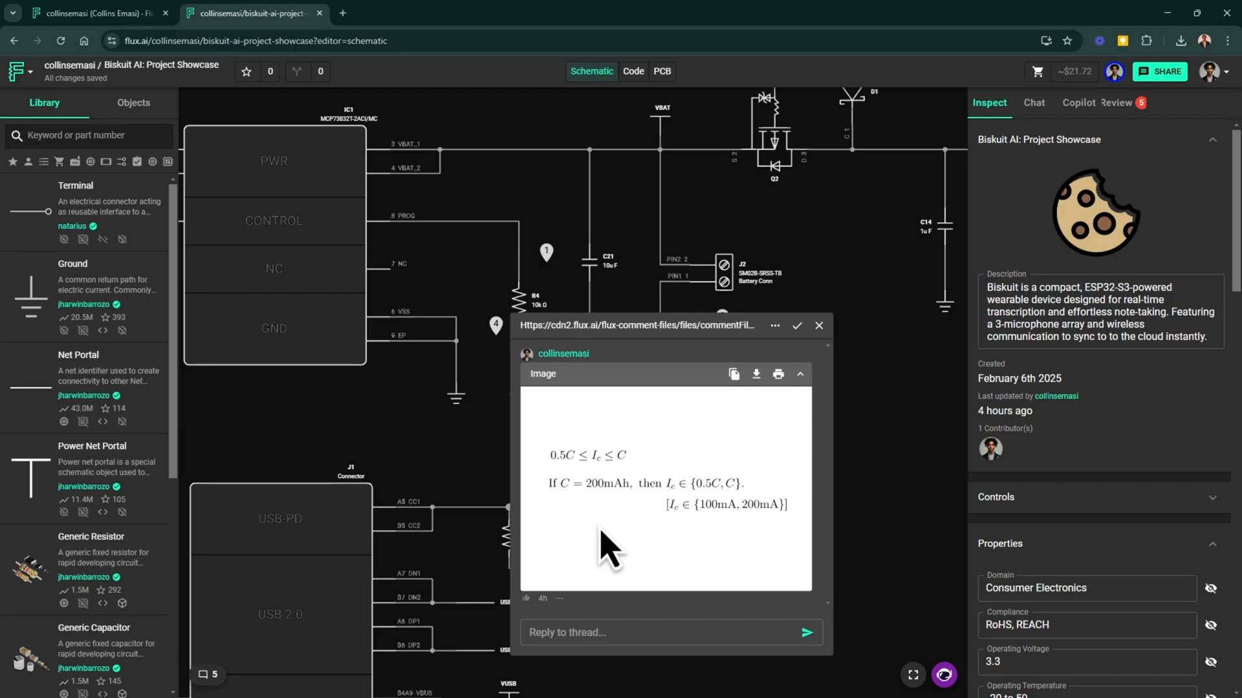
{"action": "mouse_move", "coordinate": [614, 515]}
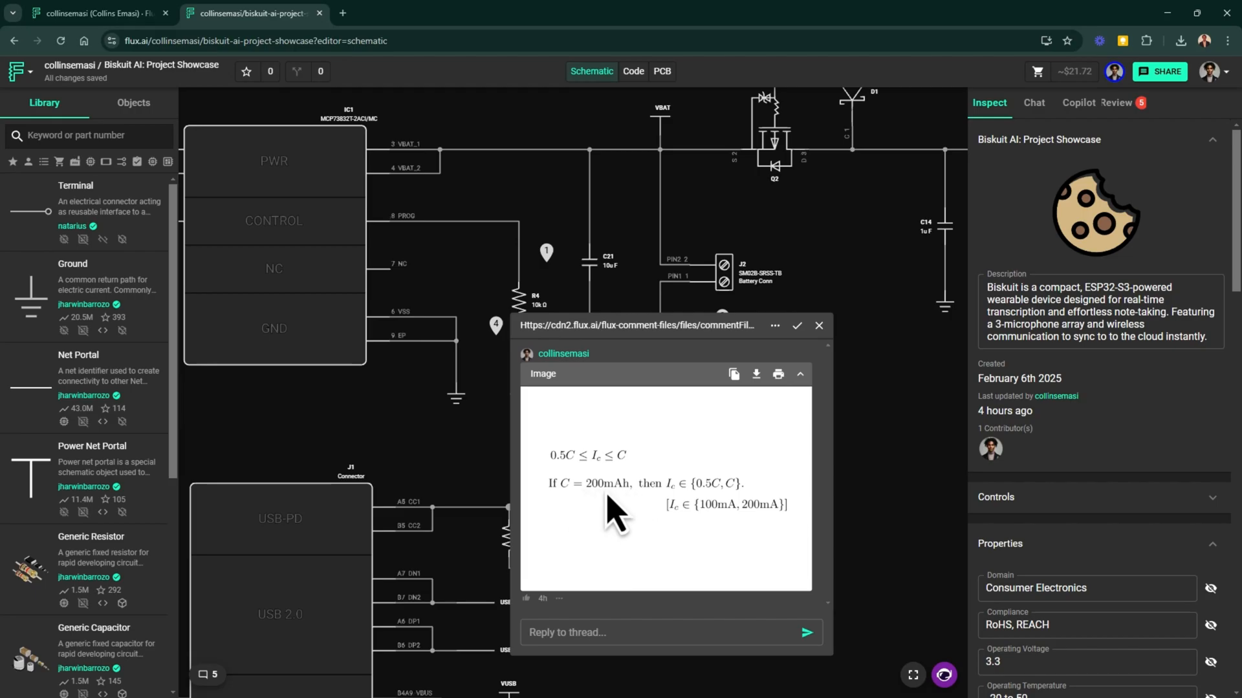
{"action": "mouse_move", "coordinate": [637, 515]}
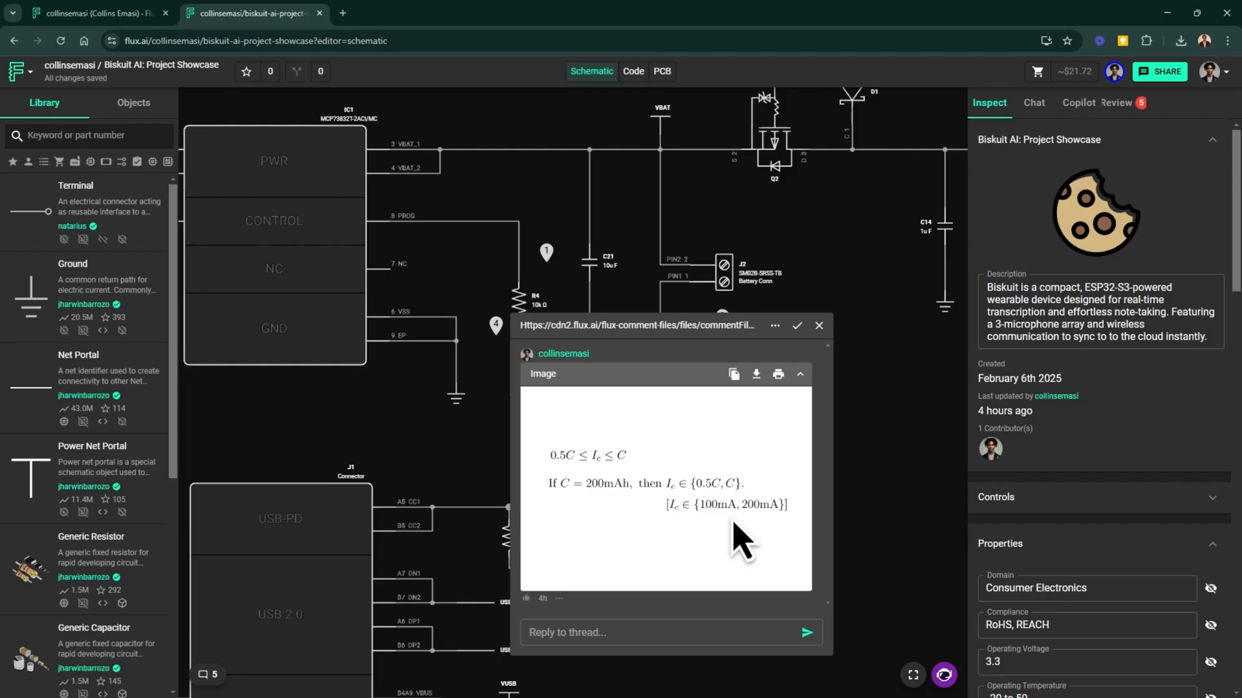
{"action": "mouse_move", "coordinate": [778, 539]}
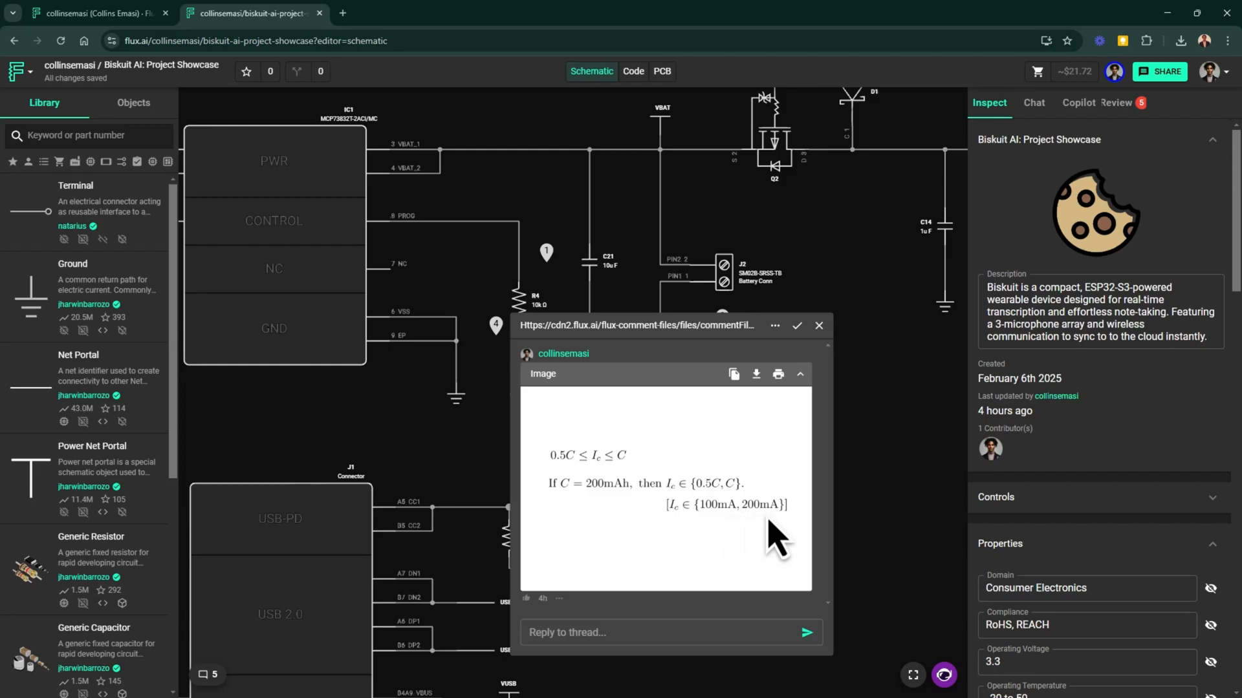
{"action": "mouse_move", "coordinate": [765, 541]}
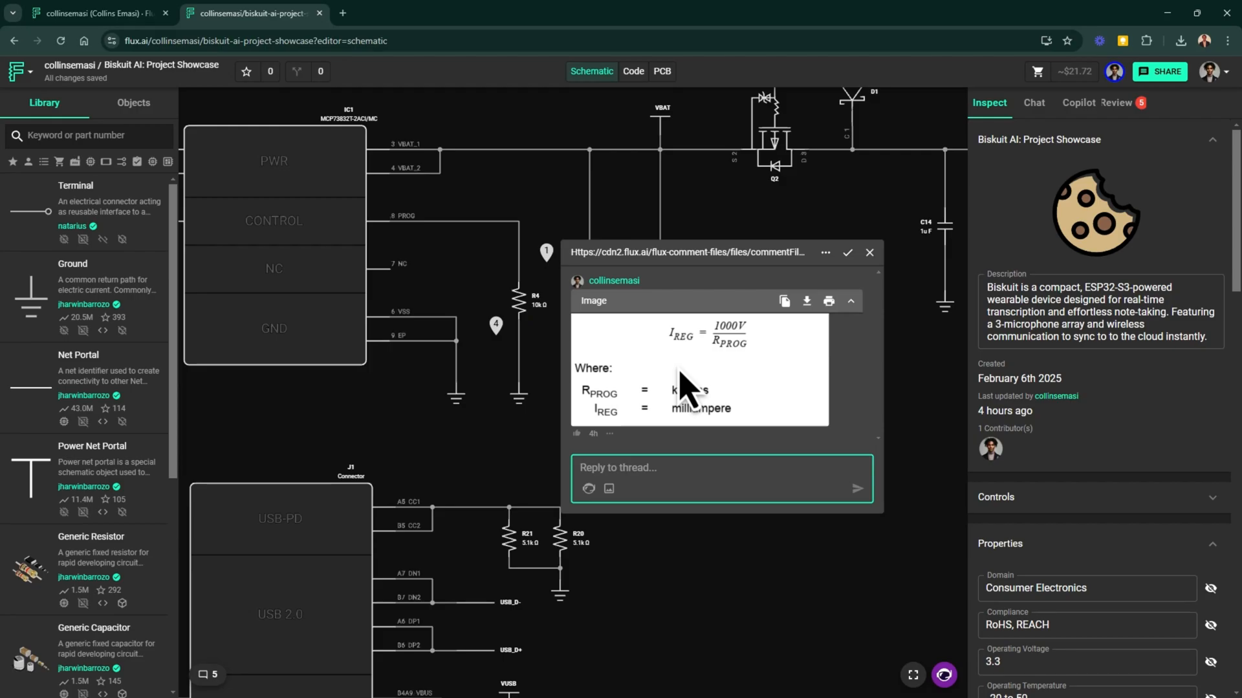
{"action": "mouse_move", "coordinate": [689, 388]}
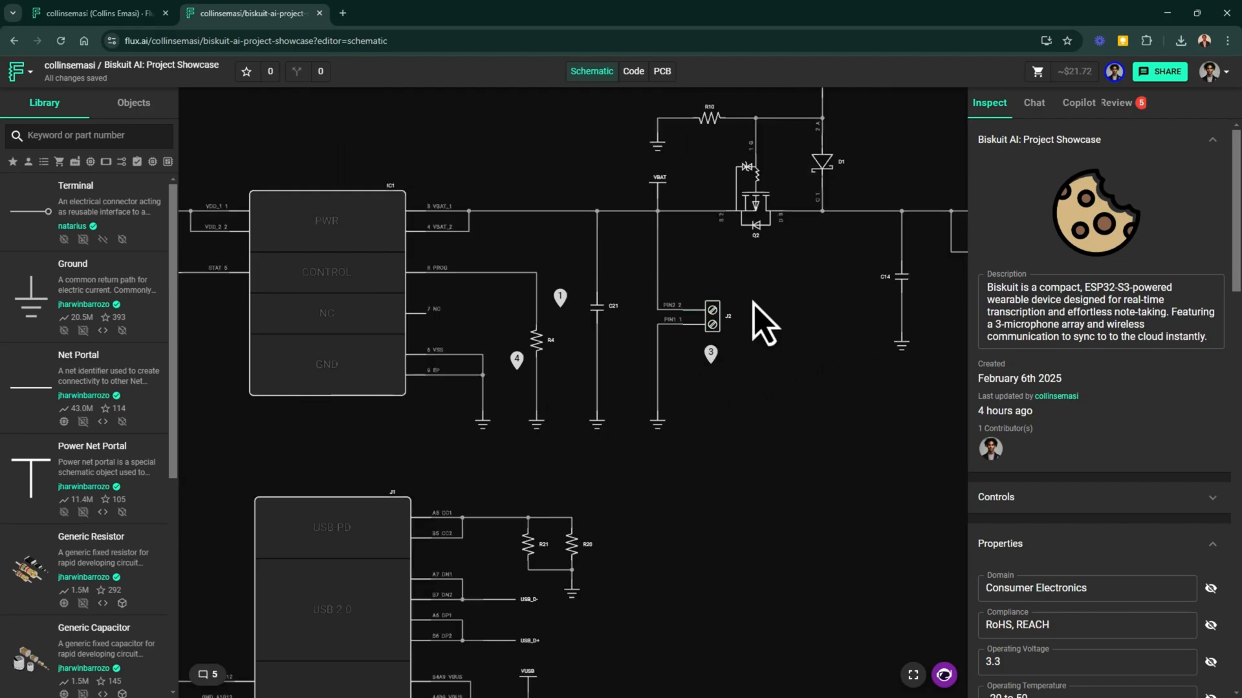
Pan toward the power path and inspect the VUSB net portal
{"action": "left_click_drag", "start_coordinate": [760, 325], "coordinate": [625, 427]}
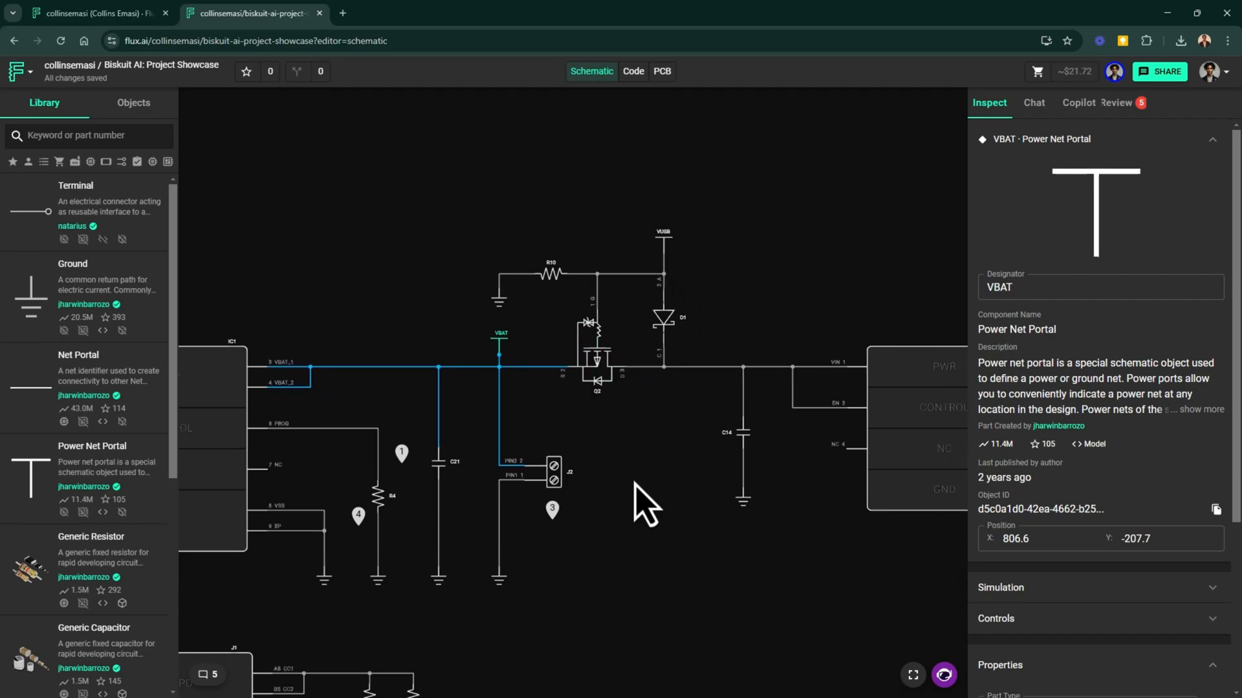
{"action": "left_click", "coordinate": [663, 237]}
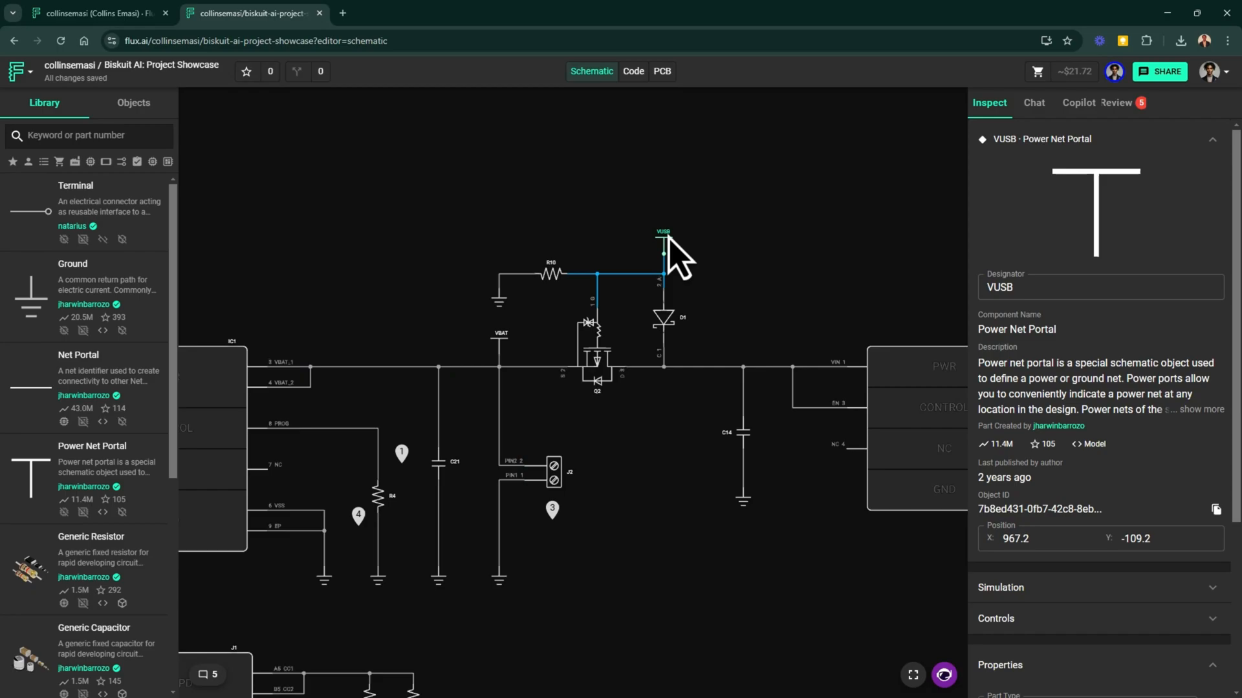
{"action": "mouse_move", "coordinate": [648, 483]}
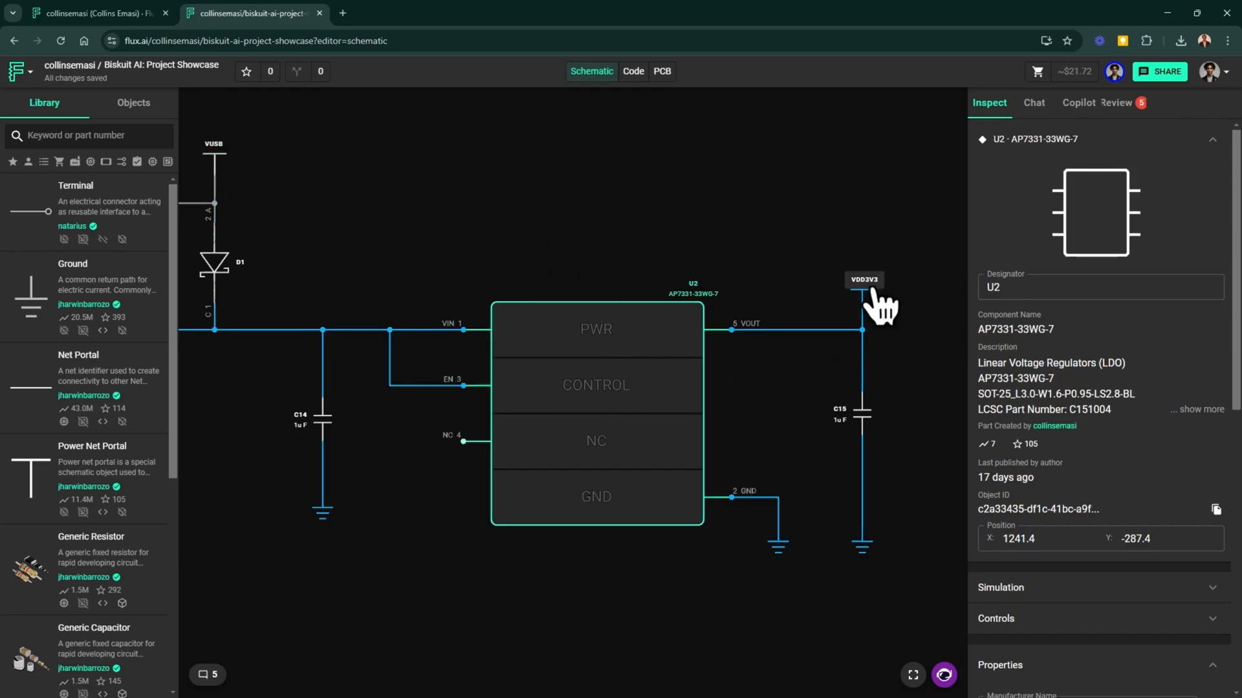
Inspect the VDD3V3 power net portal
{"action": "left_click", "coordinate": [862, 286]}
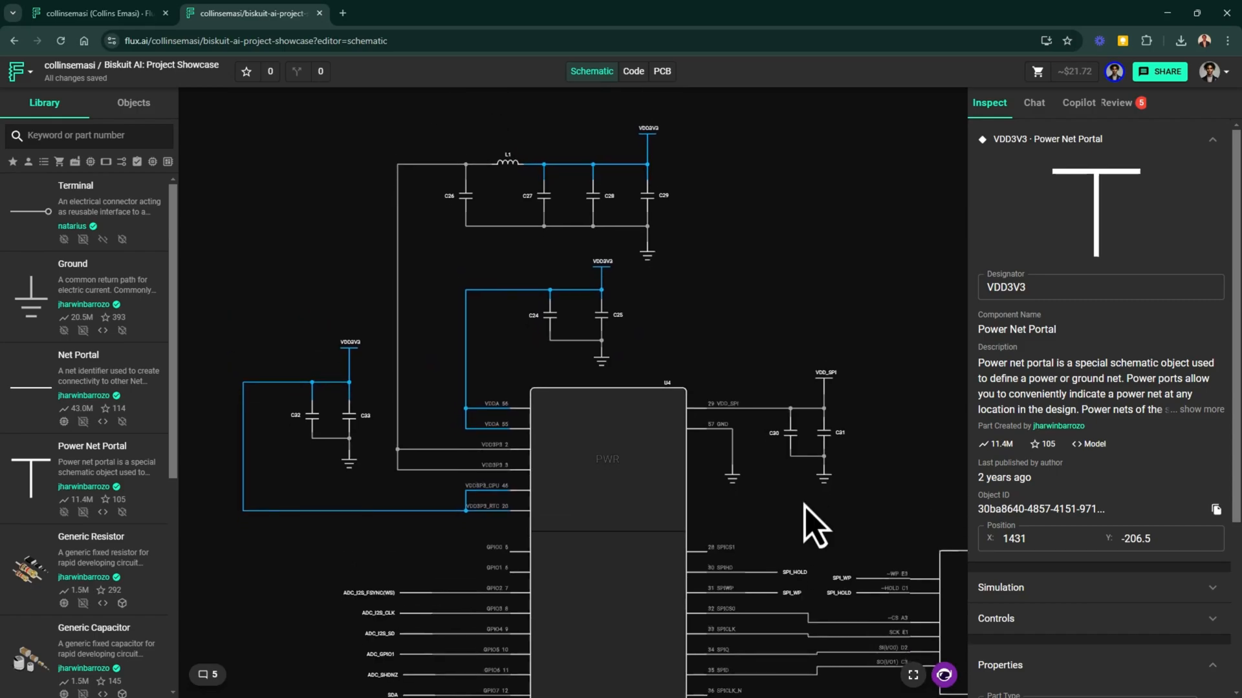
{"action": "mouse_move", "coordinate": [597, 475]}
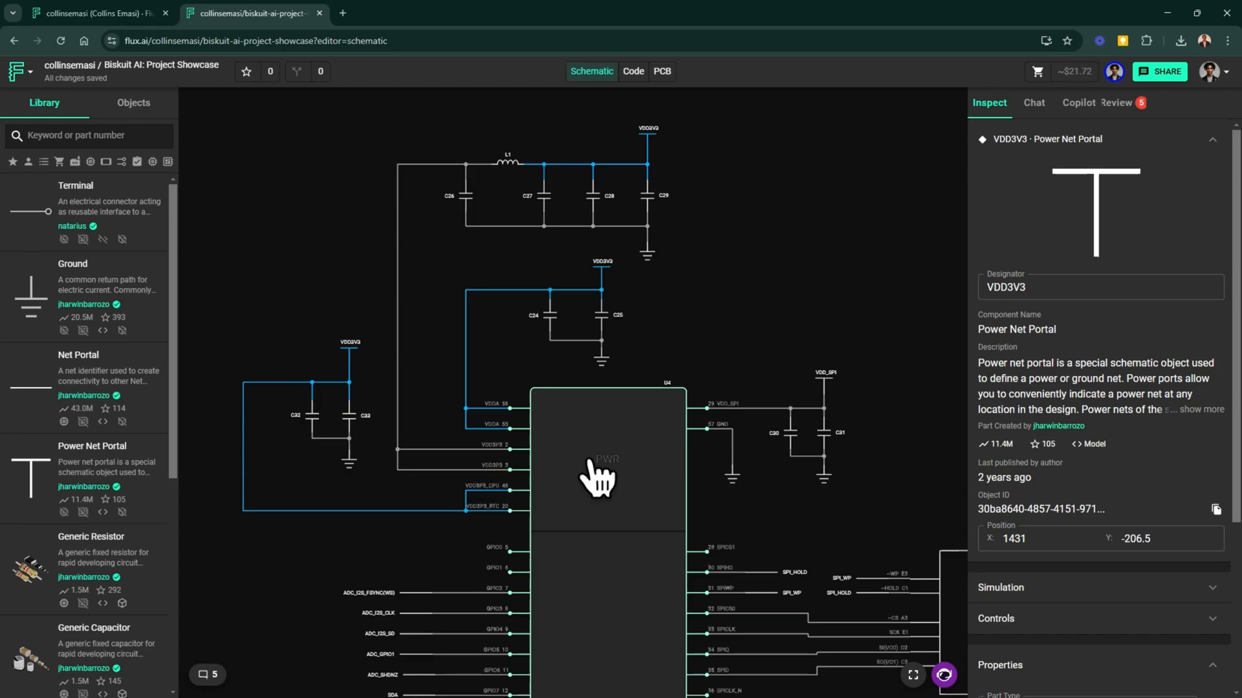
Select U4 and open its ESP32-S3 hardware design guidelines, then return to Flux
{"action": "left_click", "coordinate": [606, 459]}
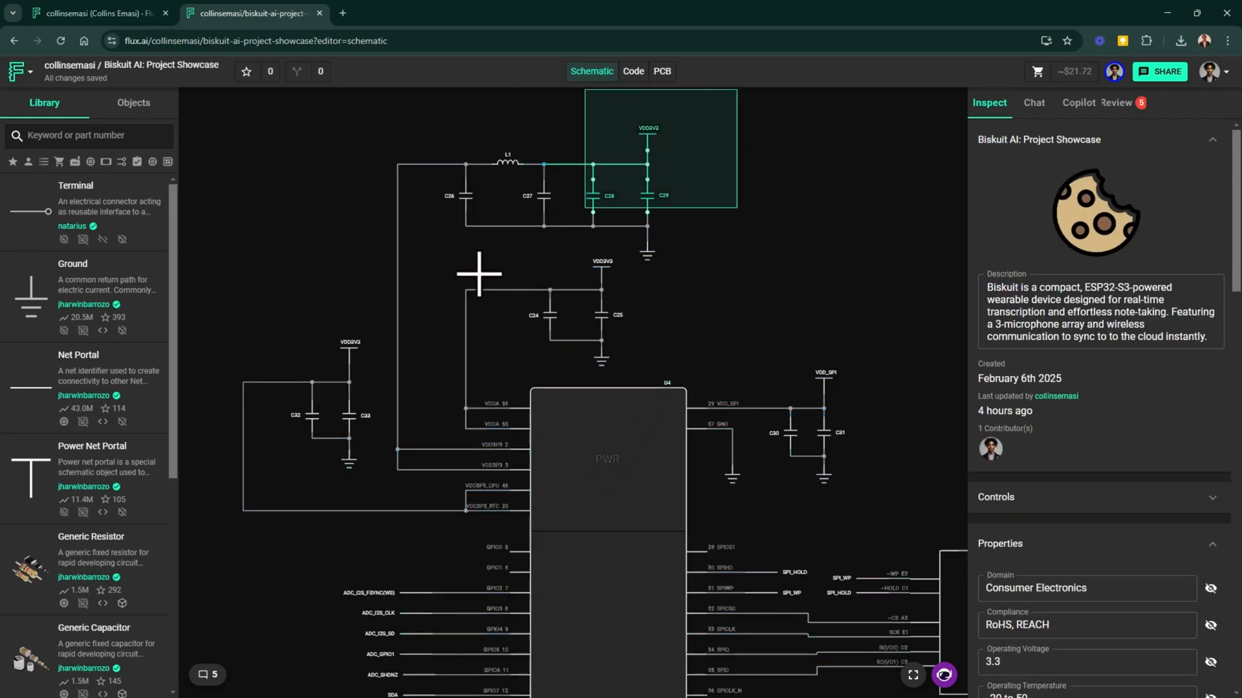
{"action": "left_click", "coordinate": [625, 325]}
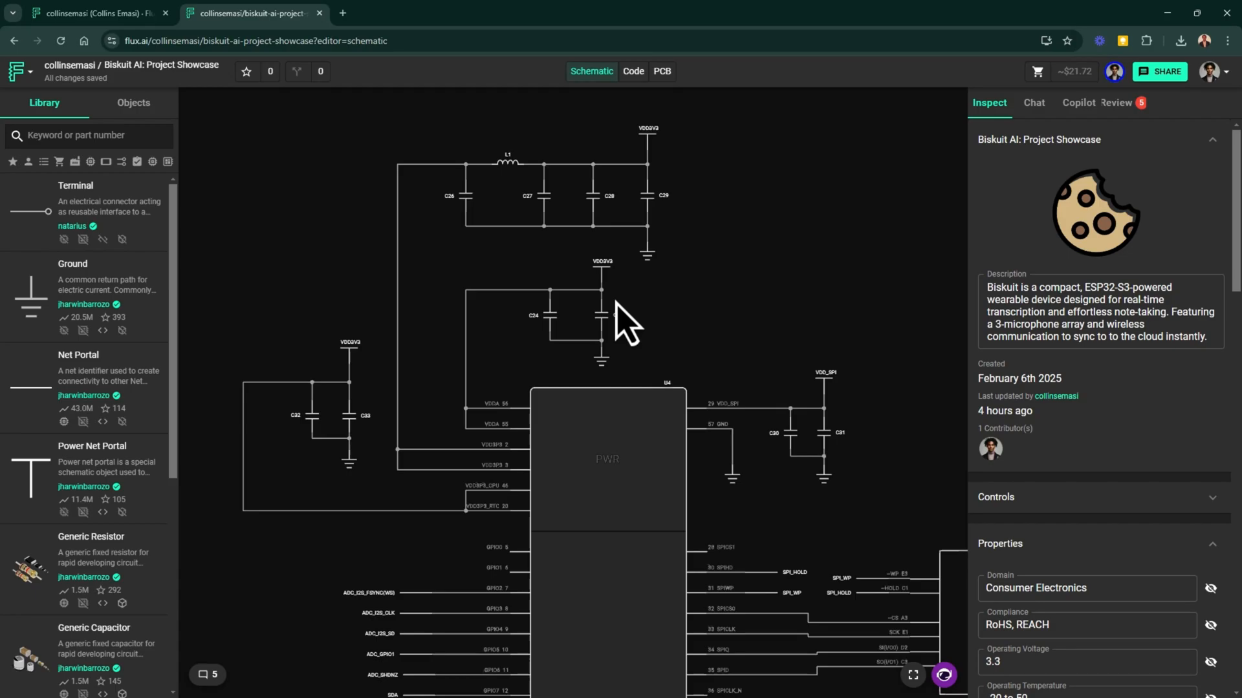
{"action": "left_click", "coordinate": [608, 459]}
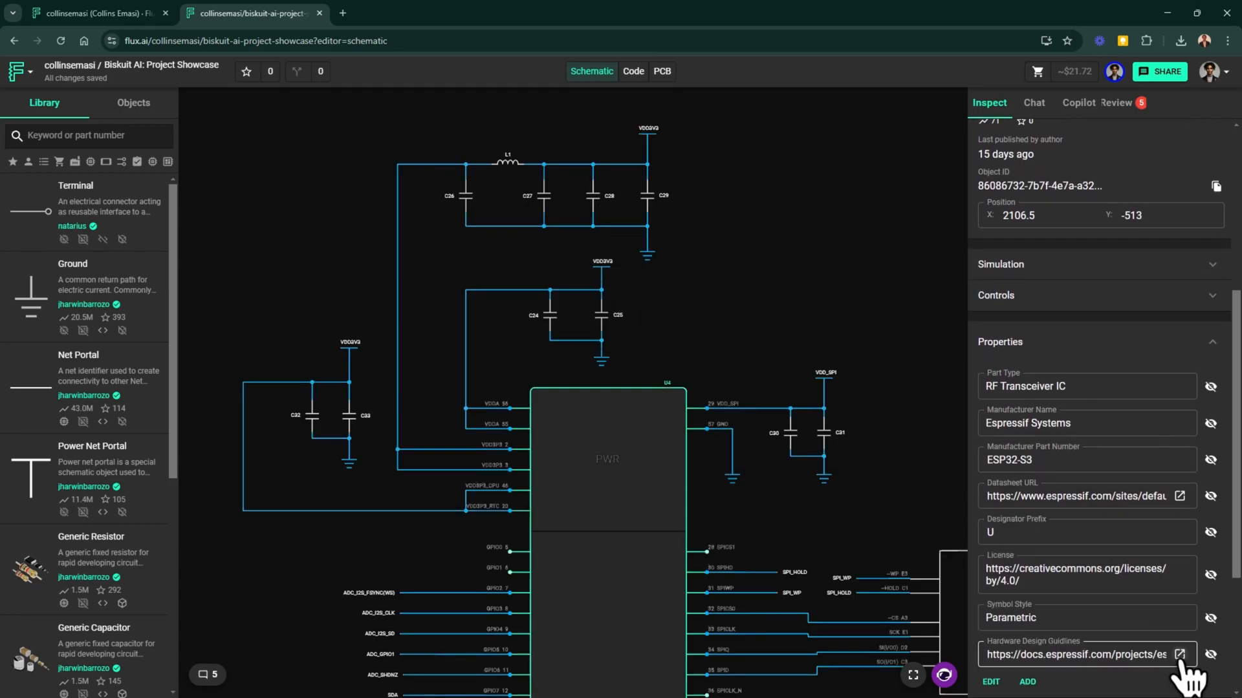
{"action": "left_click", "coordinate": [1180, 654]}
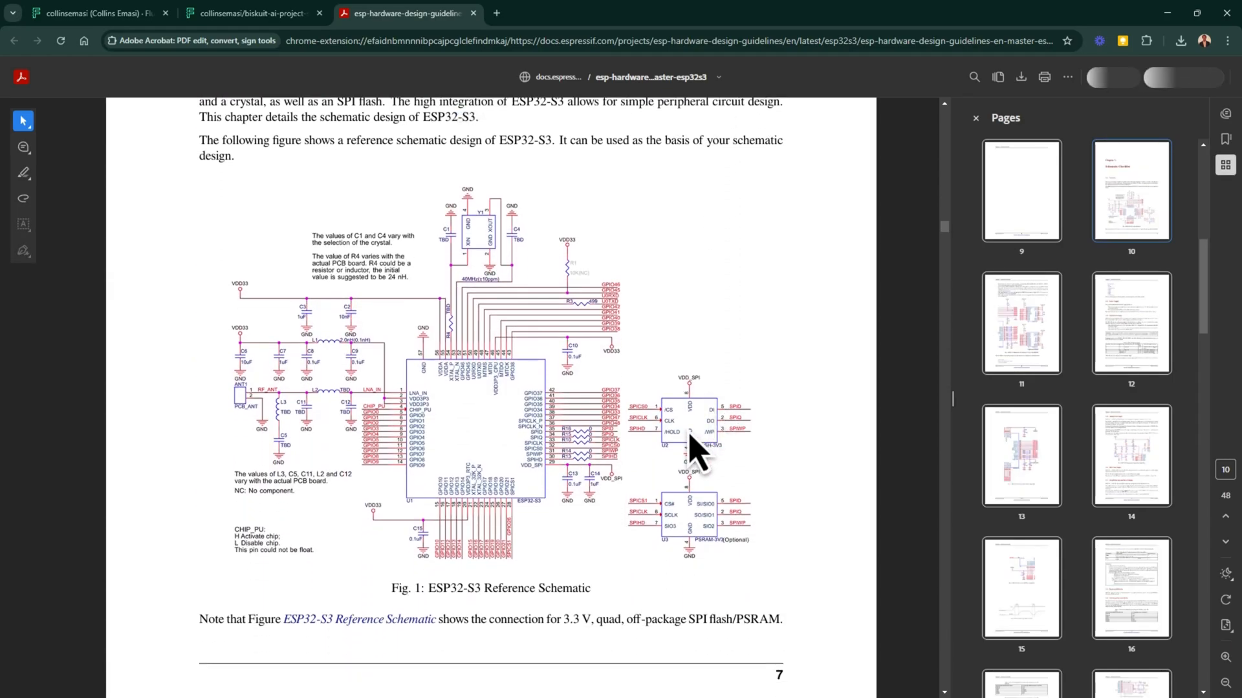
{"action": "left_click", "coordinate": [250, 13]}
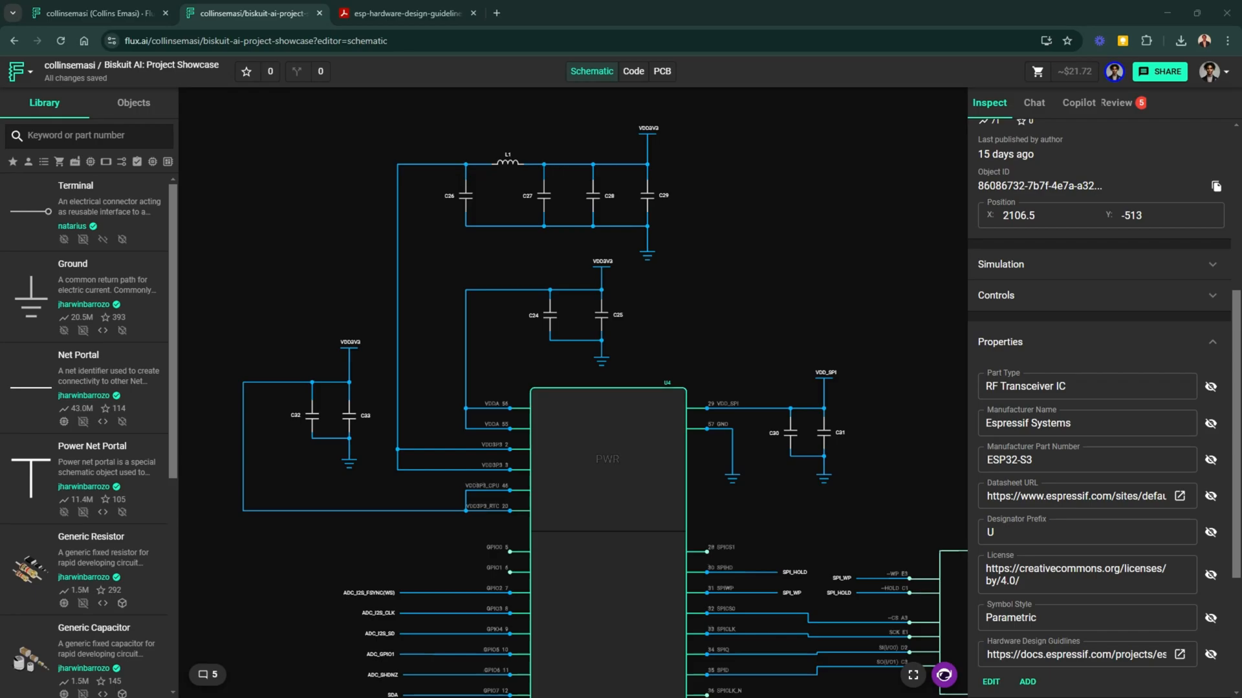
{"action": "mouse_move", "coordinate": [193, 103]}
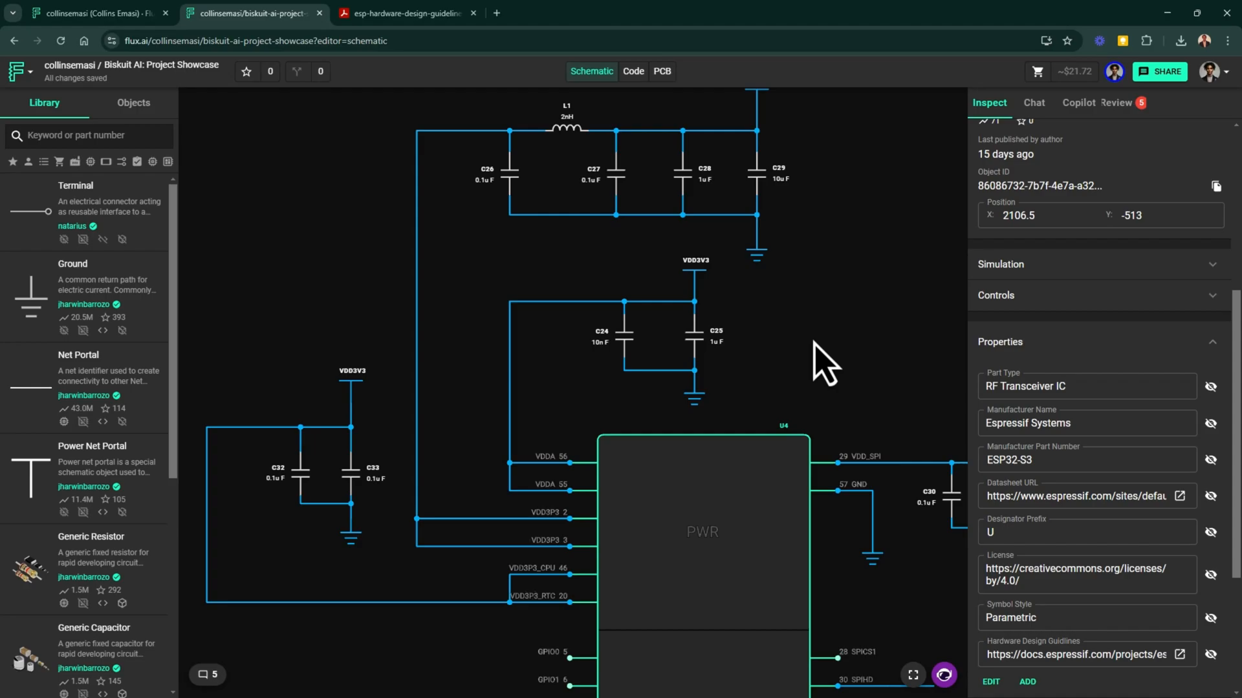
{"action": "mouse_move", "coordinate": [507, 392]}
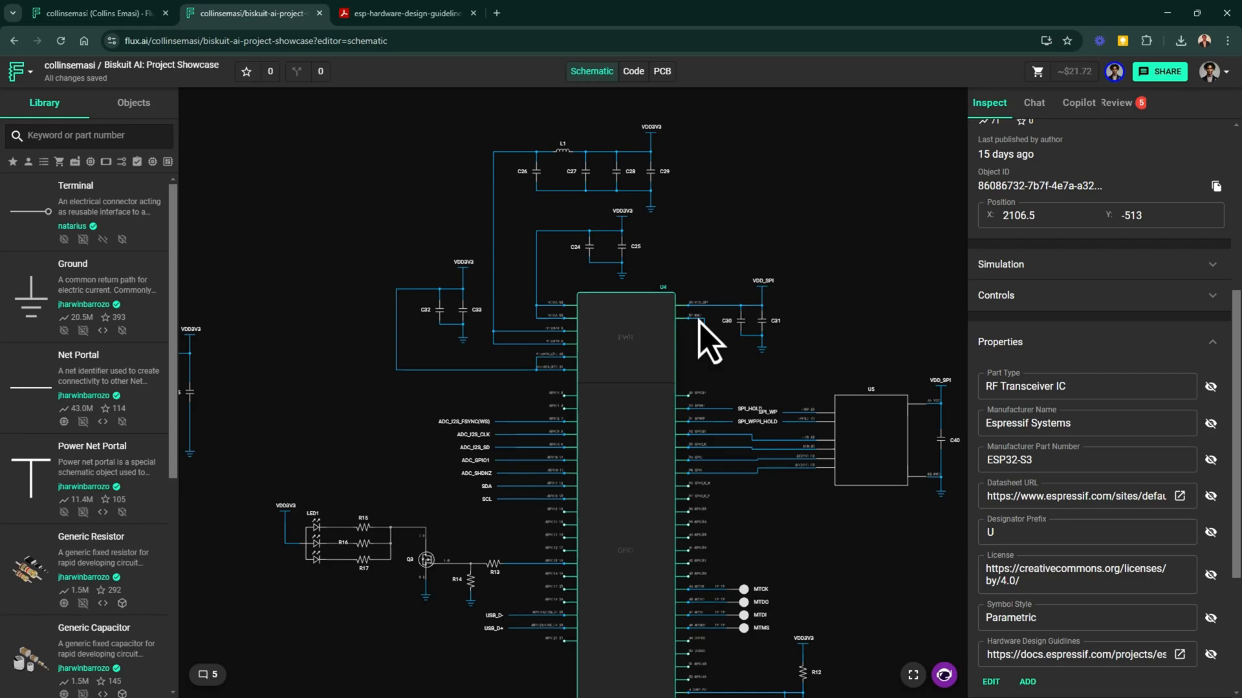
{"action": "mouse_move", "coordinate": [685, 309]}
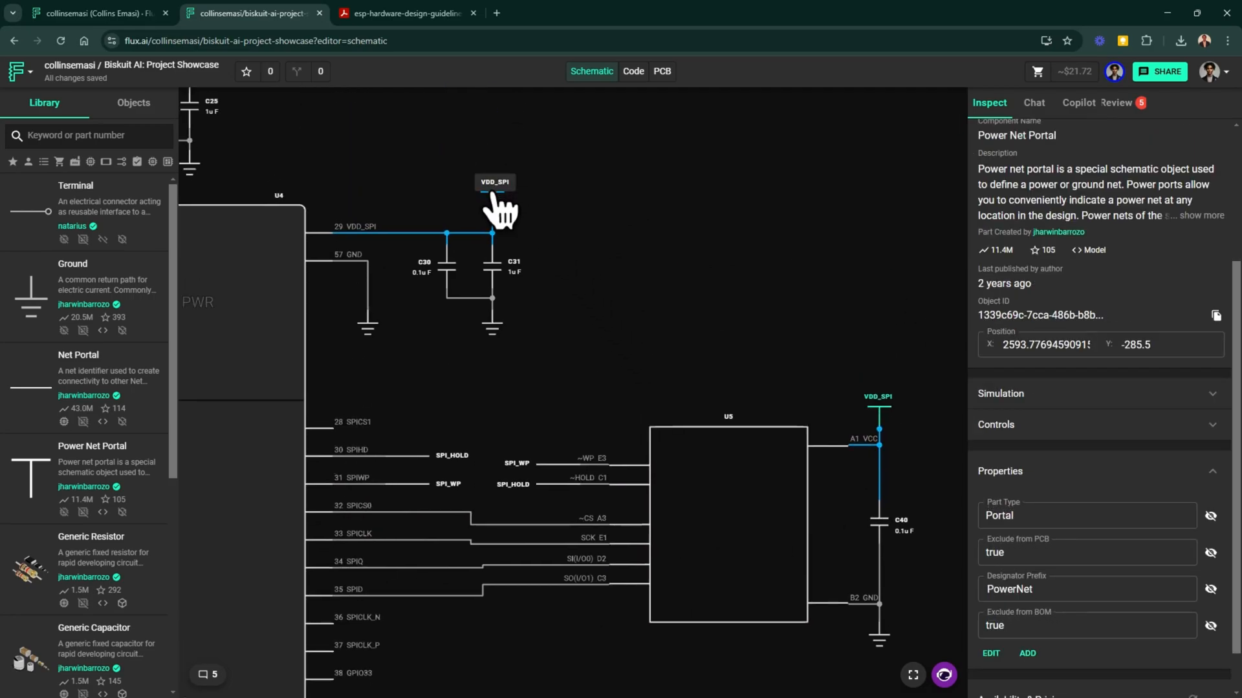
Select the VDD_SPI label, then show LED1's LTST-C19HE1WT RGB LED details
{"action": "left_click", "coordinate": [493, 194]}
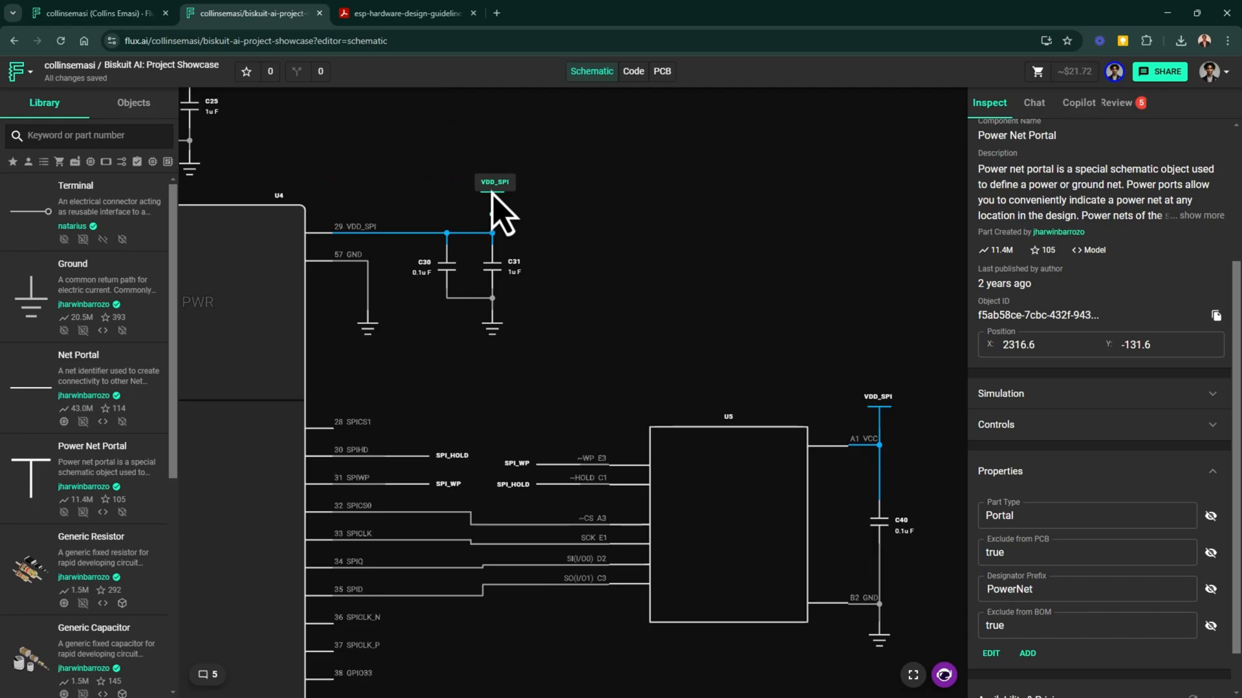
{"action": "mouse_move", "coordinate": [794, 356]}
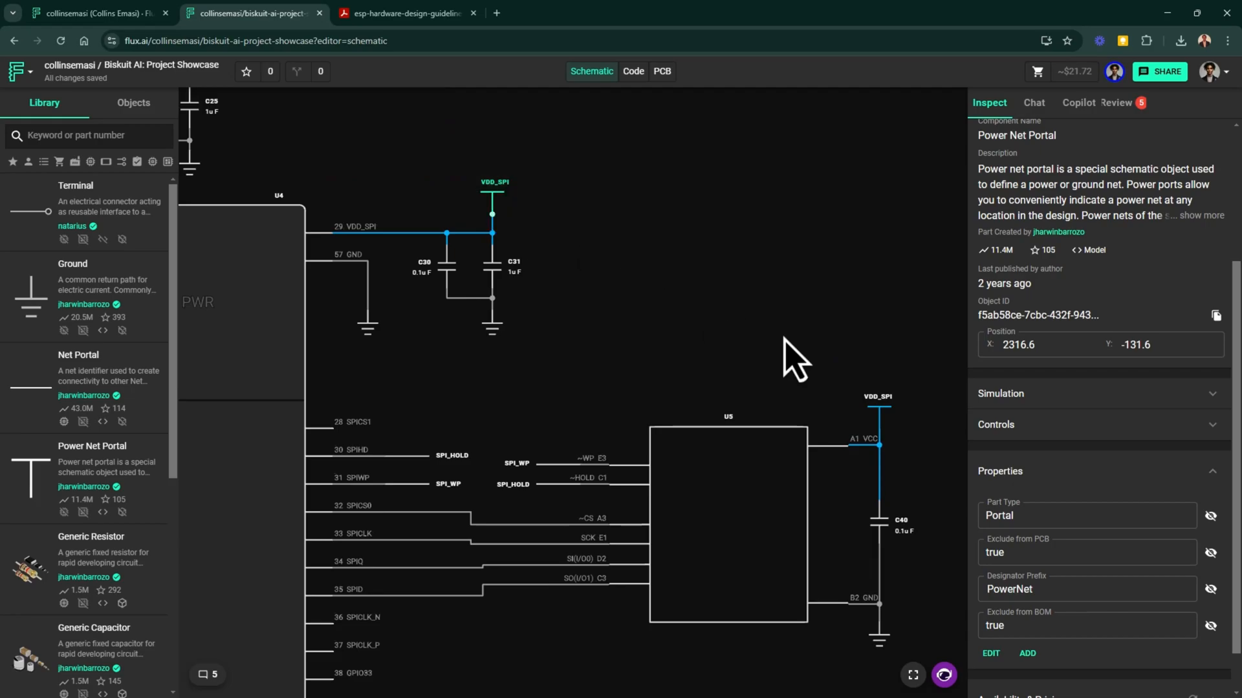
{"action": "mouse_move", "coordinate": [887, 403]}
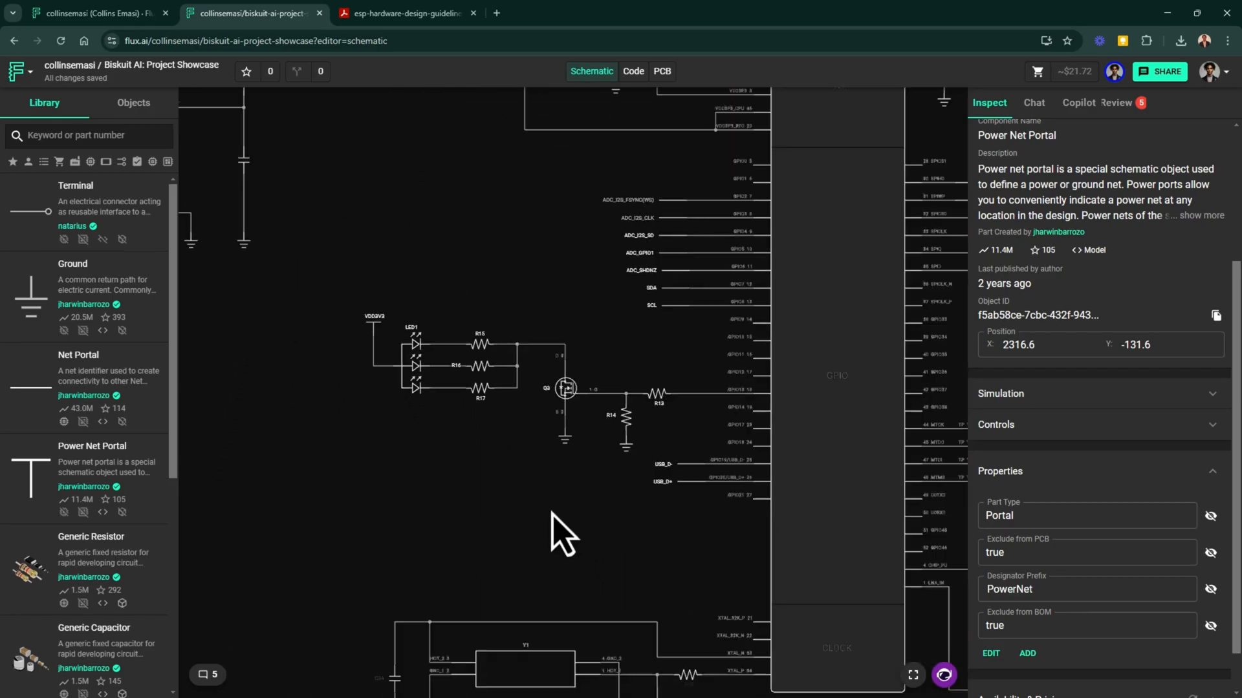
{"action": "left_click", "coordinate": [396, 328]}
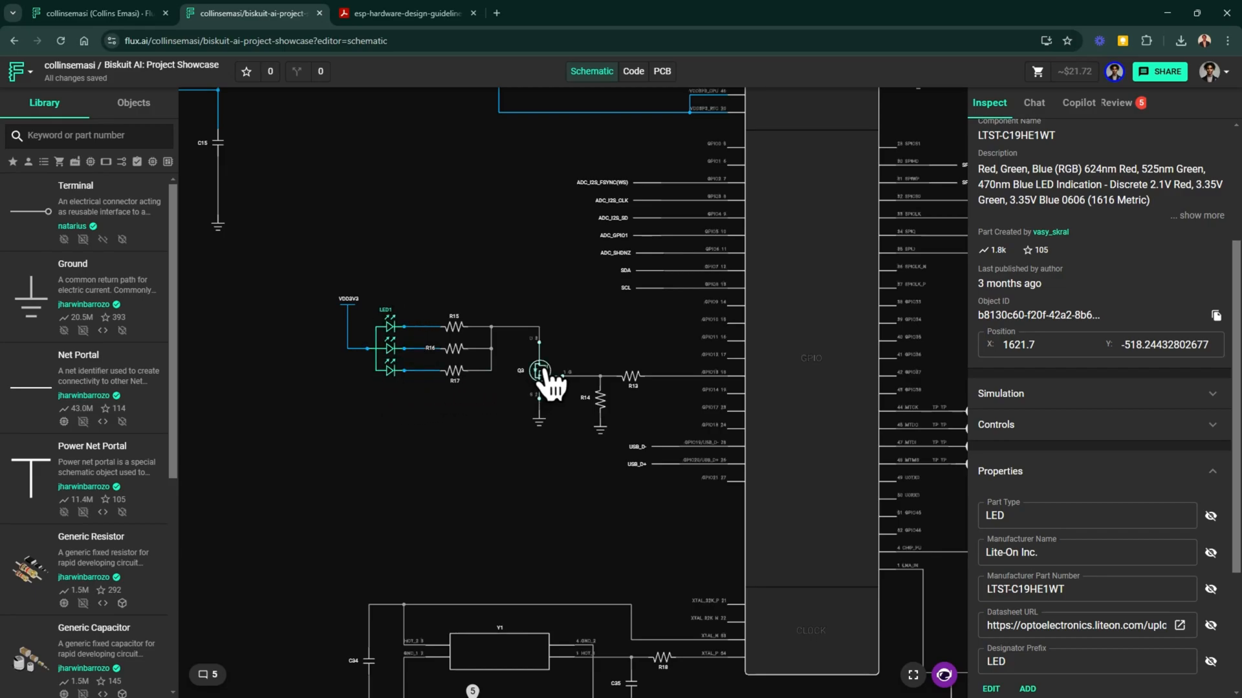
Show transistor Q3's details, then select the VDD3V3 supply label
{"action": "left_click", "coordinate": [540, 371]}
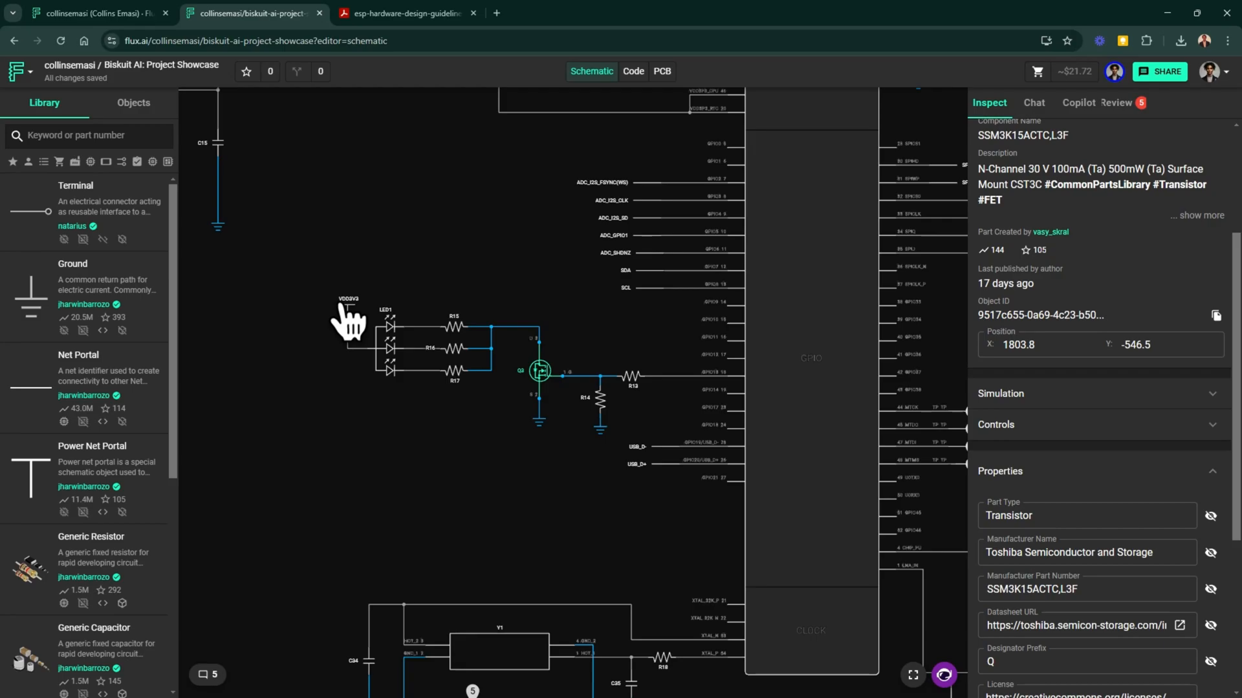
{"action": "left_click", "coordinate": [346, 310]}
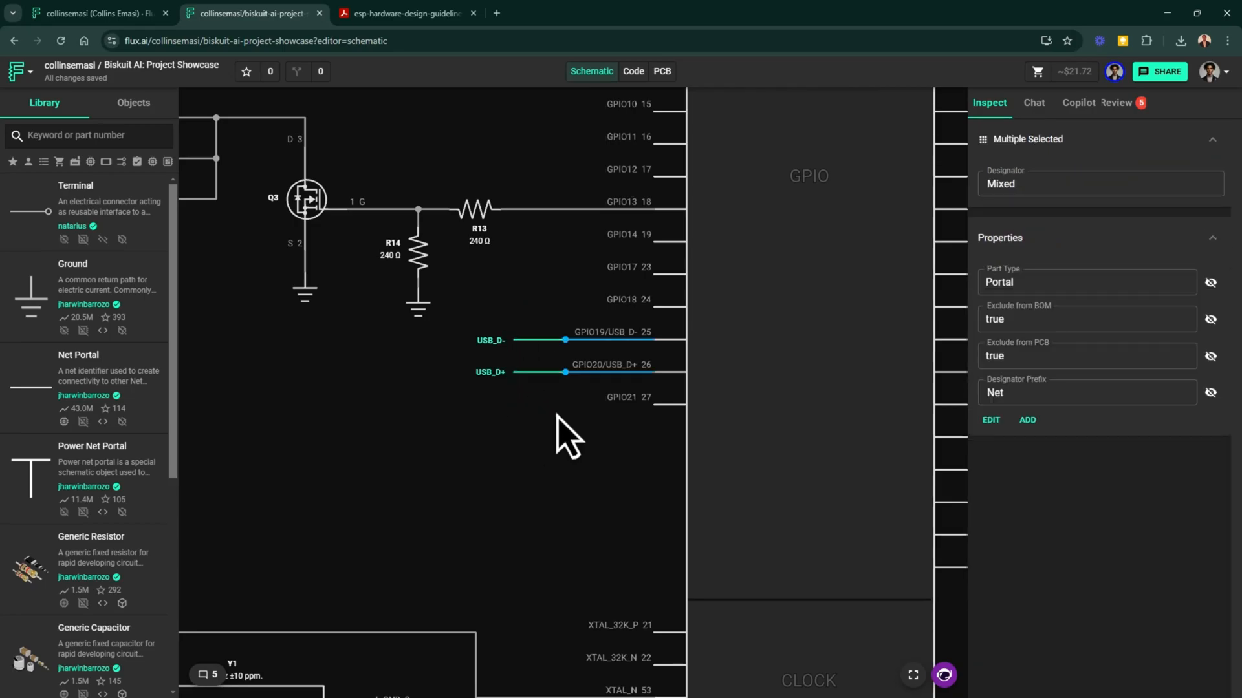
Clear the USB_D- and USB_D+ net label selection
{"action": "left_click", "coordinate": [568, 438]}
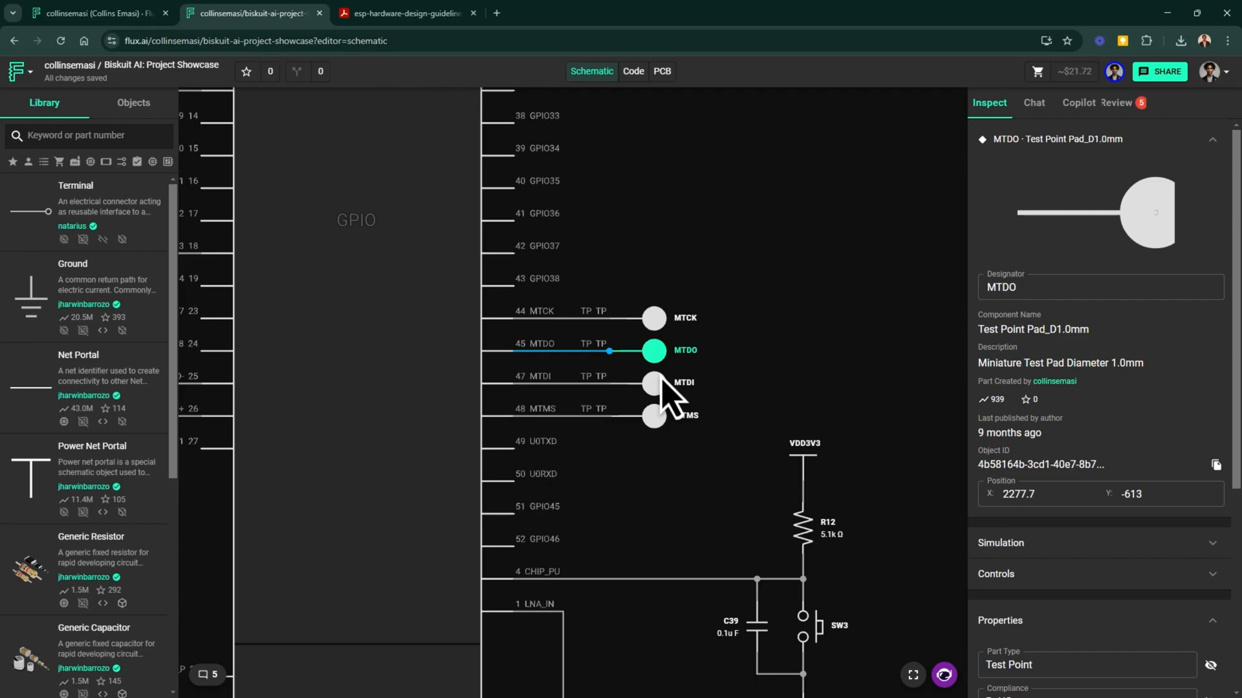
Deselect the test pad and shift the view toward the reset and RF section
{"action": "left_click", "coordinate": [653, 415]}
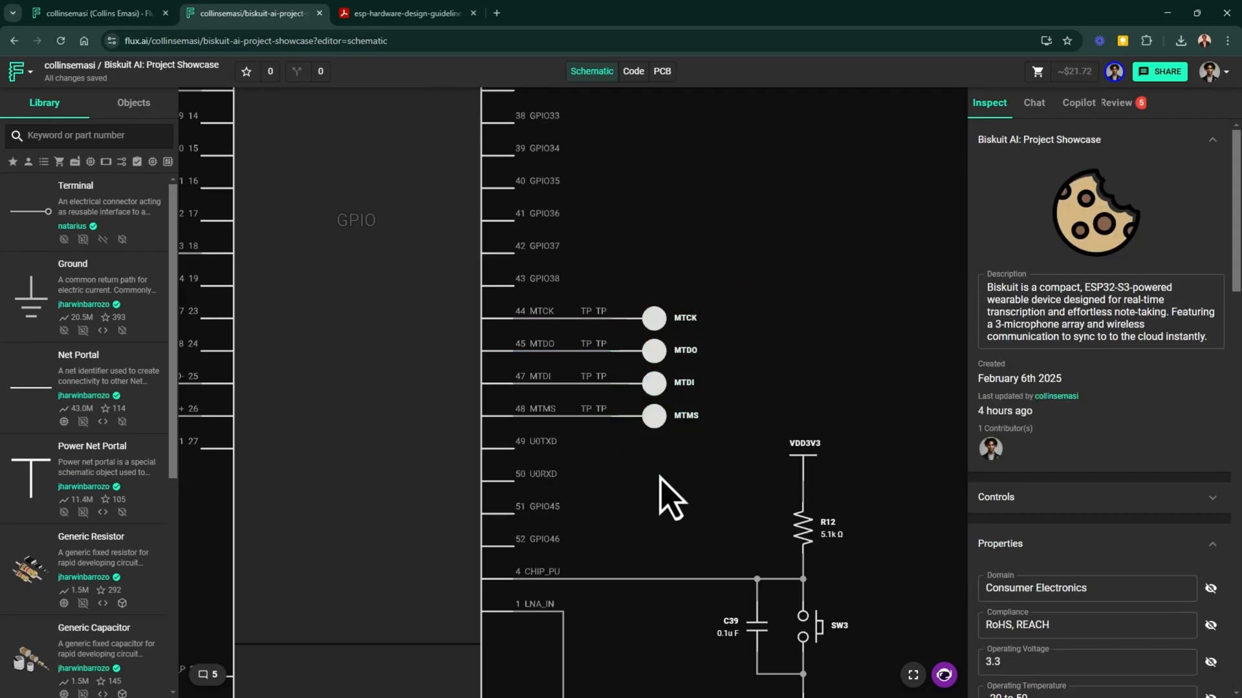
{"action": "left_click_drag", "start_coordinate": [670, 491], "coordinate": [692, 443]}
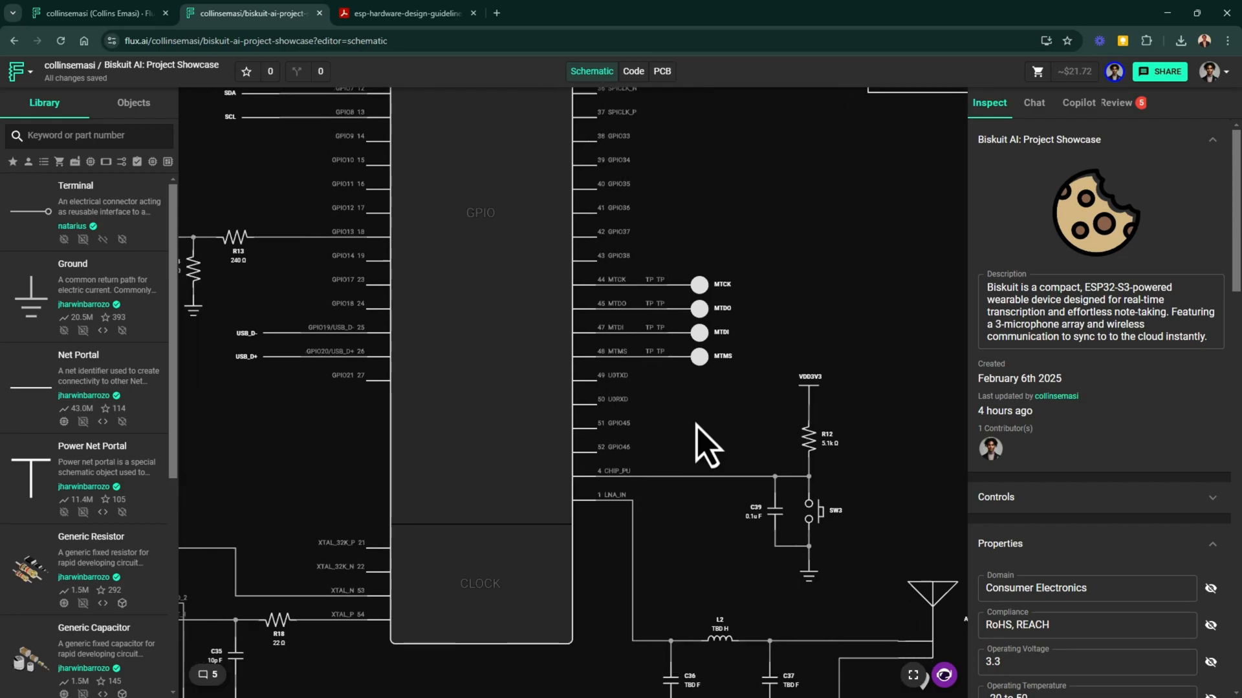
{"action": "mouse_move", "coordinate": [703, 431]}
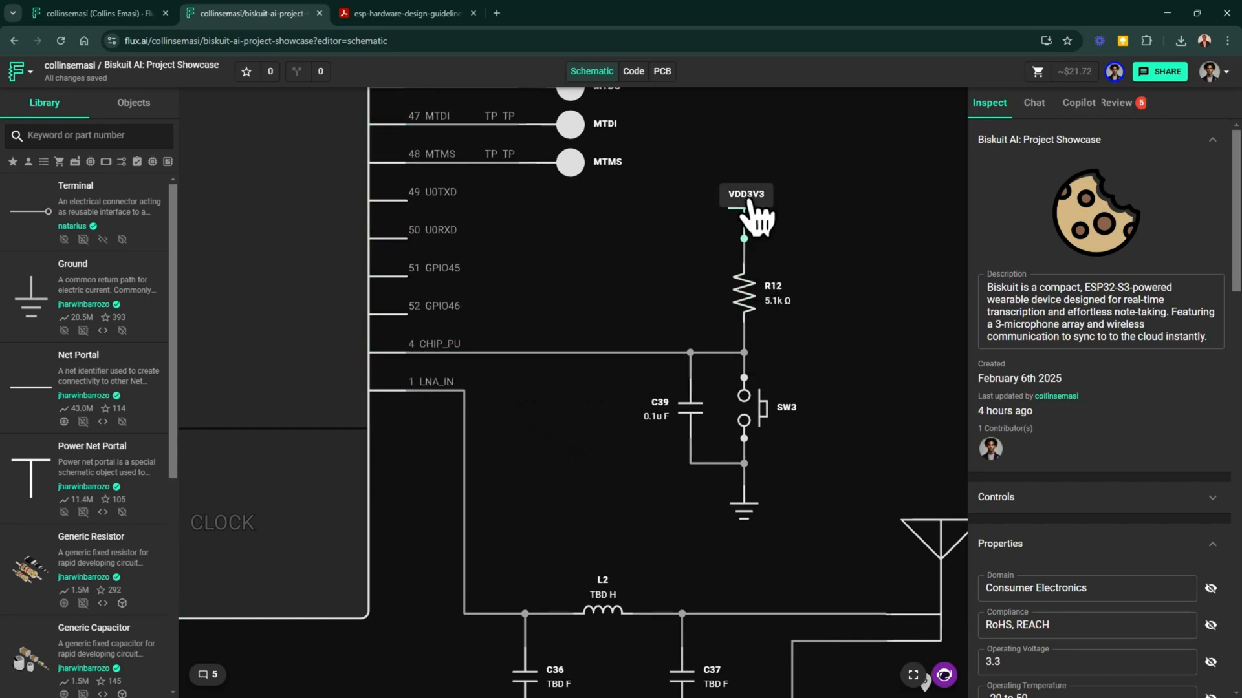
Select the VDD3V3 supply label above R12 in the CHIP_PU reset circuit
{"action": "left_click", "coordinate": [743, 194]}
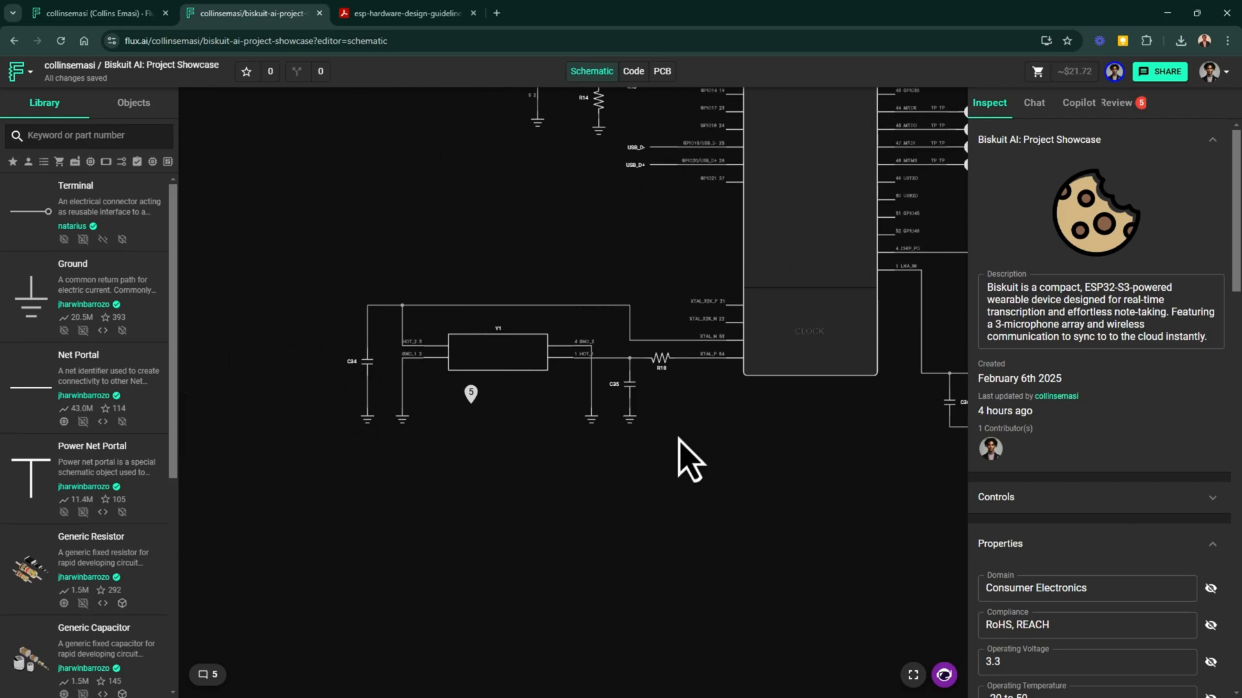
Inspect crystal Y1's 40 MHz part details and read its load-capacitance formula comment in Chat
{"action": "left_click_drag", "start_coordinate": [688, 463], "coordinate": [688, 562]}
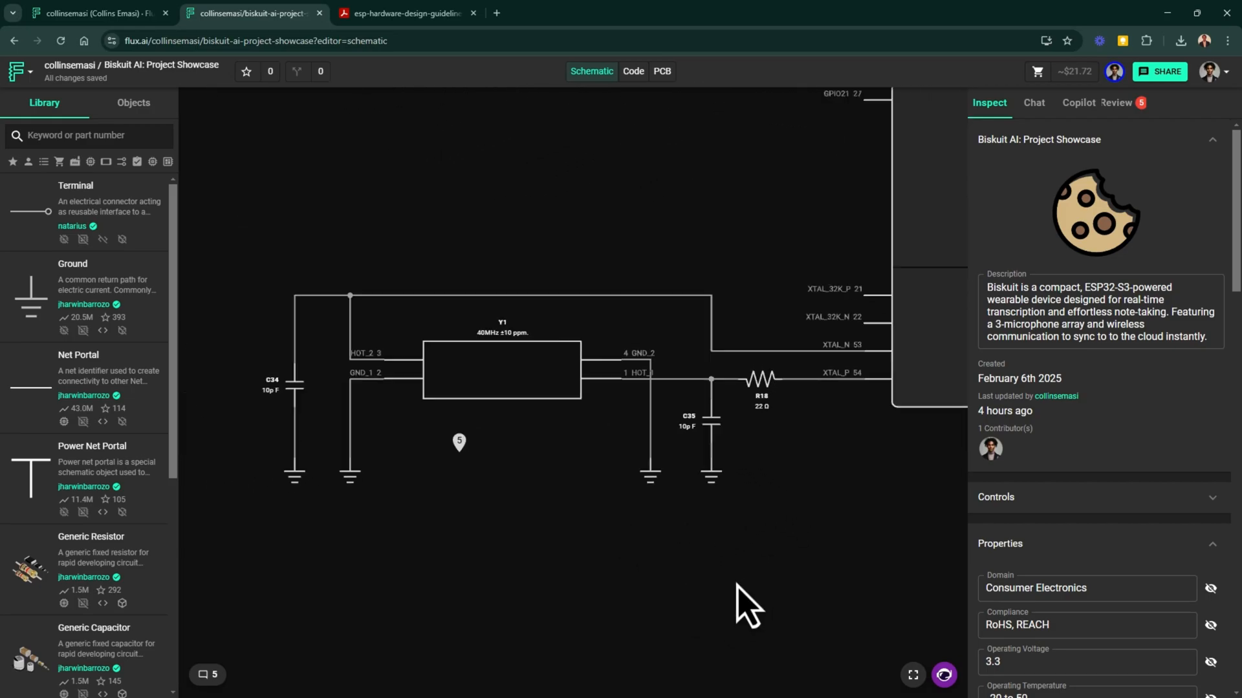
{"action": "left_click", "coordinate": [501, 370]}
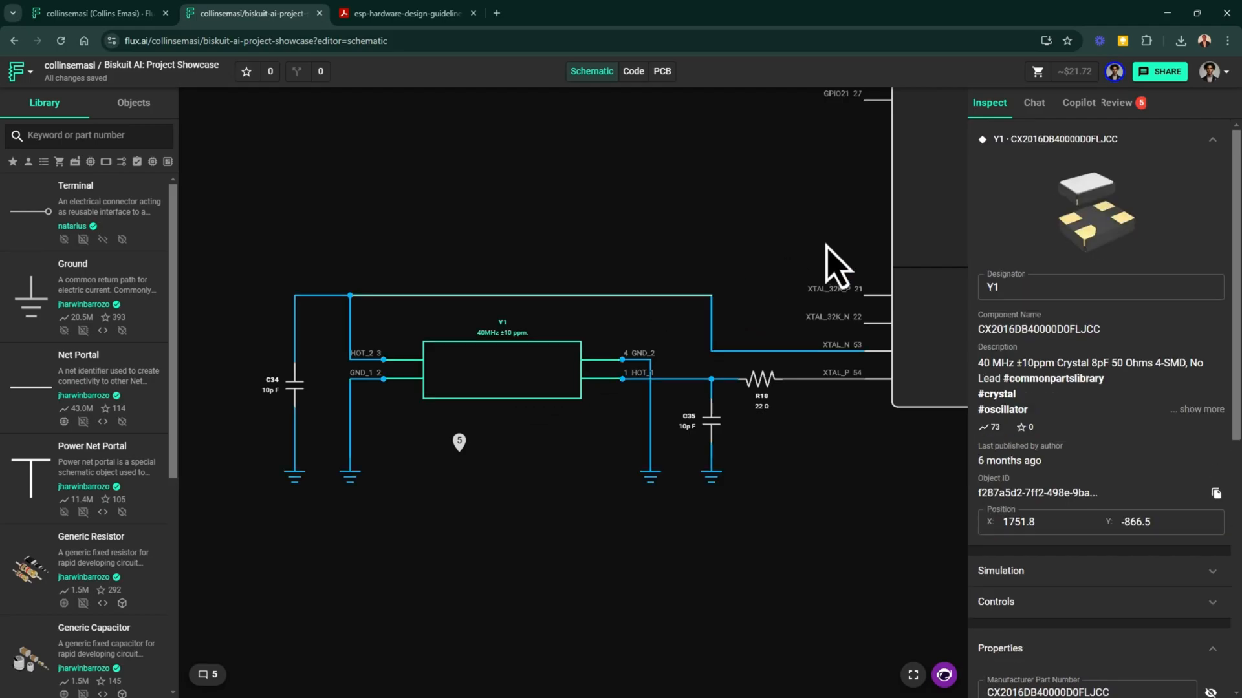
{"action": "left_click", "coordinate": [1033, 102]}
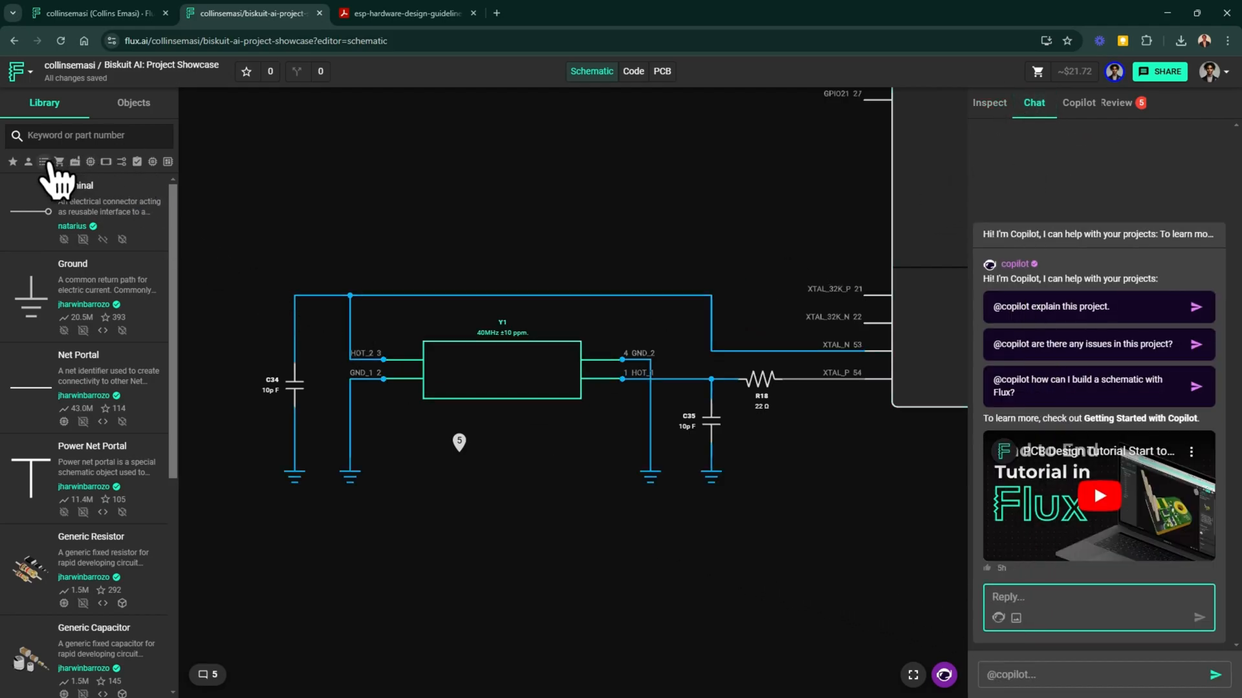
{"action": "left_click", "coordinate": [58, 161]}
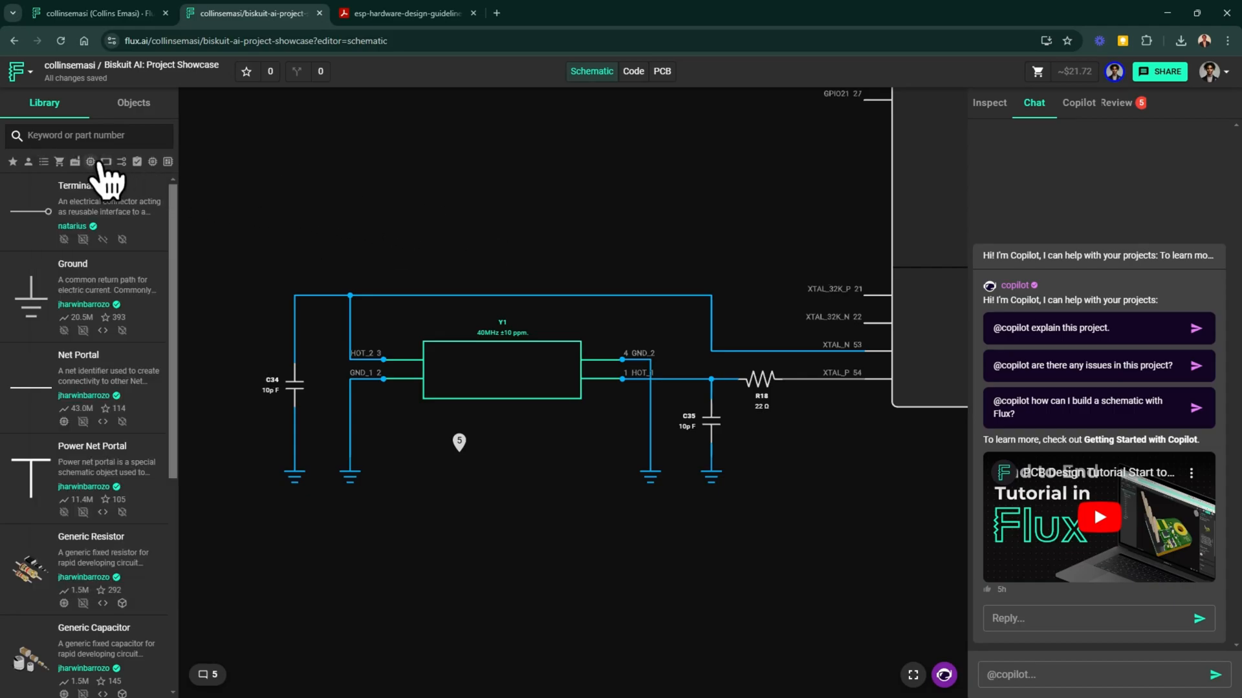
{"action": "left_click", "coordinate": [458, 442]}
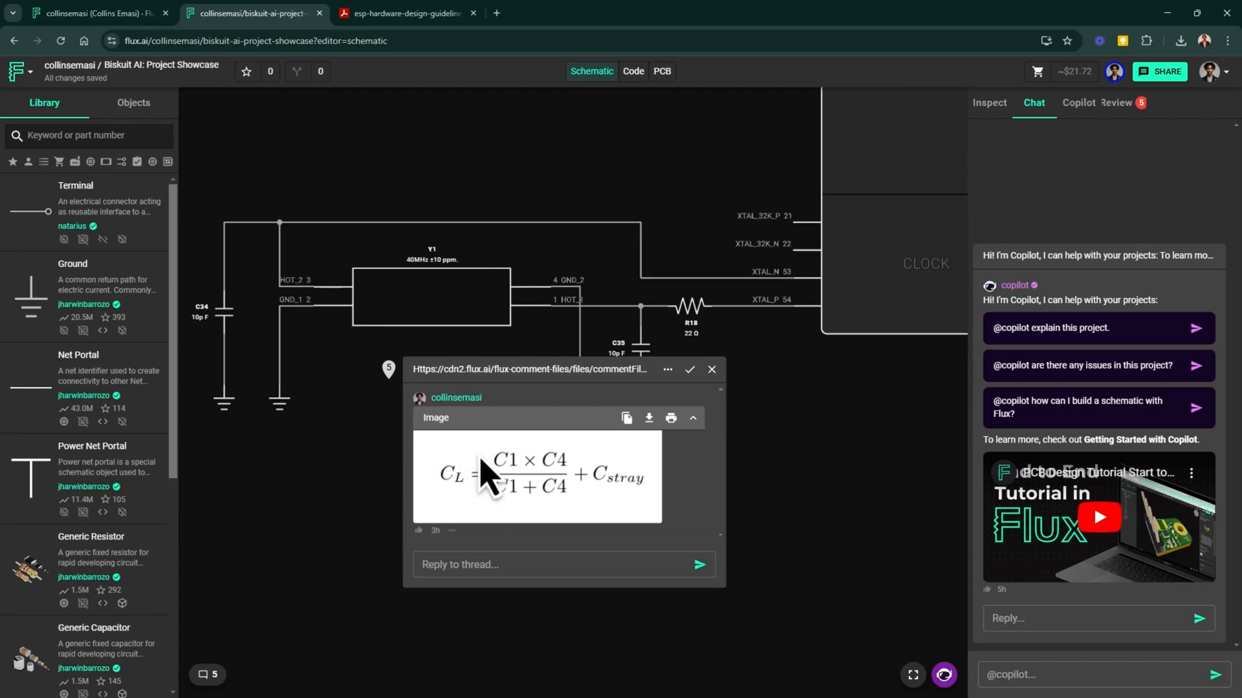
{"action": "mouse_move", "coordinate": [625, 472]}
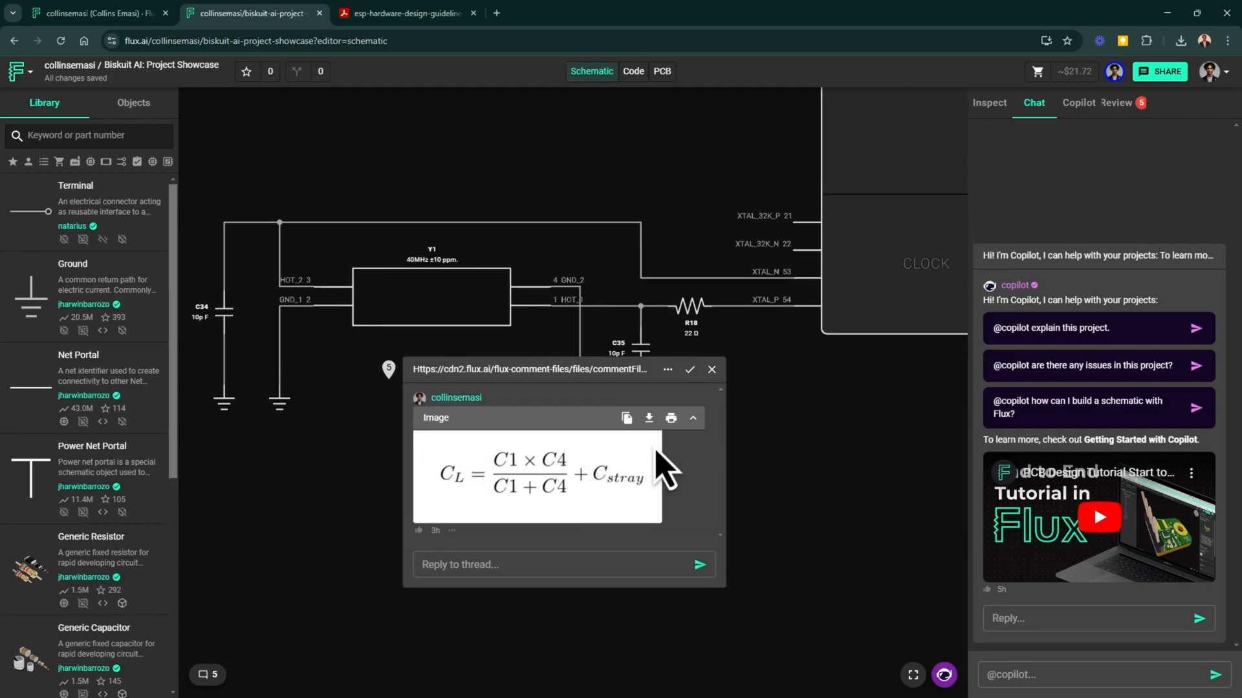
{"action": "left_click", "coordinate": [710, 369]}
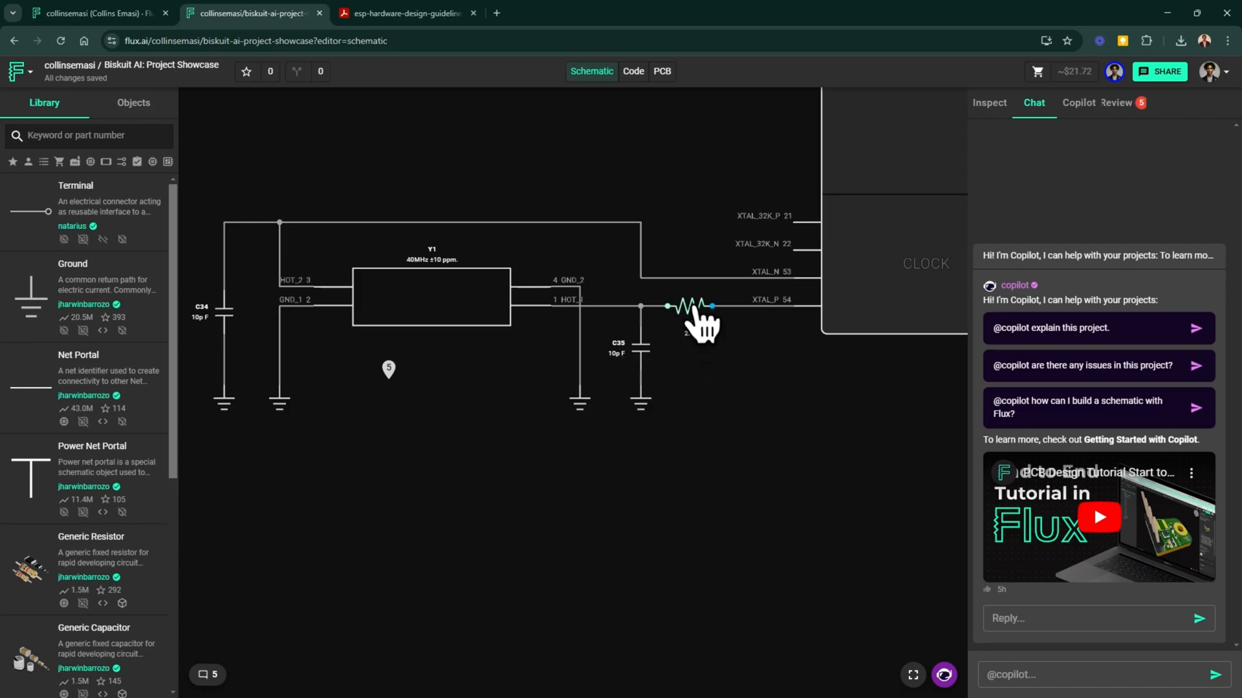
Select resistor R18 on the crystal line, heading toward the ANT1 RF section
{"action": "left_click", "coordinate": [688, 308]}
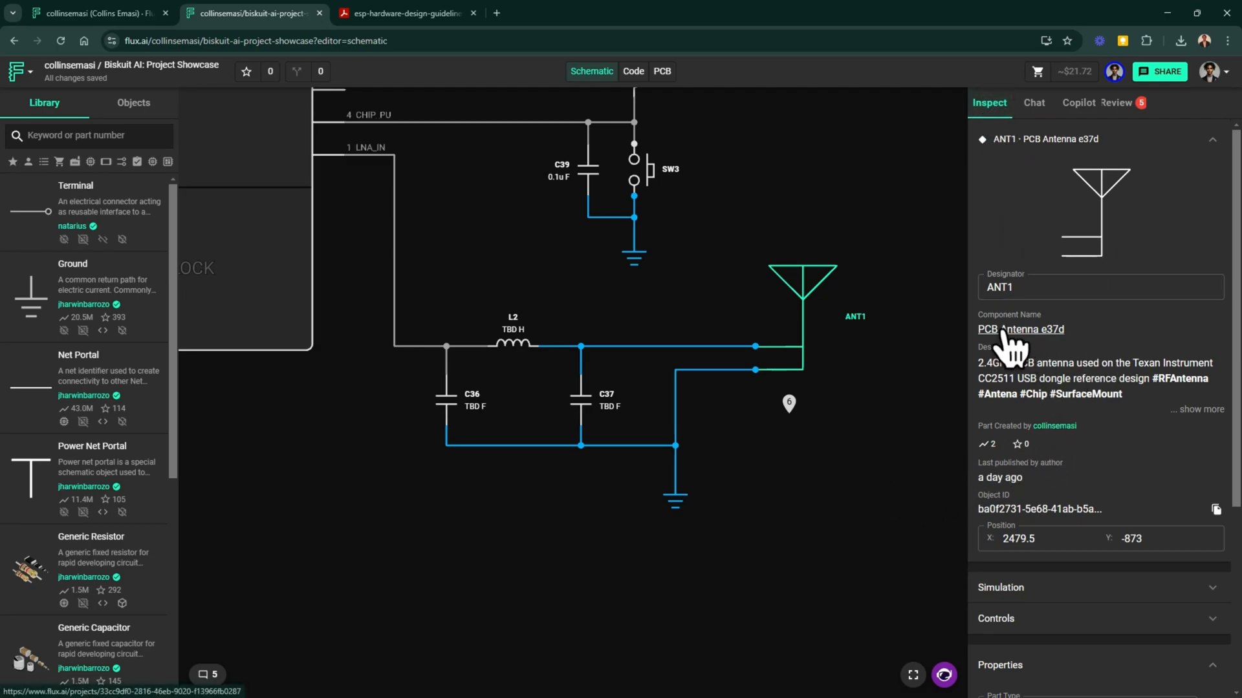
{"action": "mouse_move", "coordinate": [824, 511]}
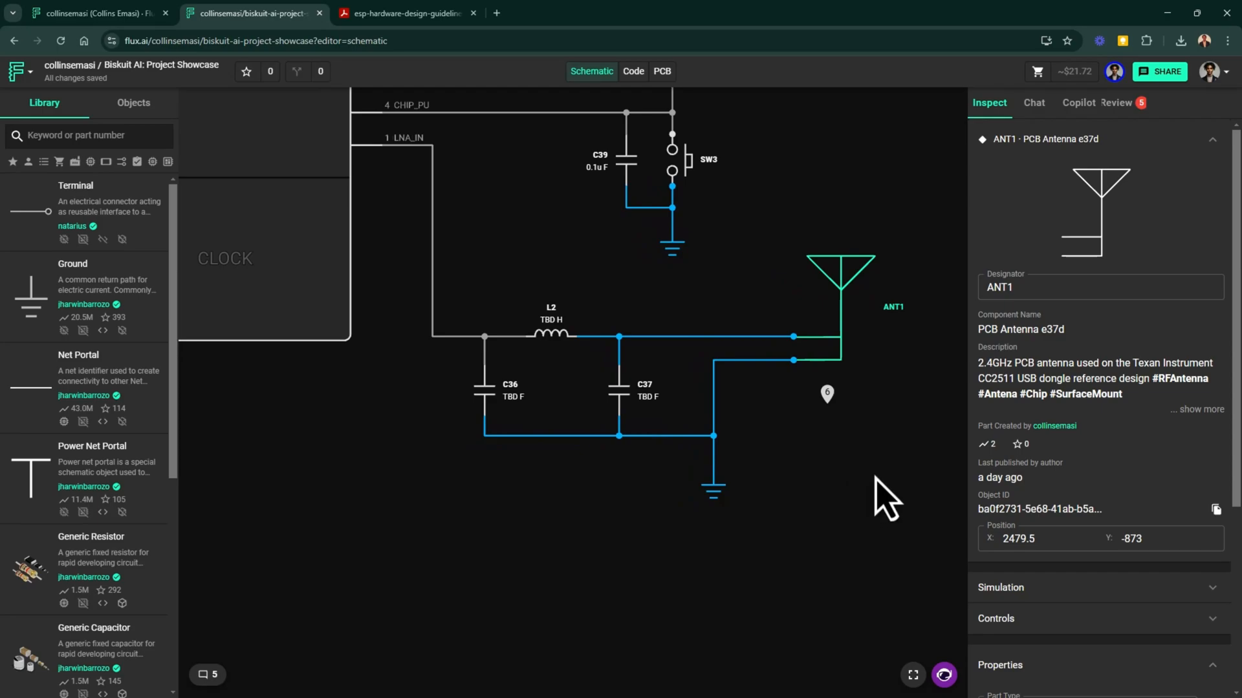
{"action": "mouse_move", "coordinate": [586, 392]}
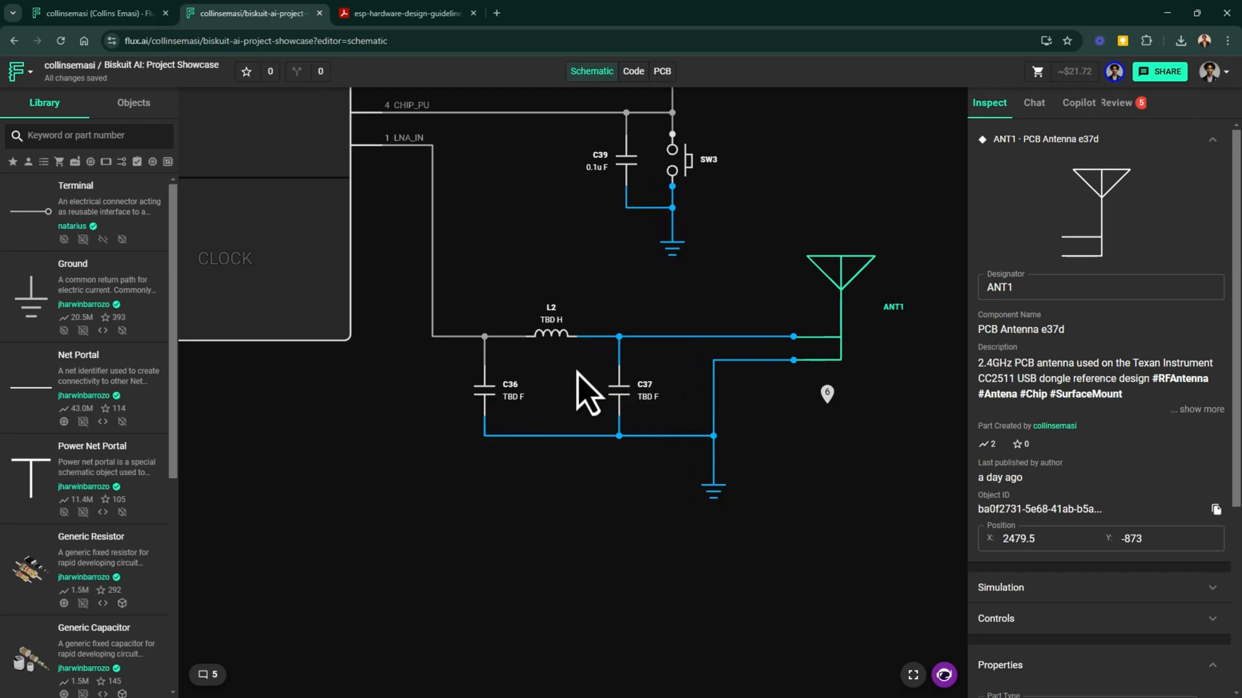
Scroll the ESP32-S3 hardware design guidelines PDF, then return to the Biskuit AI project
{"action": "left_click", "coordinate": [403, 14]}
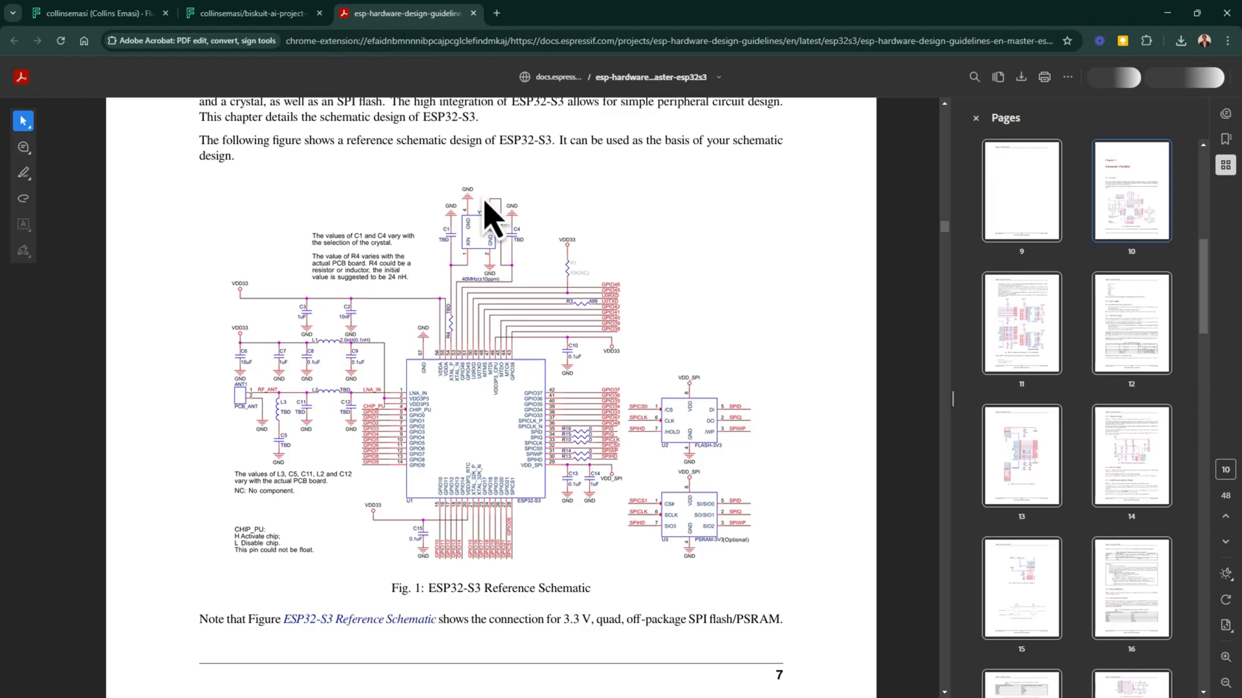
{"action": "mouse_move", "coordinate": [430, 466]}
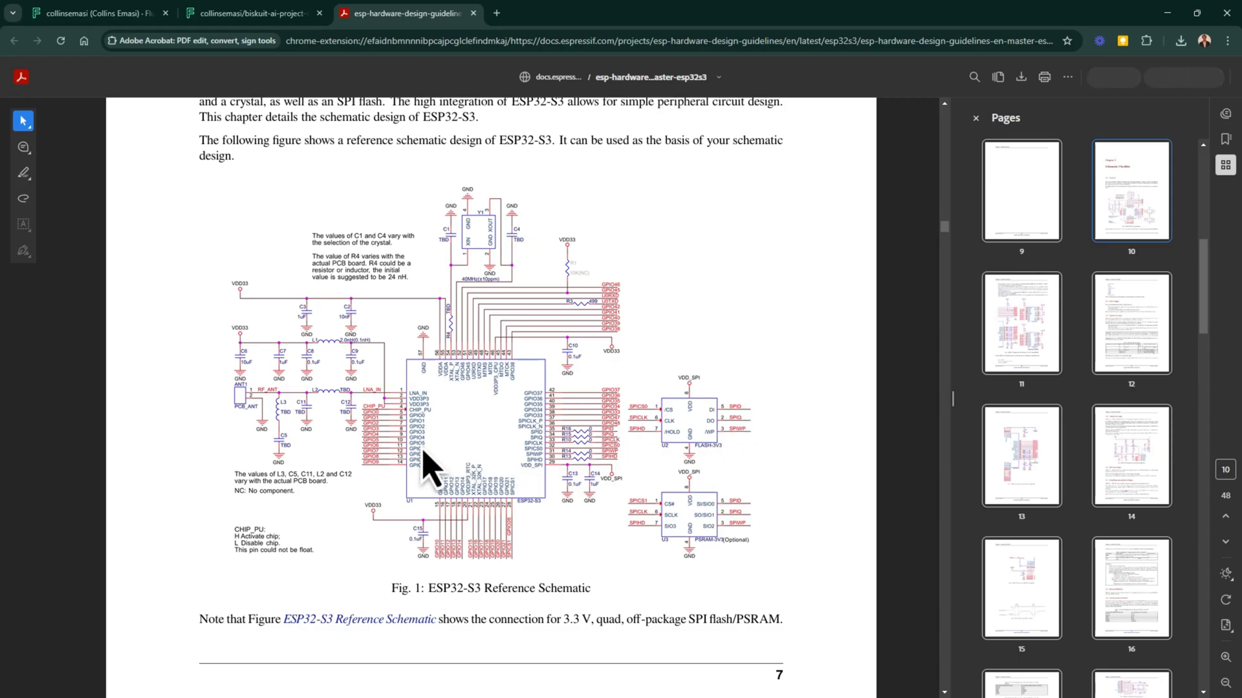
{"action": "scroll", "scroll_direction": "down", "scroll_amount": 3}
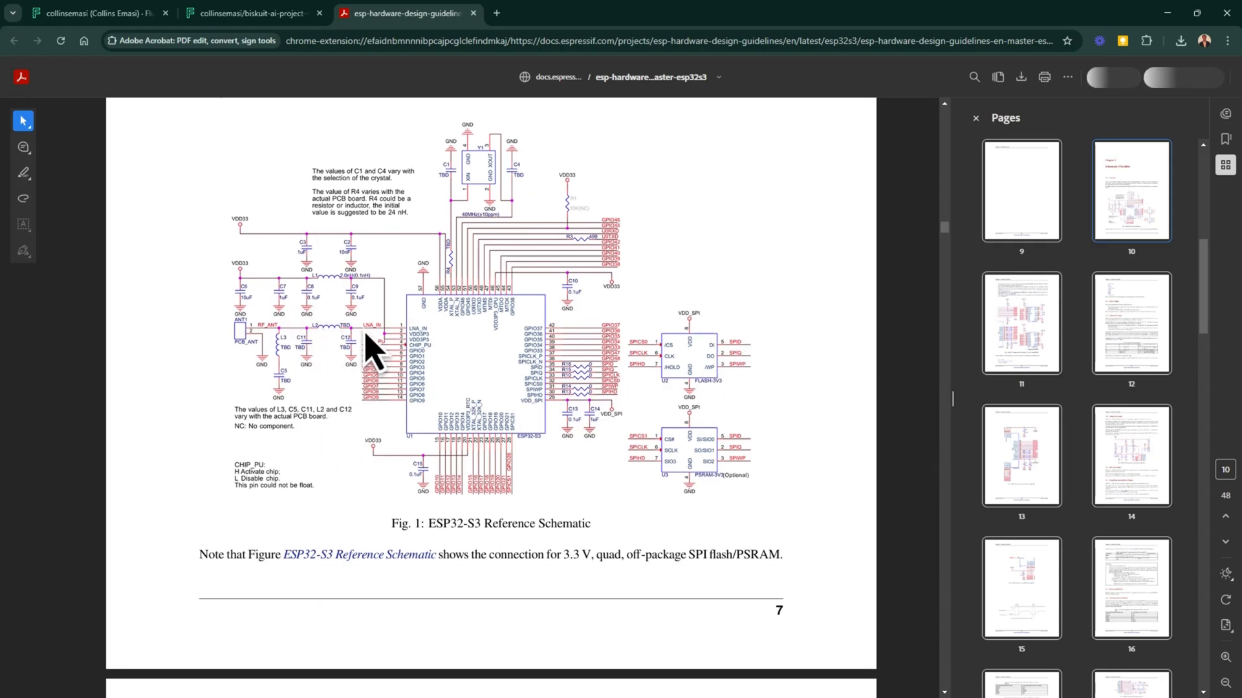
{"action": "mouse_move", "coordinate": [253, 40]}
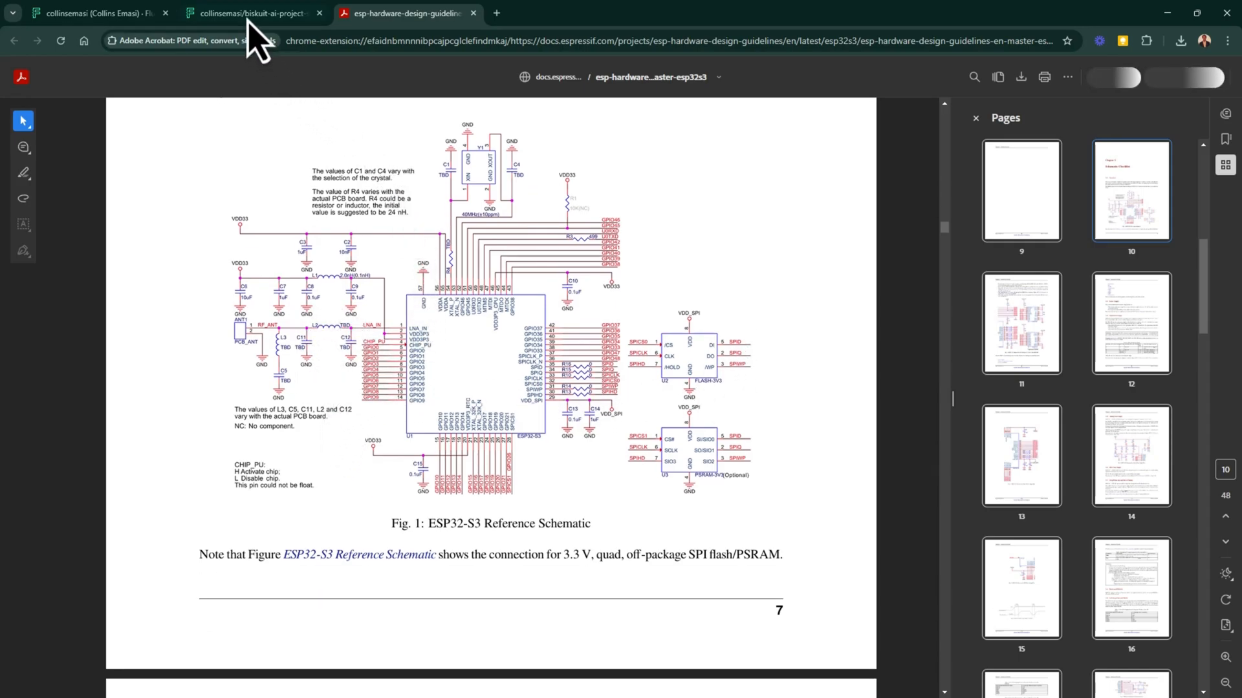
{"action": "mouse_move", "coordinate": [244, 13]}
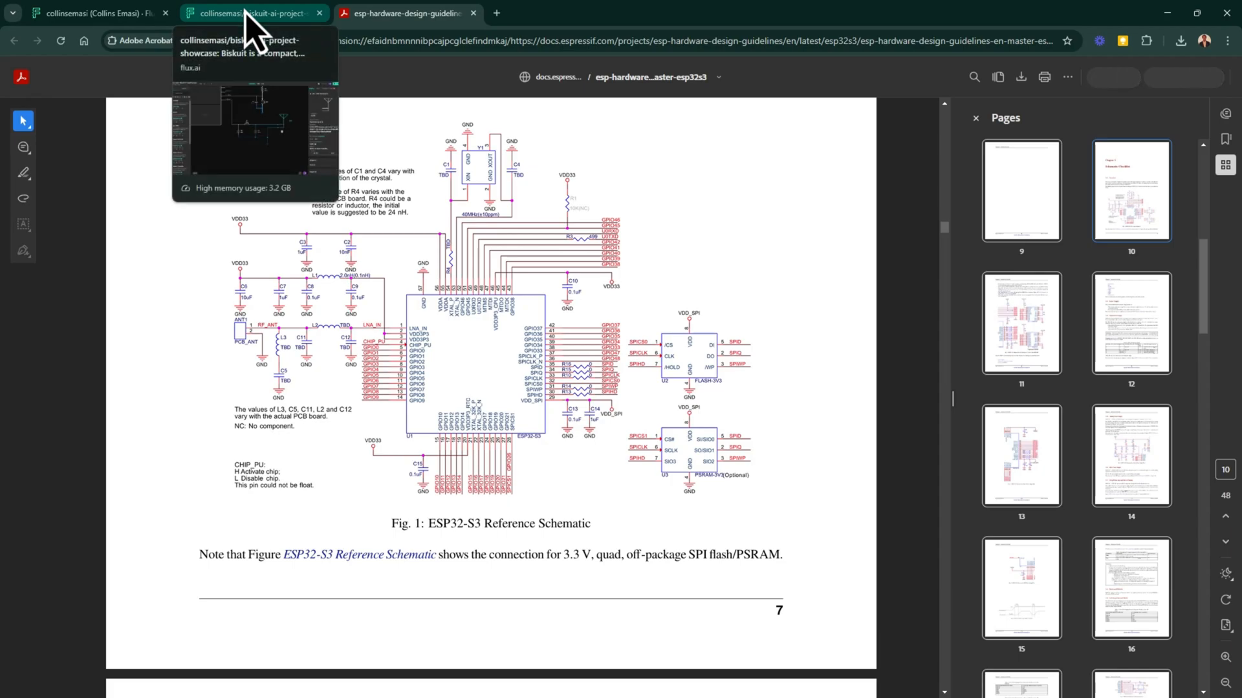
{"action": "left_click", "coordinate": [246, 13]}
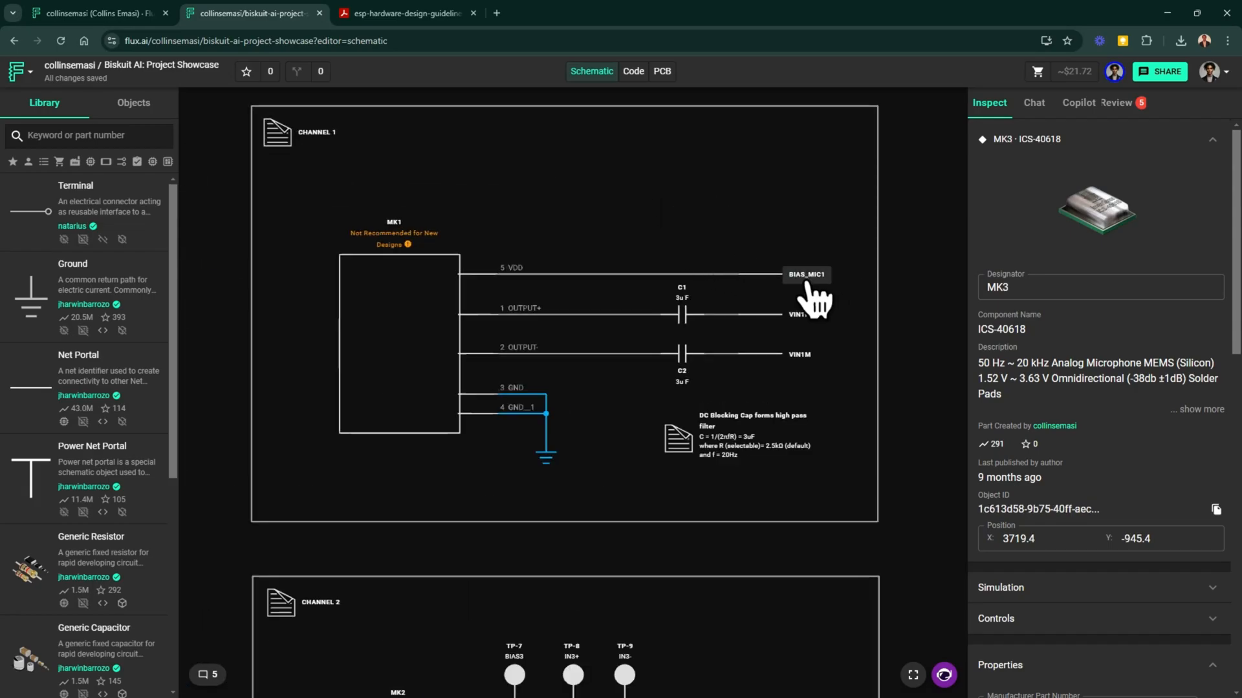
Inspect the BIAS_MIC1 net and the DC Blocking Cap high-pass filter note
{"action": "left_click", "coordinate": [806, 274]}
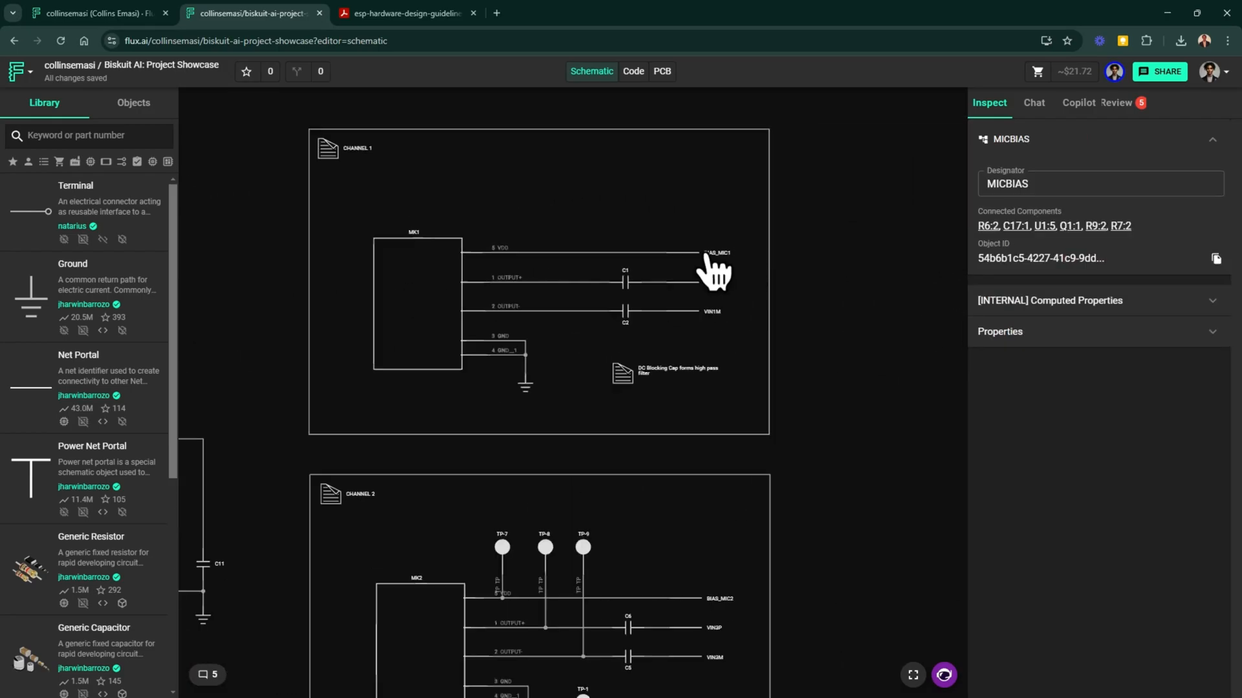
{"action": "left_click", "coordinate": [710, 282]}
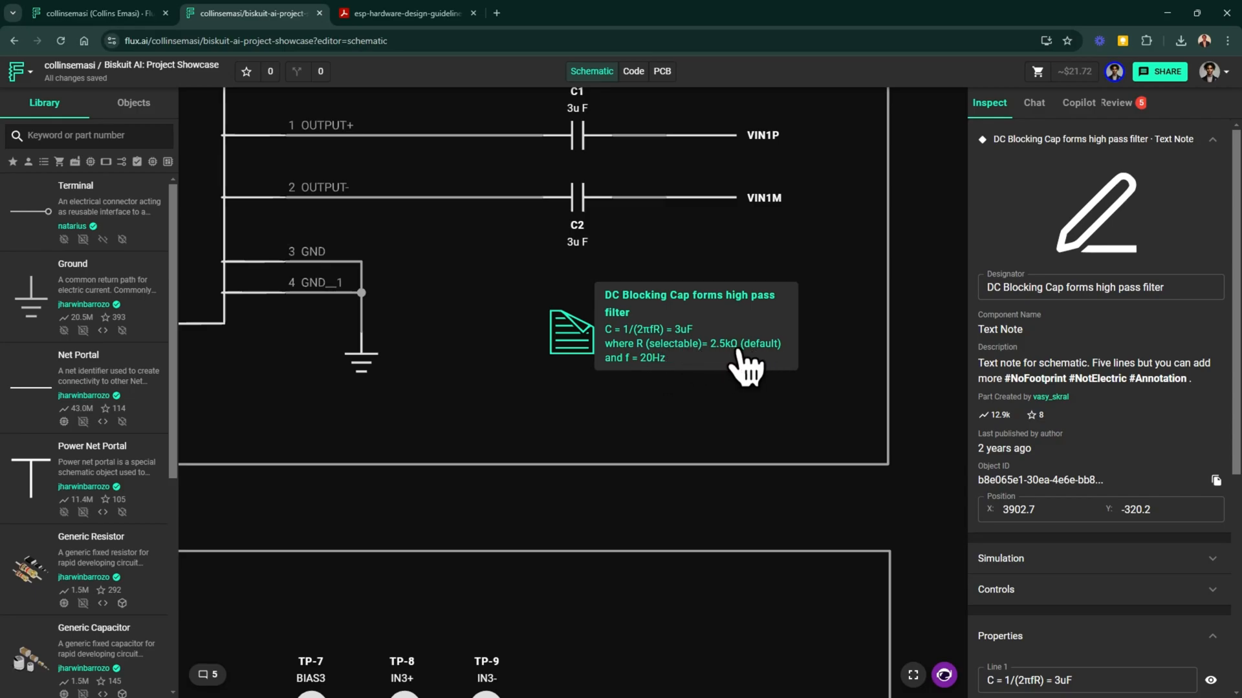
{"action": "mouse_move", "coordinate": [750, 394]}
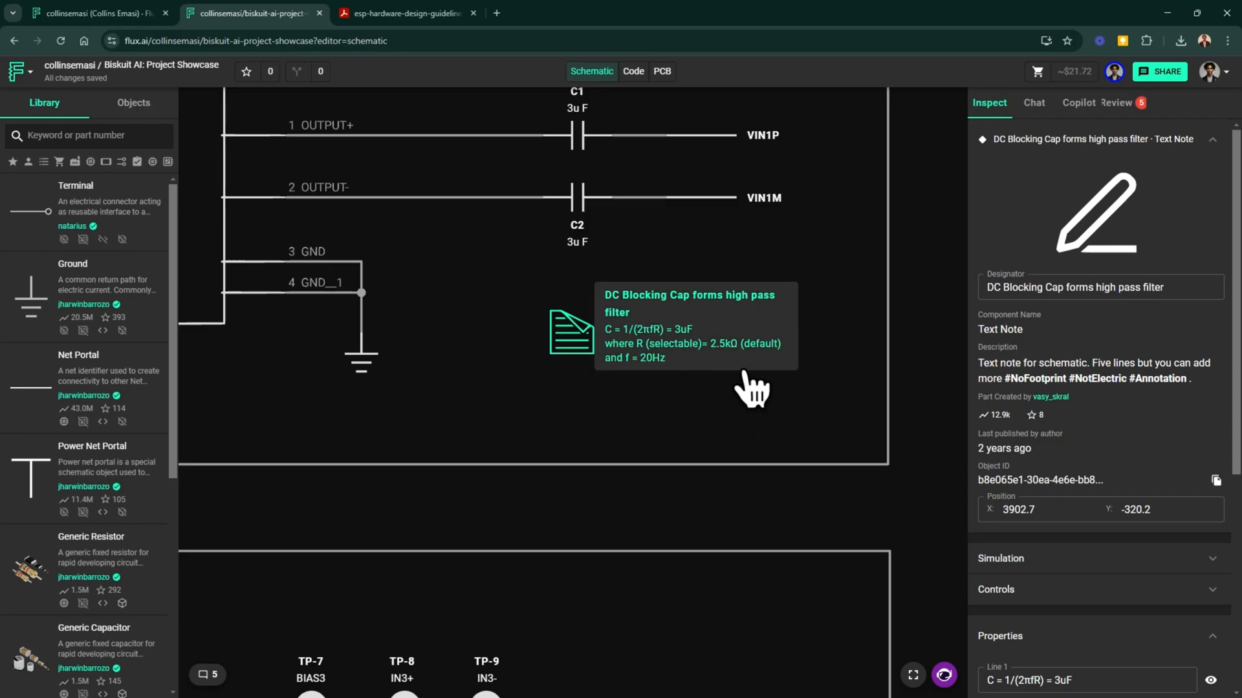
{"action": "mouse_move", "coordinate": [744, 365]}
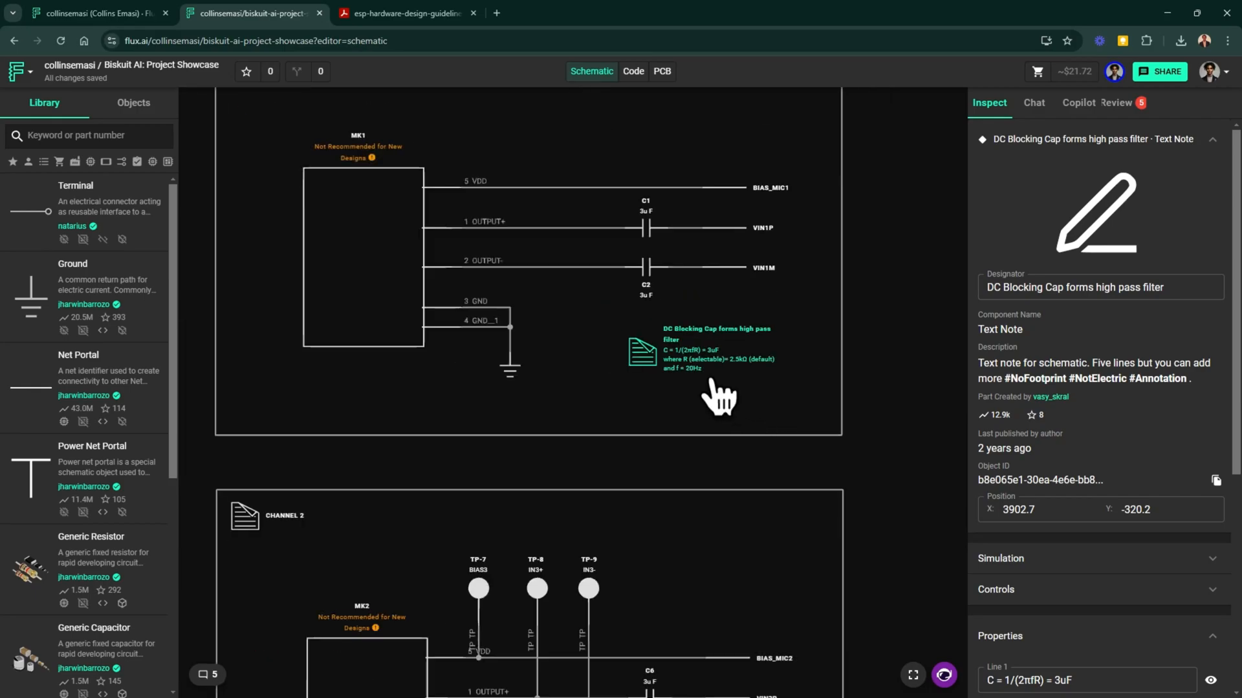
{"action": "scroll", "scroll_direction": "down", "scroll_amount": 3}
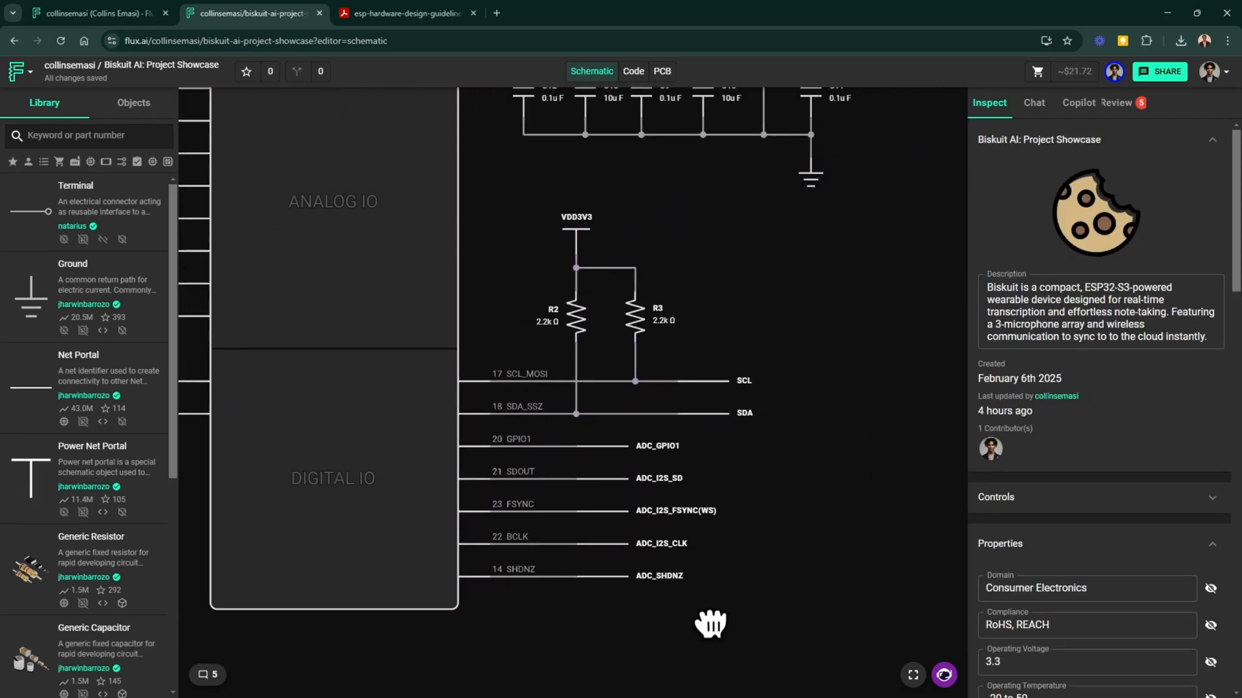
{"action": "mouse_move", "coordinate": [758, 265]}
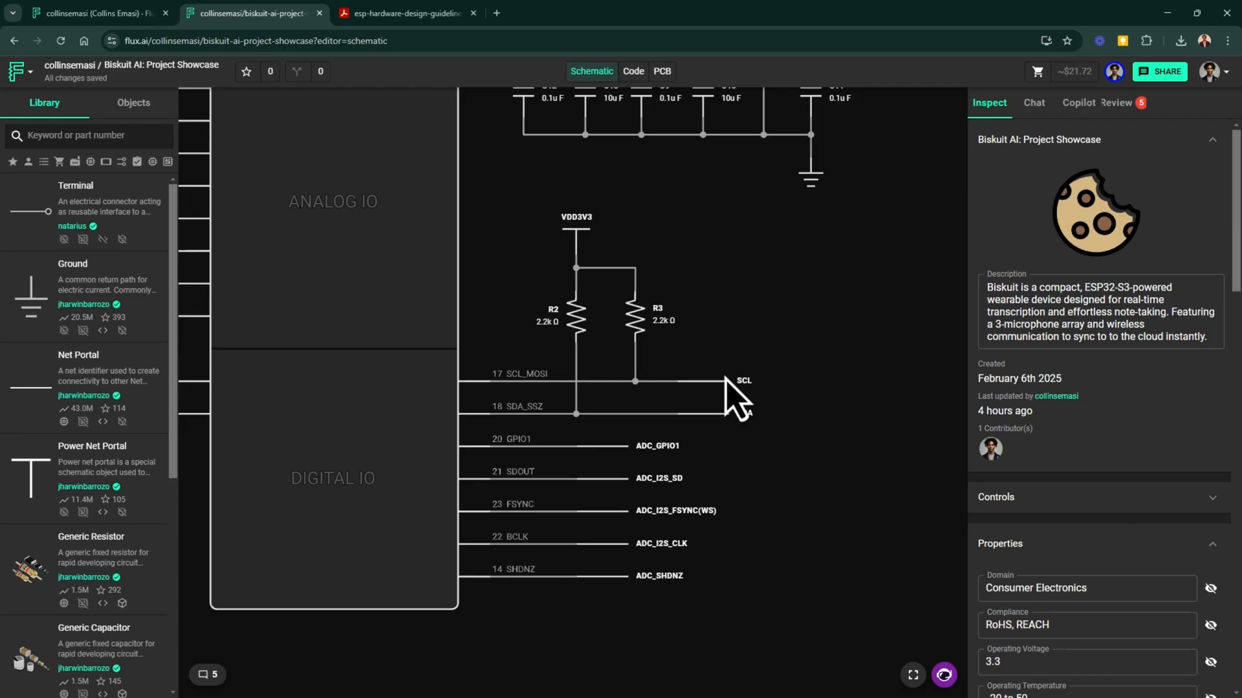
{"action": "mouse_move", "coordinate": [731, 388]}
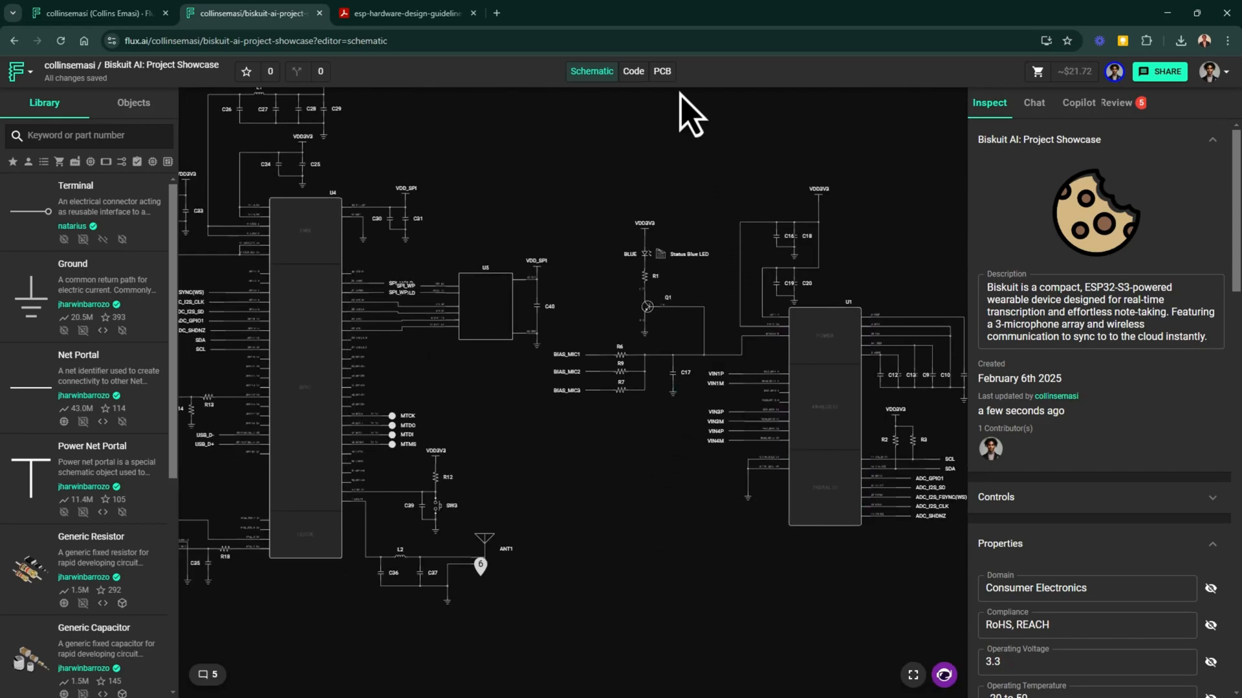
Open the Biskuit board's 3D PCB view
{"action": "left_click", "coordinate": [661, 71]}
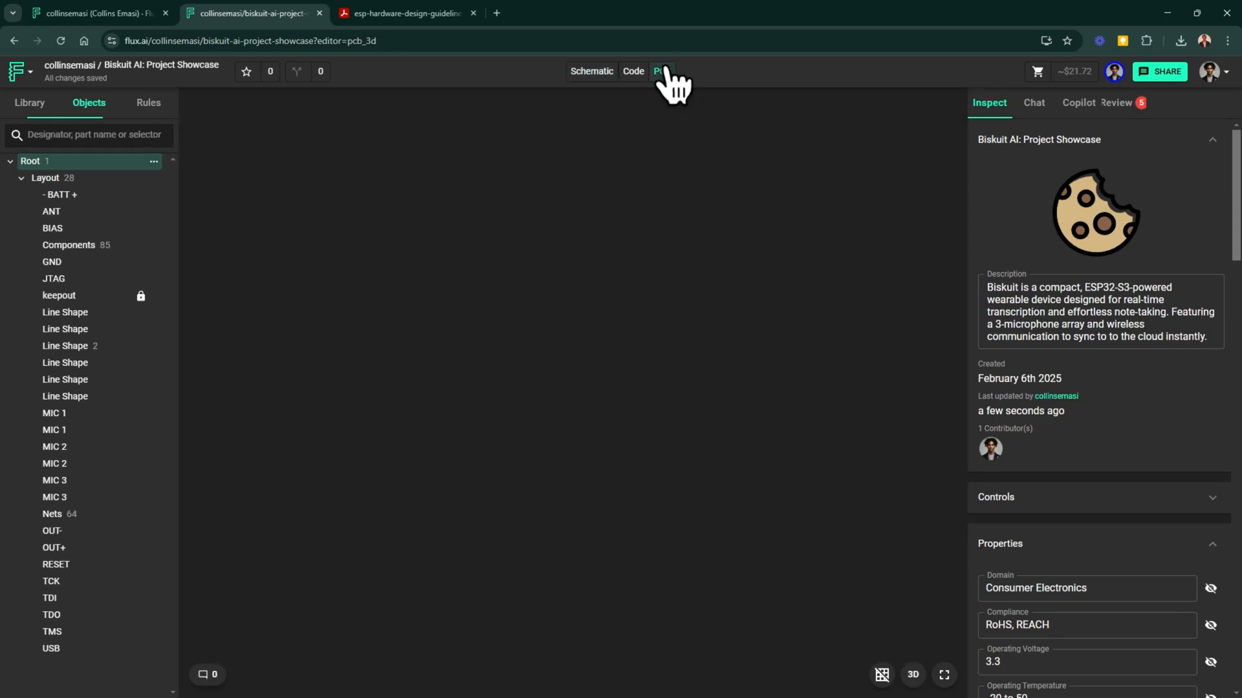
{"action": "left_click", "coordinate": [660, 71]}
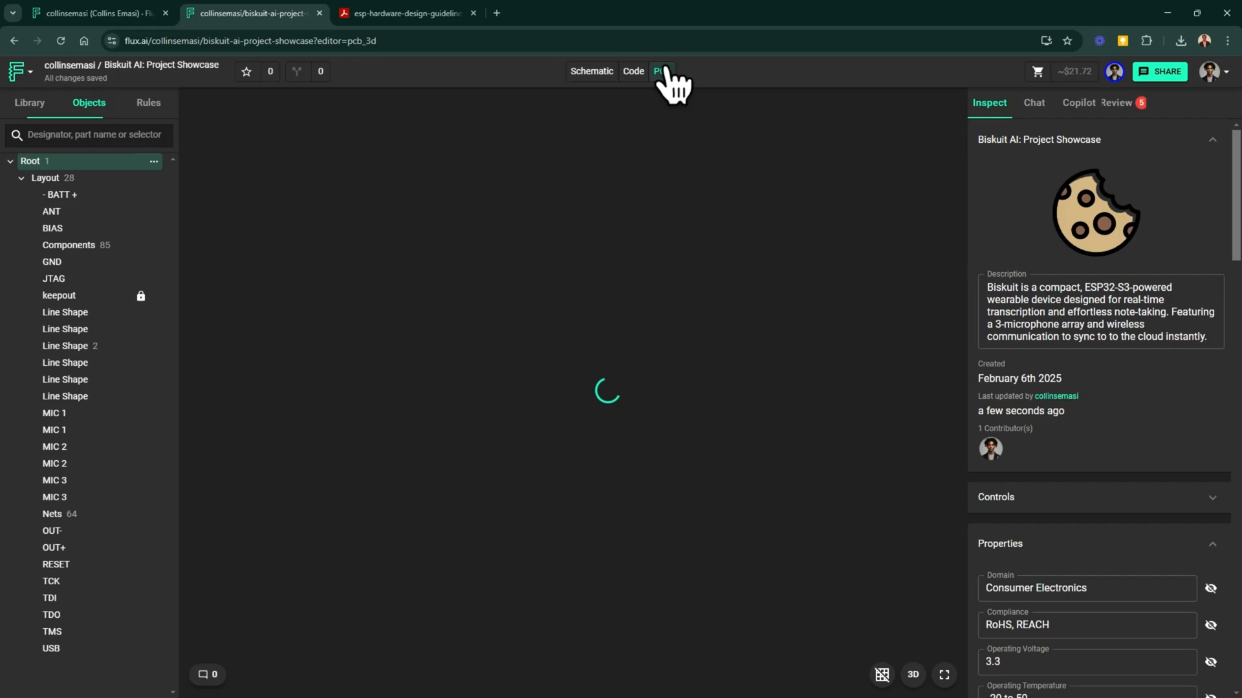
{"action": "left_click", "coordinate": [661, 71]}
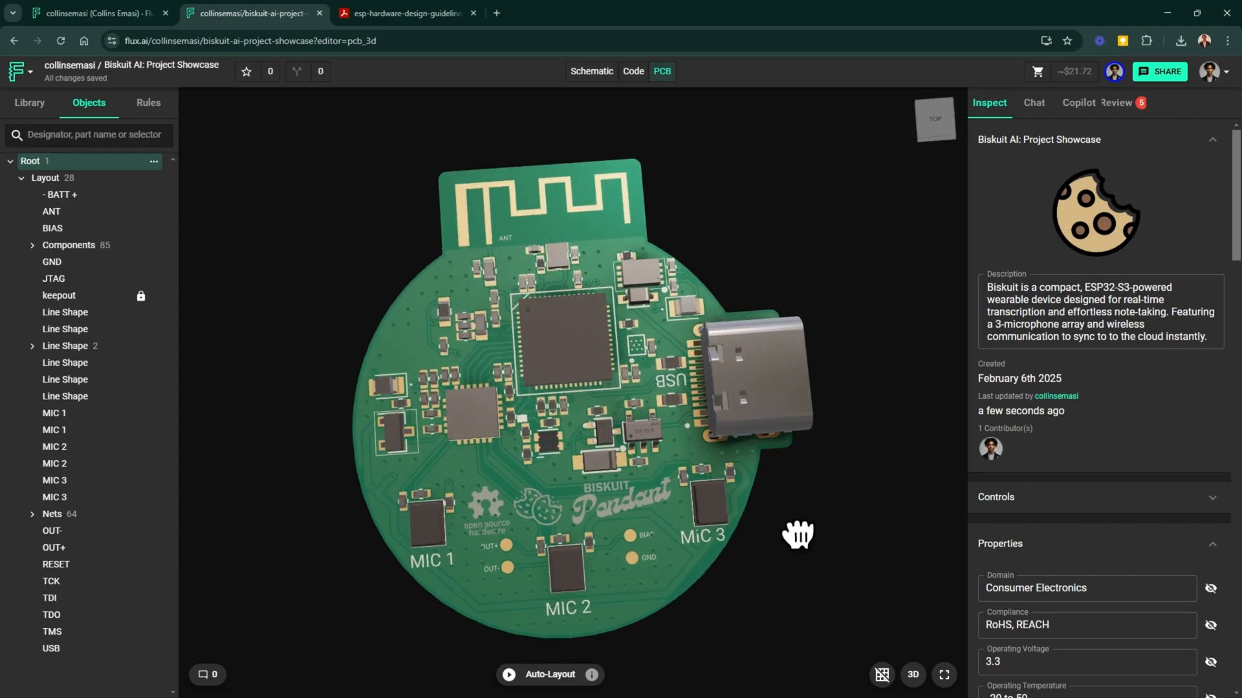
{"action": "mouse_move", "coordinate": [657, 321]}
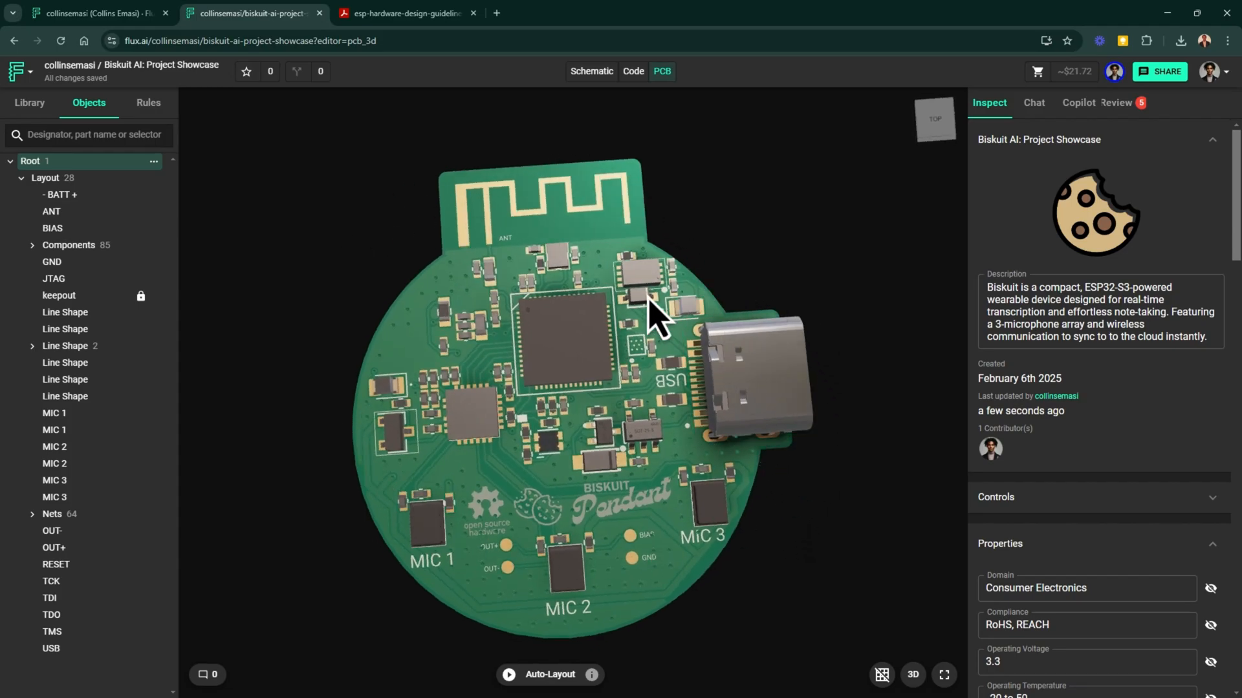
Orbit the board to view its top and underside, then switch to 2D layout
{"action": "left_click_drag", "start_coordinate": [657, 313], "coordinate": [836, 494]}
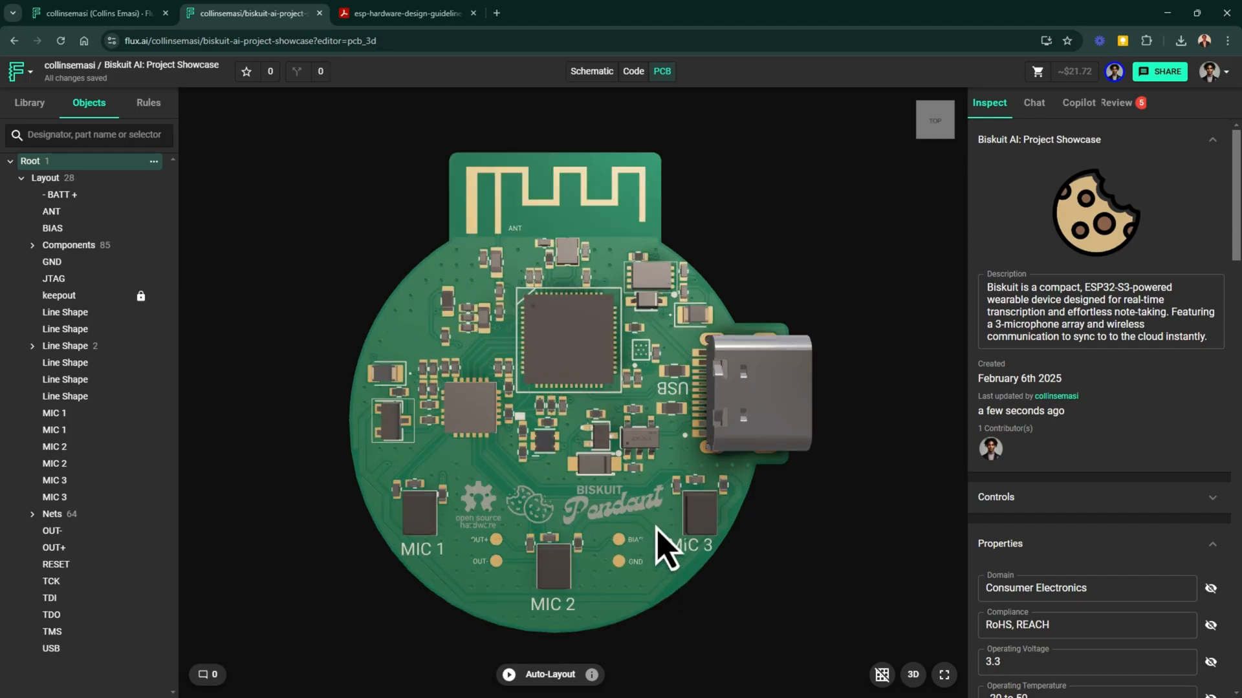
{"action": "mouse_move", "coordinate": [677, 487]}
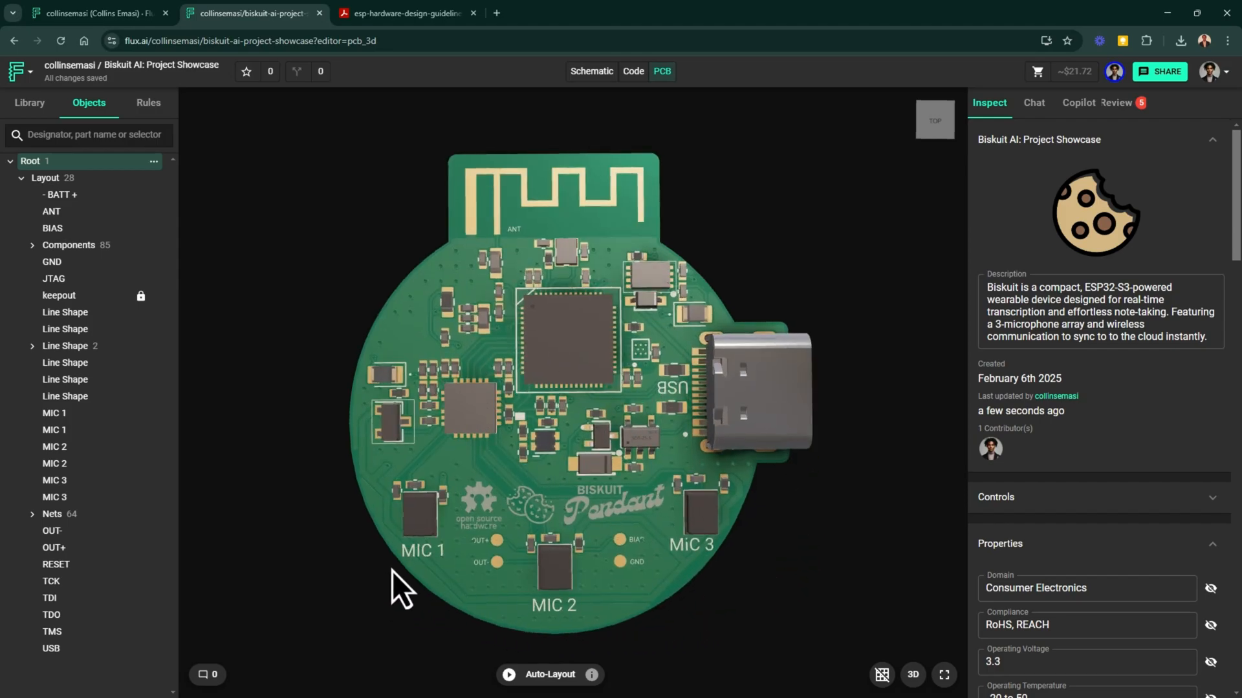
{"action": "left_click_drag", "start_coordinate": [404, 589], "coordinate": [558, 368]}
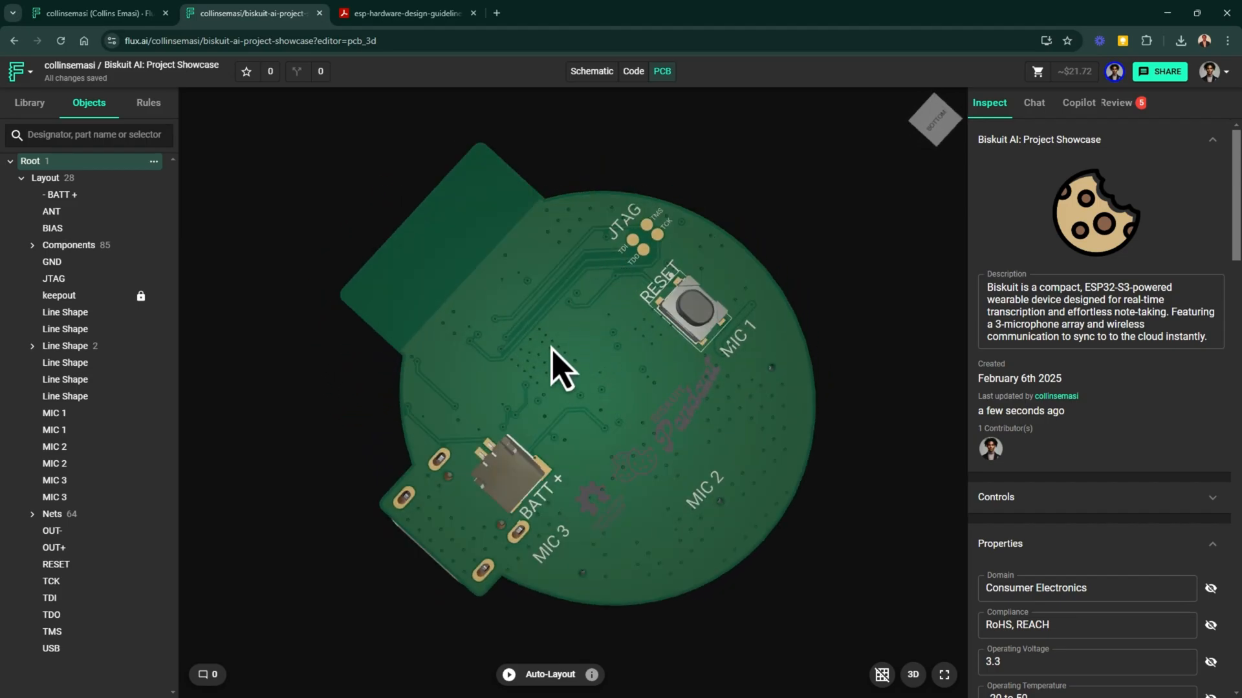
{"action": "mouse_move", "coordinate": [831, 324]}
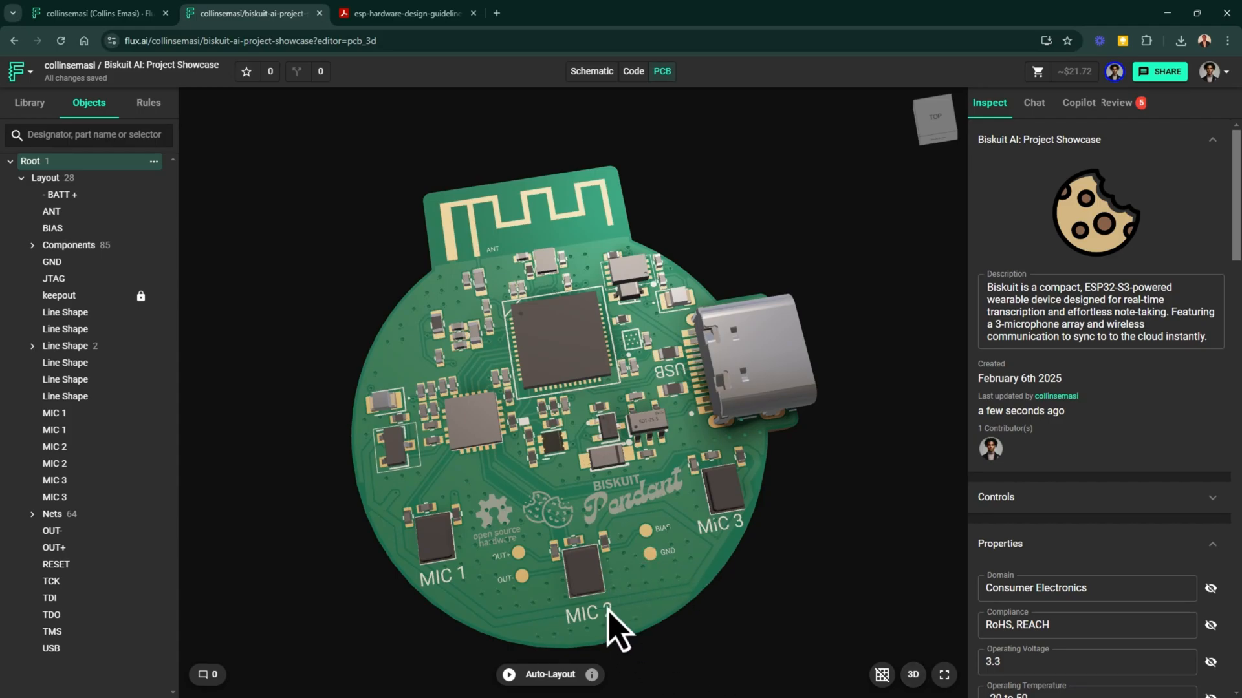
{"action": "left_click_drag", "start_coordinate": [617, 630], "coordinate": [768, 530]}
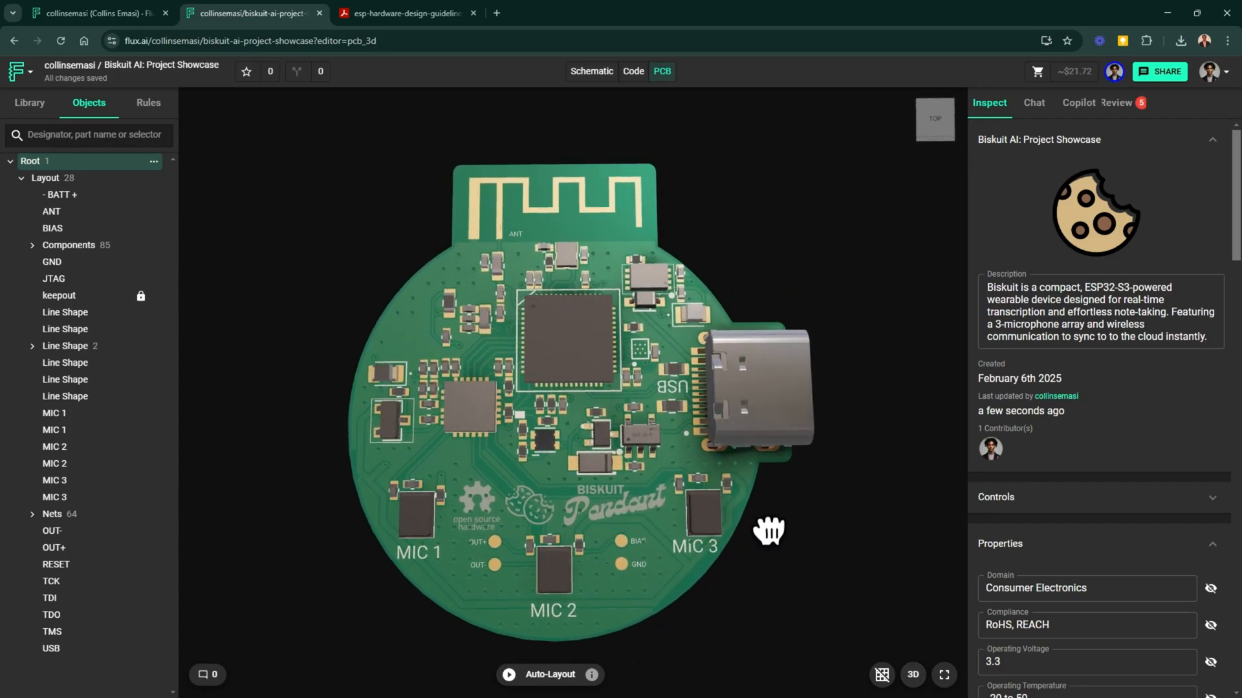
{"action": "mouse_move", "coordinate": [381, 467]}
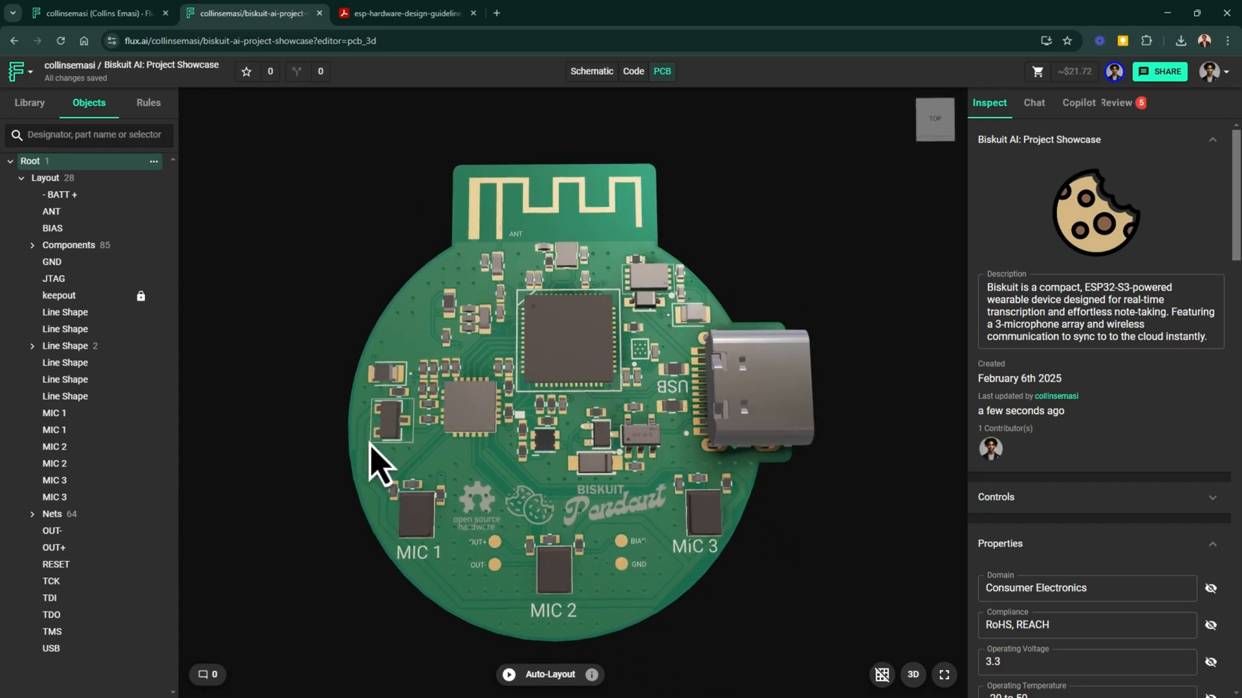
{"action": "left_click", "coordinate": [912, 674]}
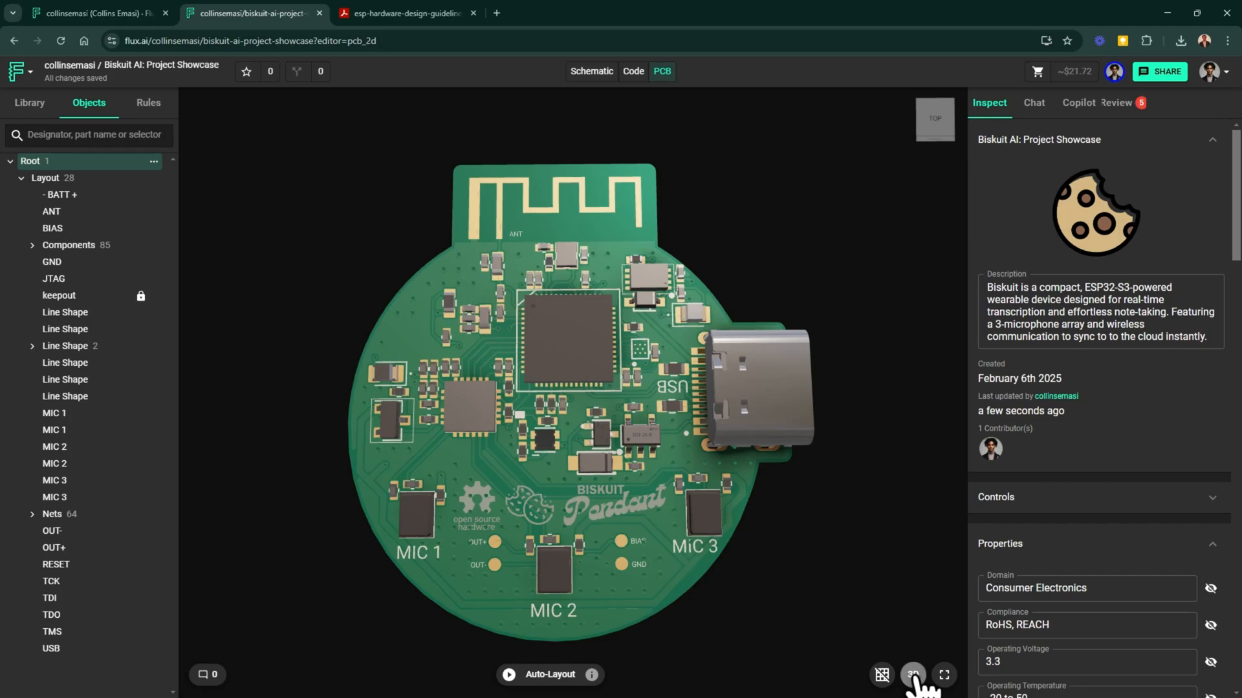
Toggle the board layers list and browse the Nets group beside the 2D layout
{"action": "left_click", "coordinate": [911, 674]}
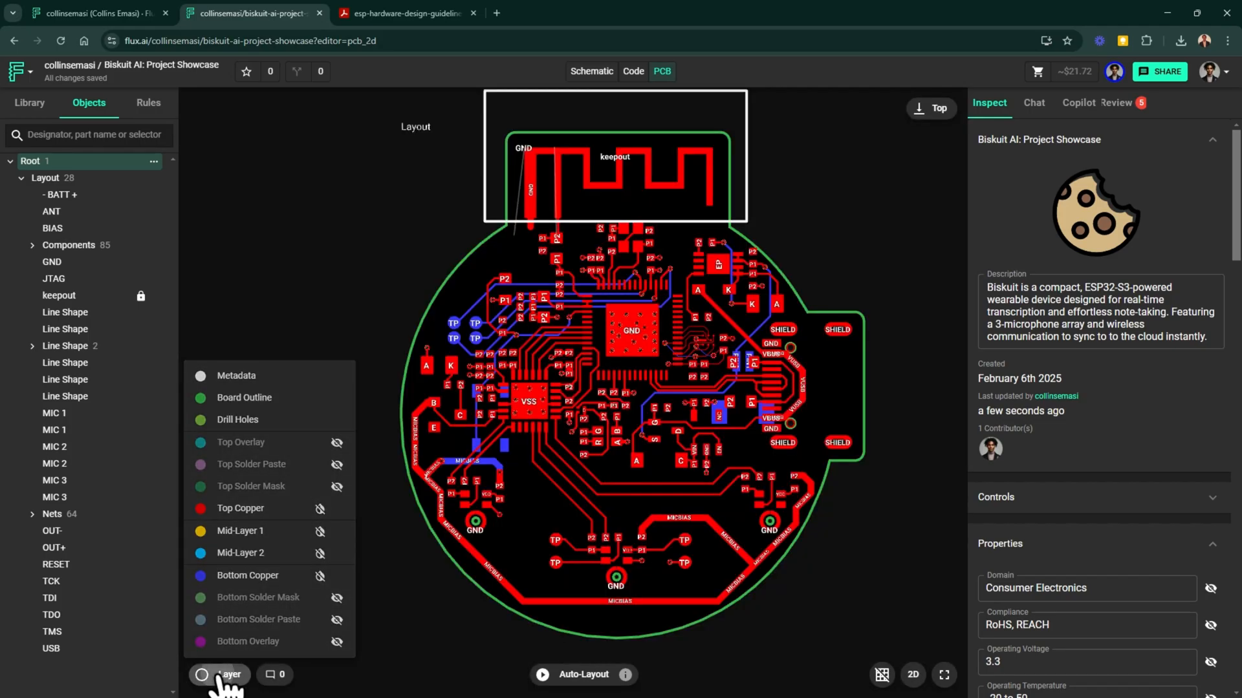
{"action": "left_click", "coordinate": [220, 674]}
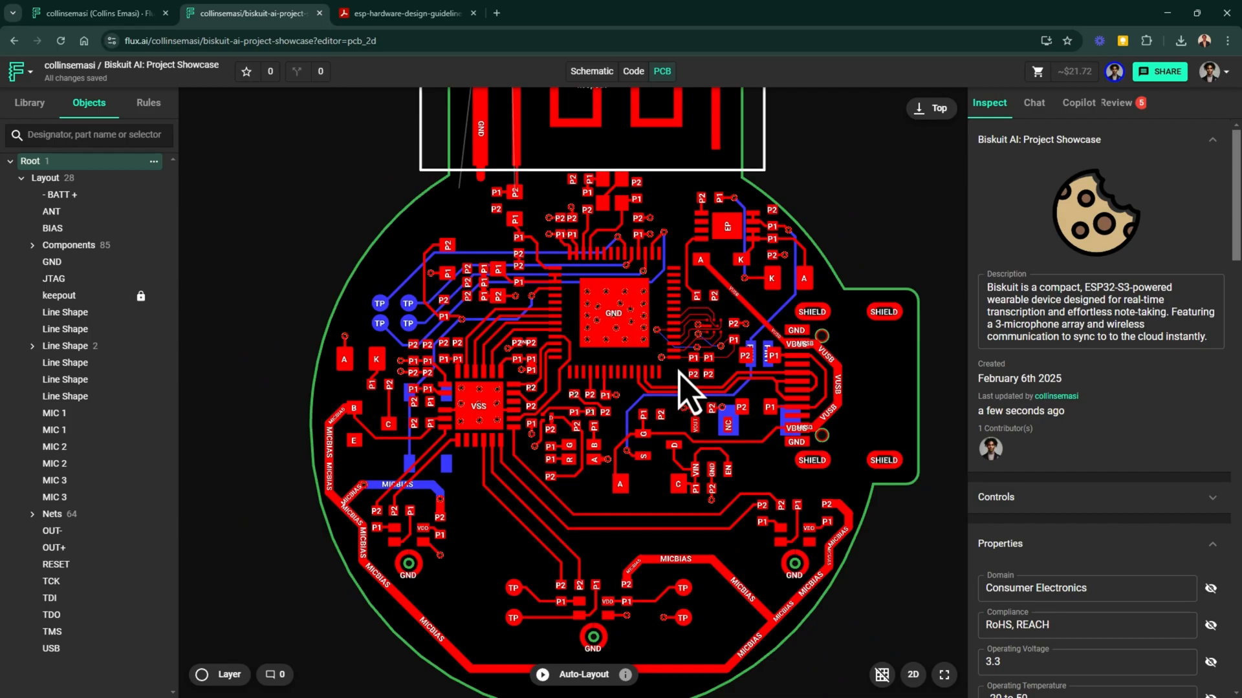
{"action": "mouse_move", "coordinate": [388, 356]}
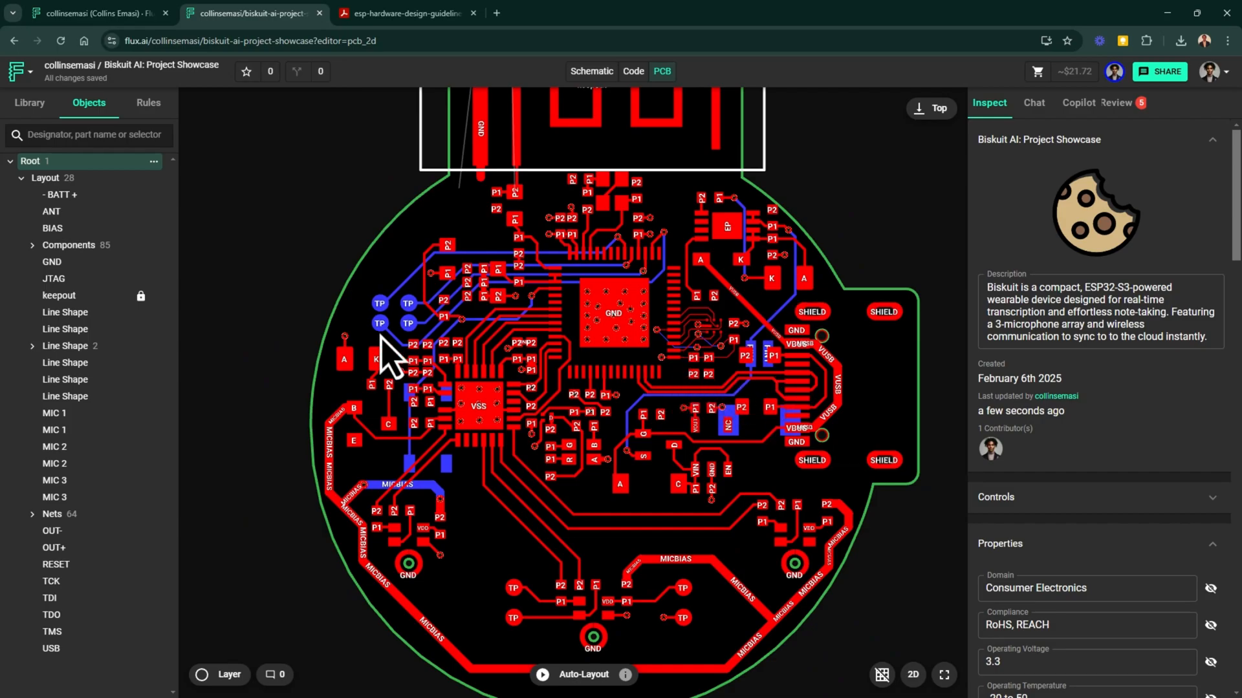
{"action": "left_click", "coordinate": [611, 313]}
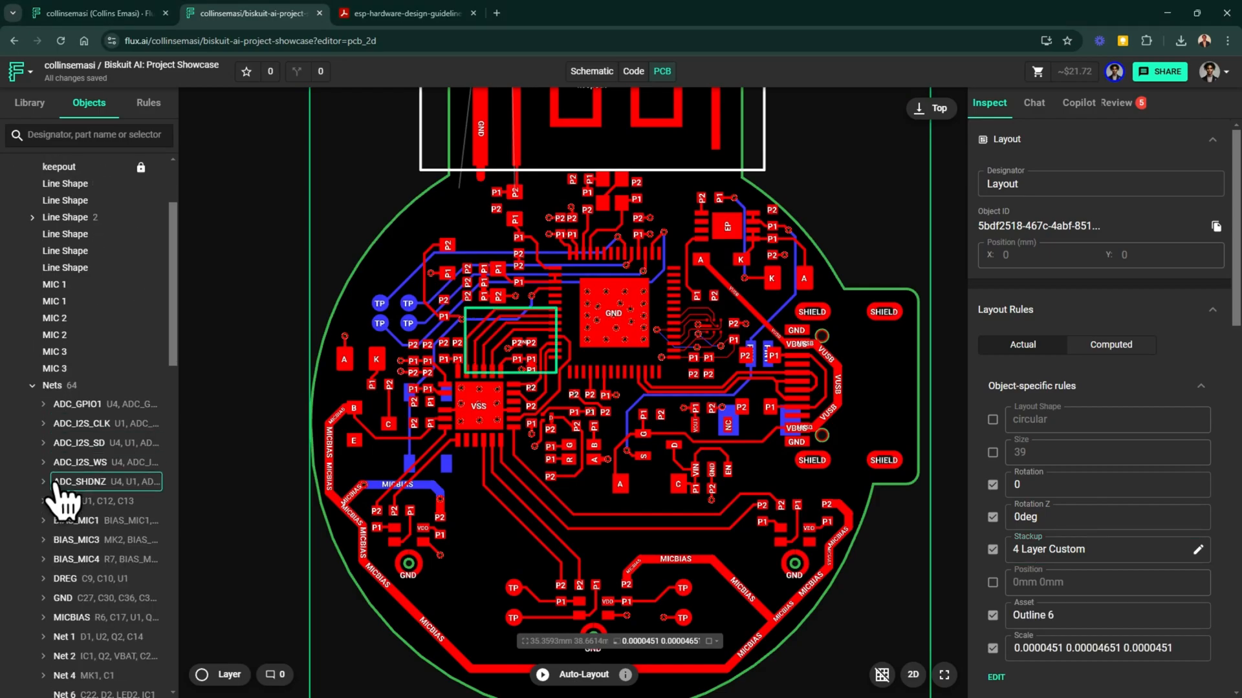
Select the GND net to view its connected components and total net length
{"action": "left_click", "coordinate": [79, 274]}
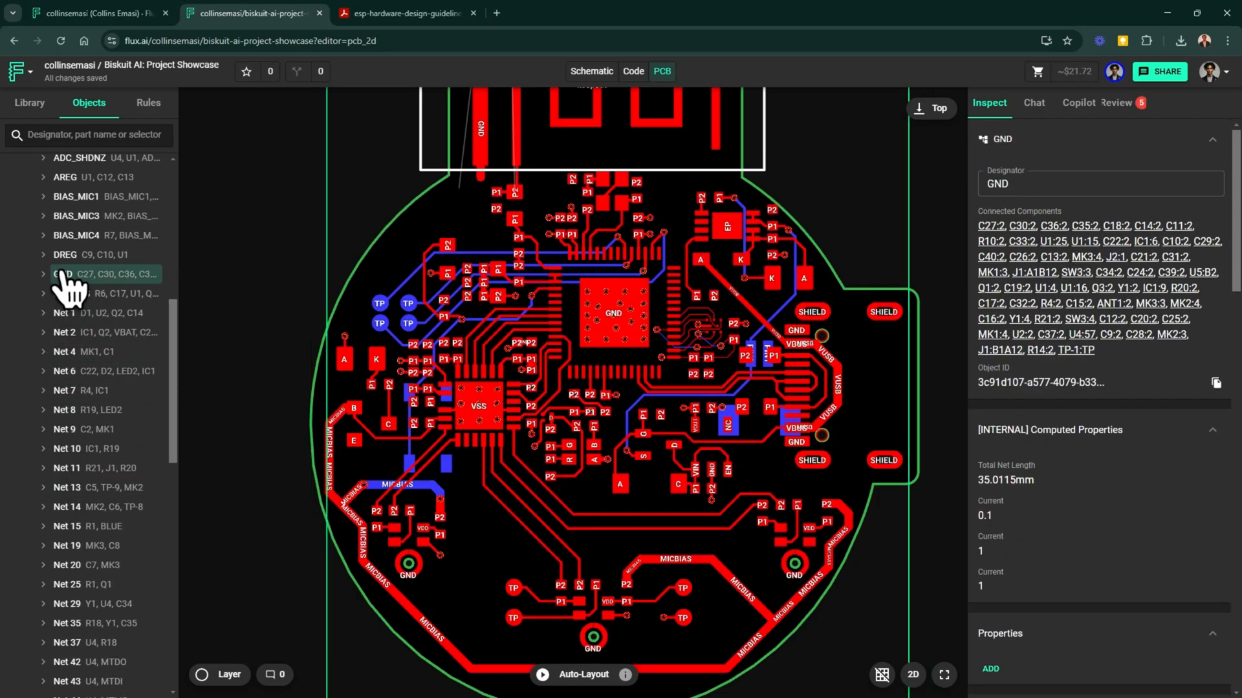
{"action": "scroll", "scroll_direction": "down", "scroll_amount": 3}
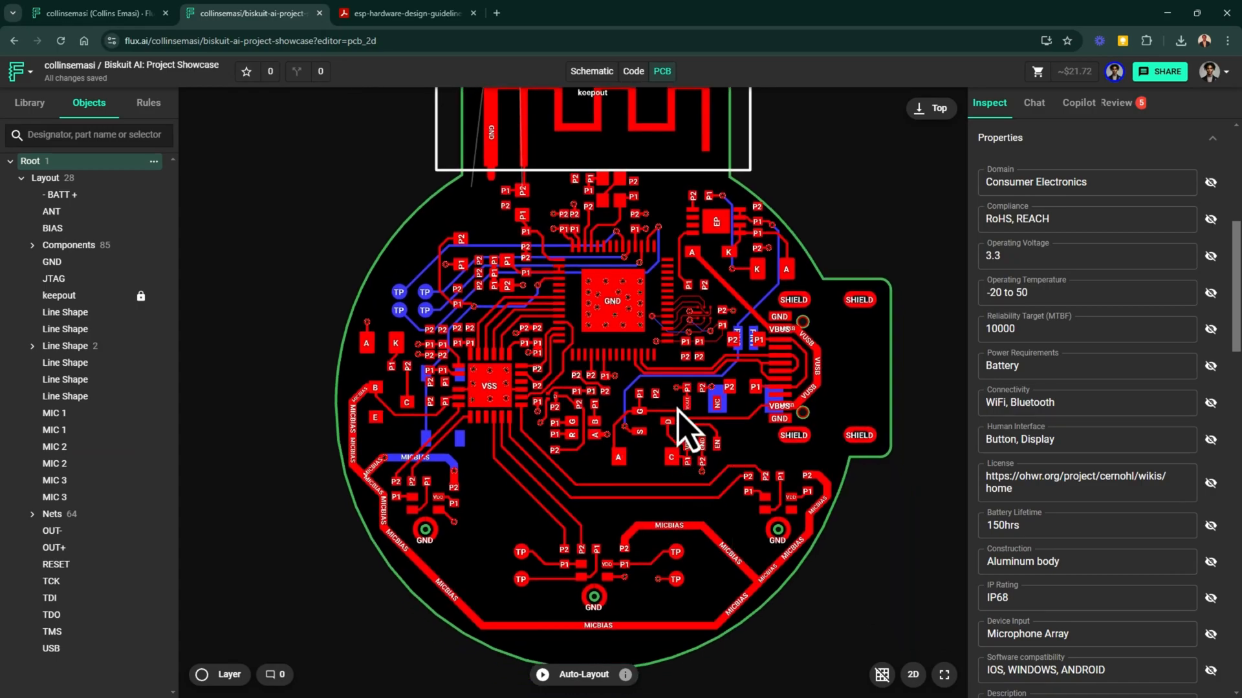
{"action": "mouse_move", "coordinate": [670, 269]}
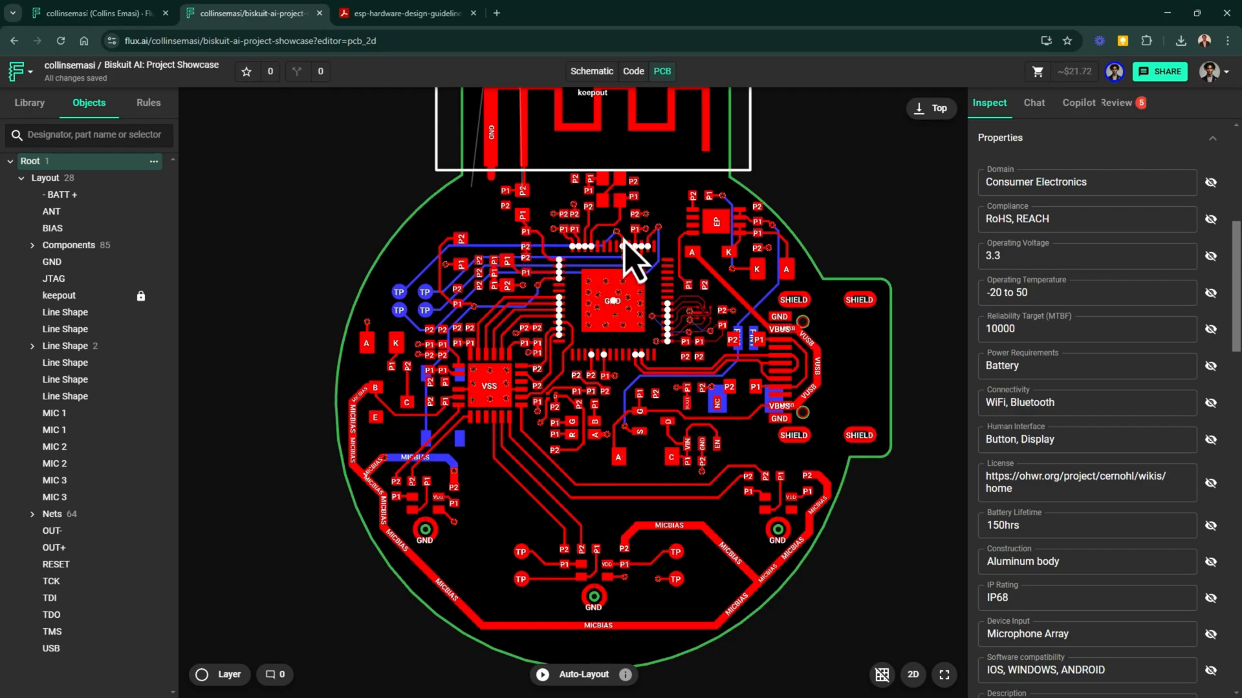
{"action": "mouse_move", "coordinate": [693, 356]}
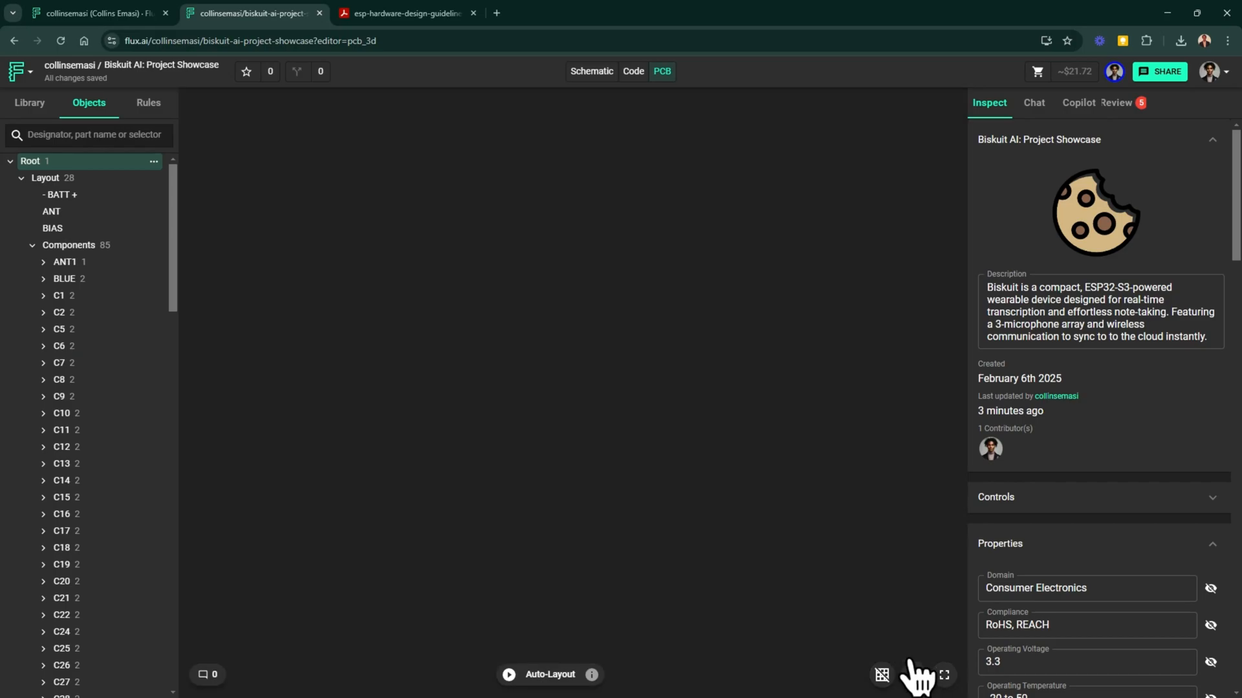
Orbit the 3D board to a top-down view showing antenna, USB-C and microphones
{"action": "left_click", "coordinate": [911, 674]}
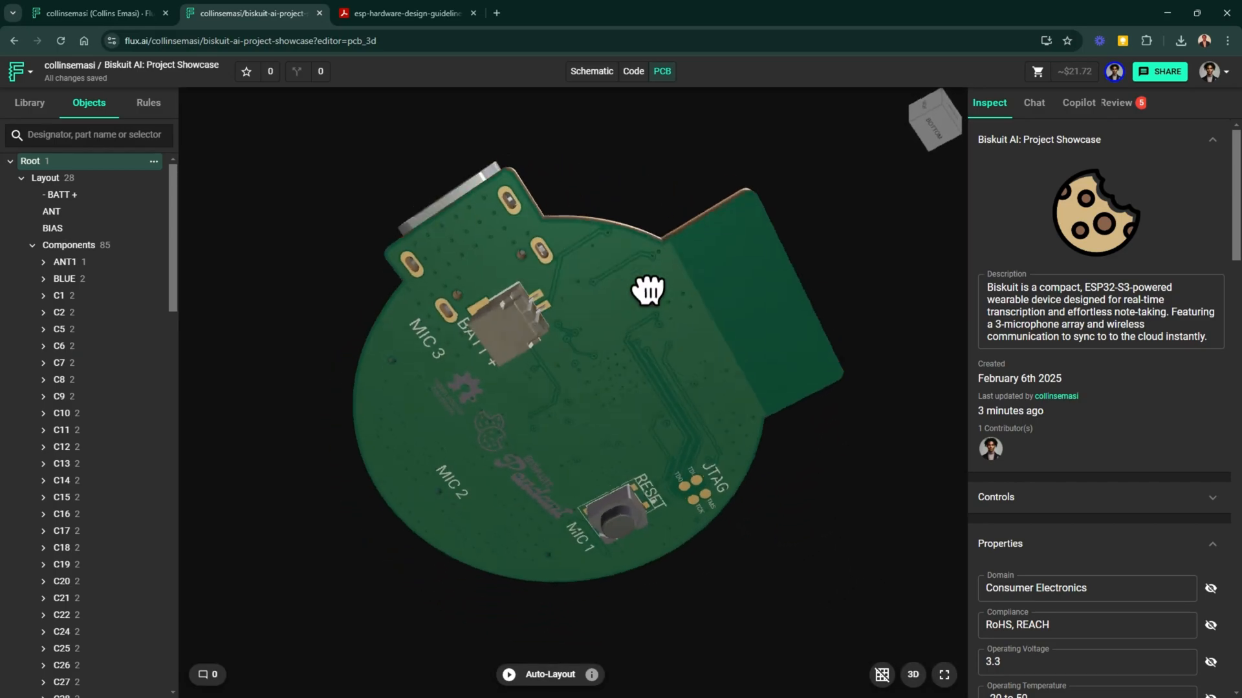
{"action": "left_click_drag", "start_coordinate": [647, 291], "coordinate": [823, 517]}
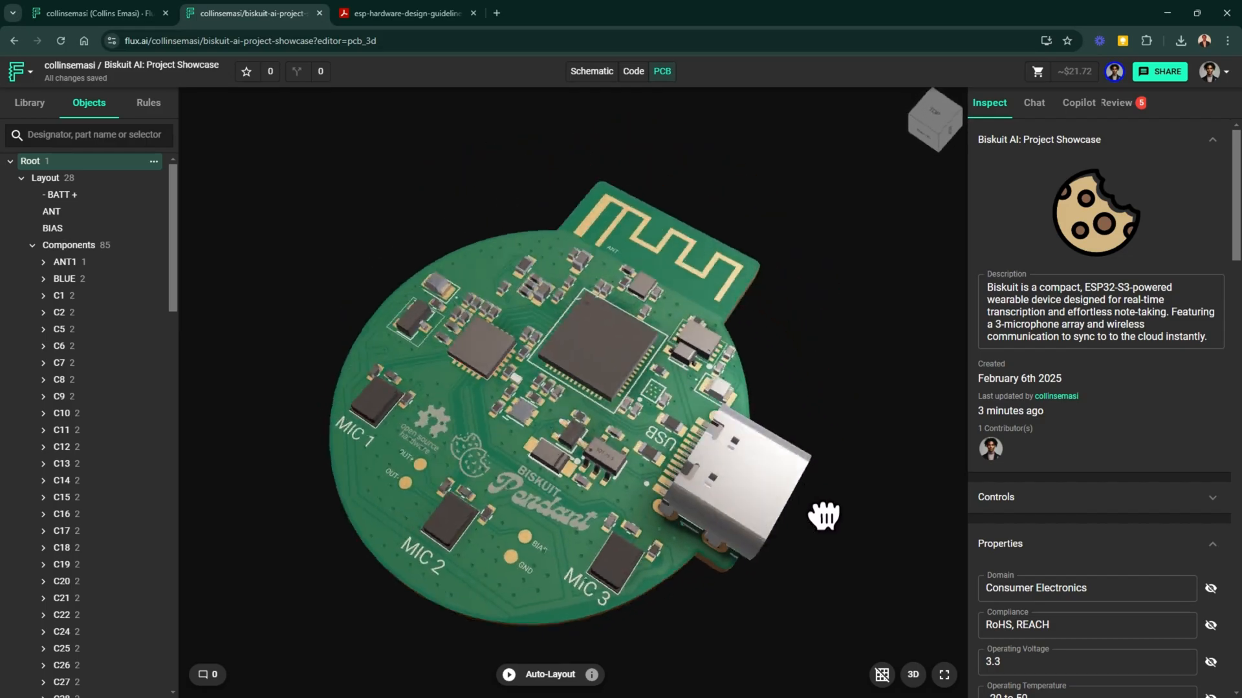
{"action": "left_click_drag", "start_coordinate": [823, 516], "coordinate": [372, 352]}
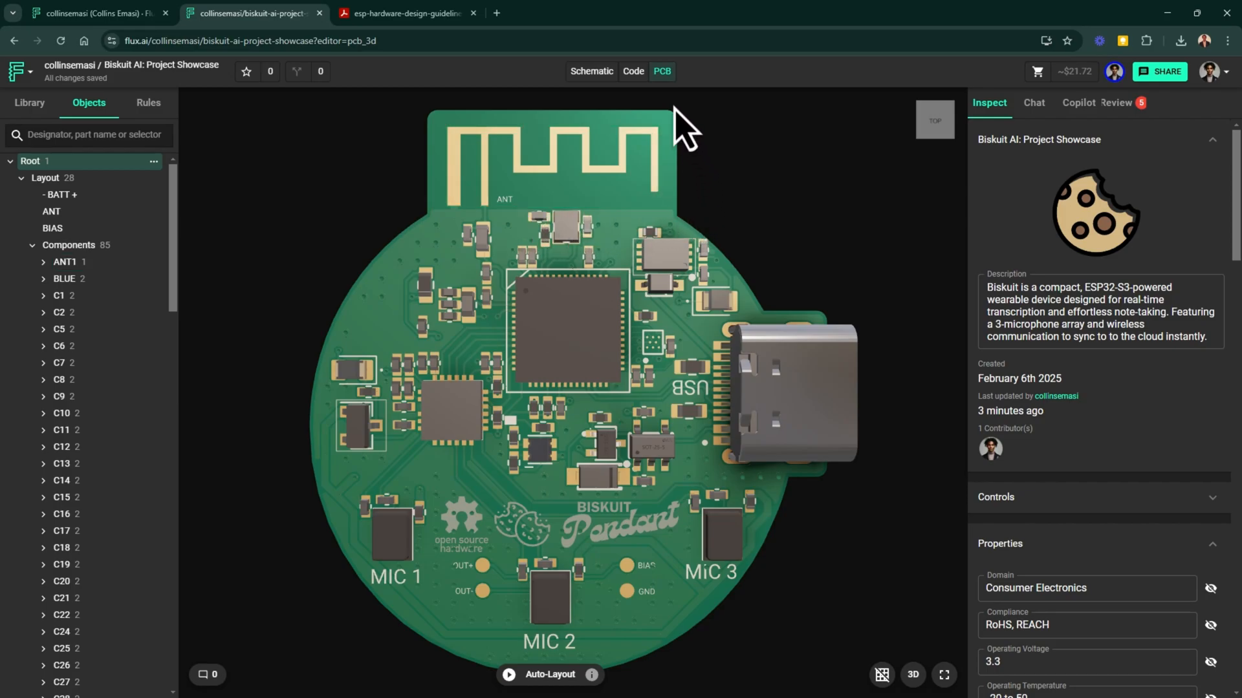
{"action": "mouse_move", "coordinate": [404, 304]}
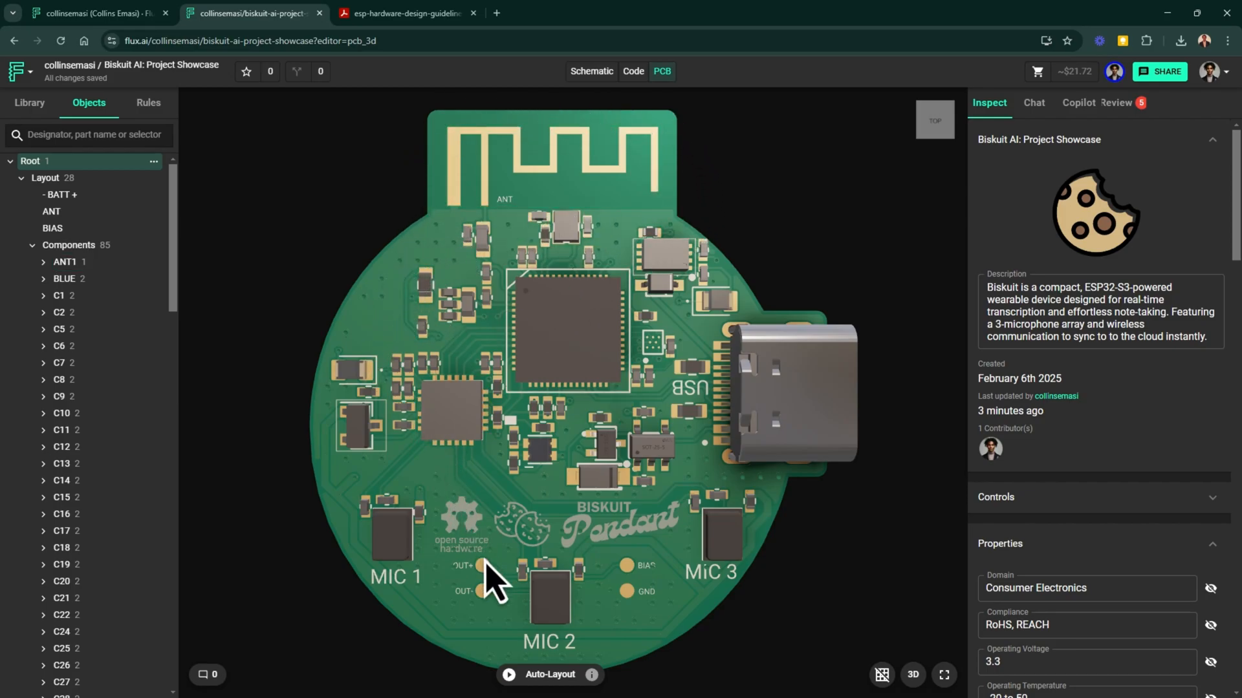
{"action": "mouse_move", "coordinate": [879, 499]}
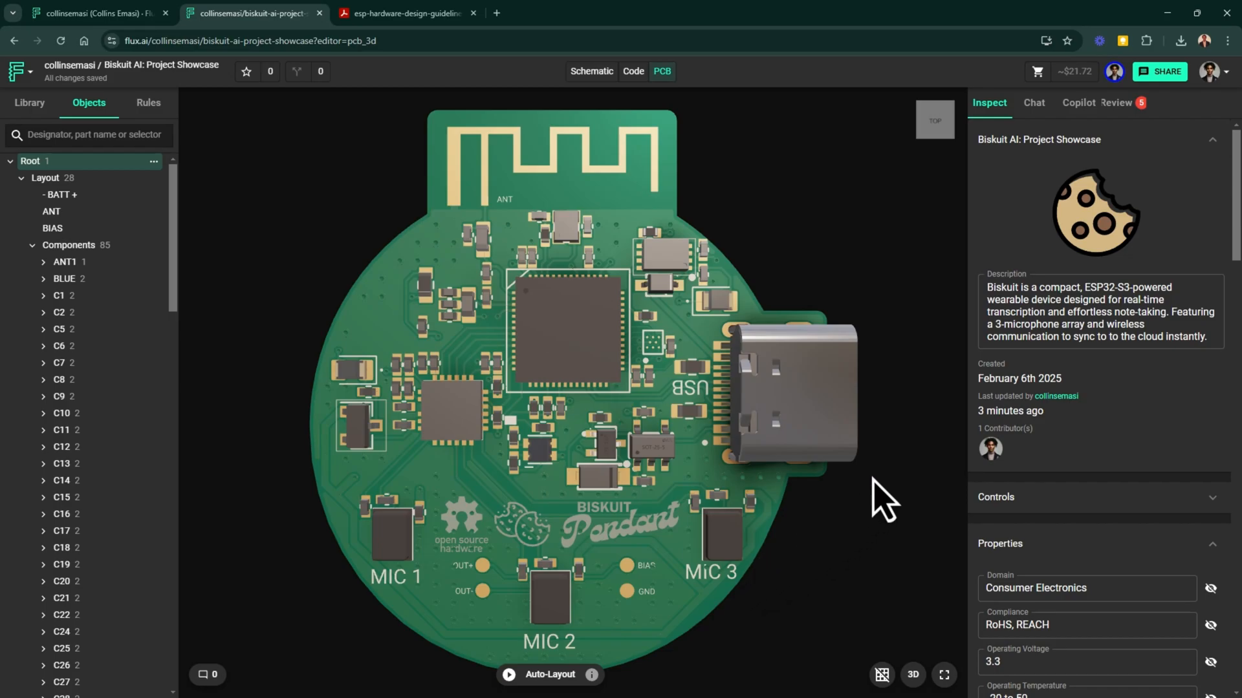
{"action": "left_click", "coordinate": [911, 675]}
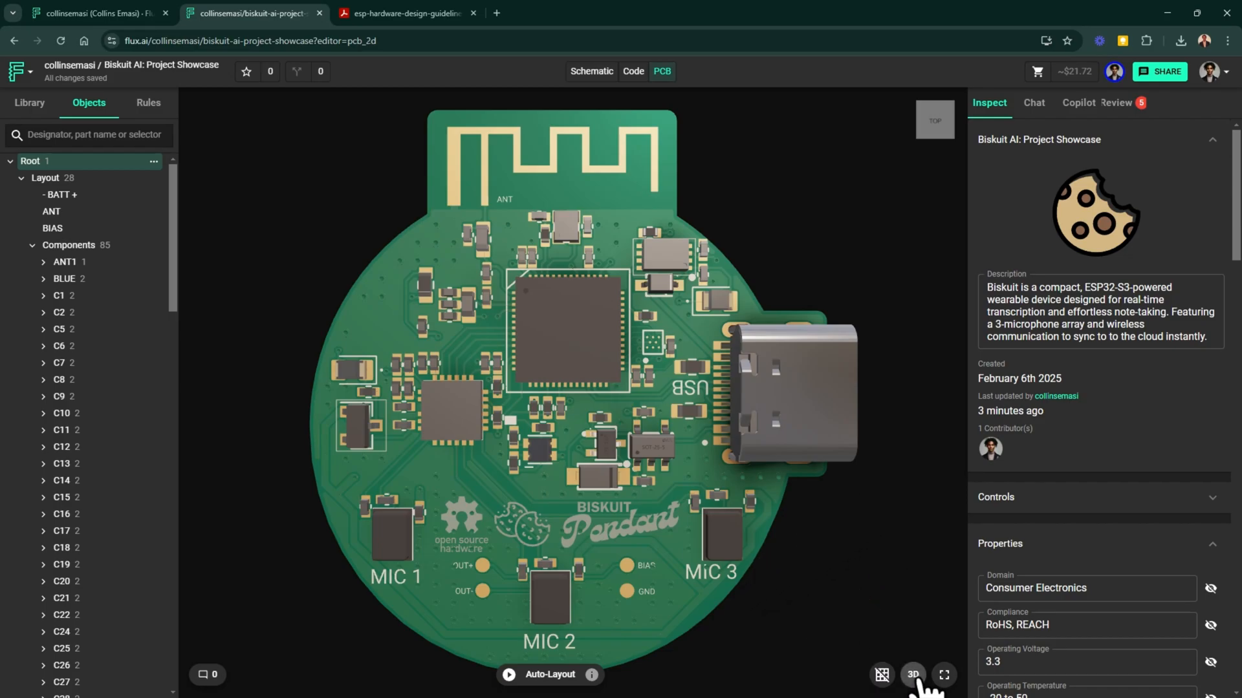
Switch the board back to the flat 2D copper layout with the antenna keepout
{"action": "left_click", "coordinate": [913, 674]}
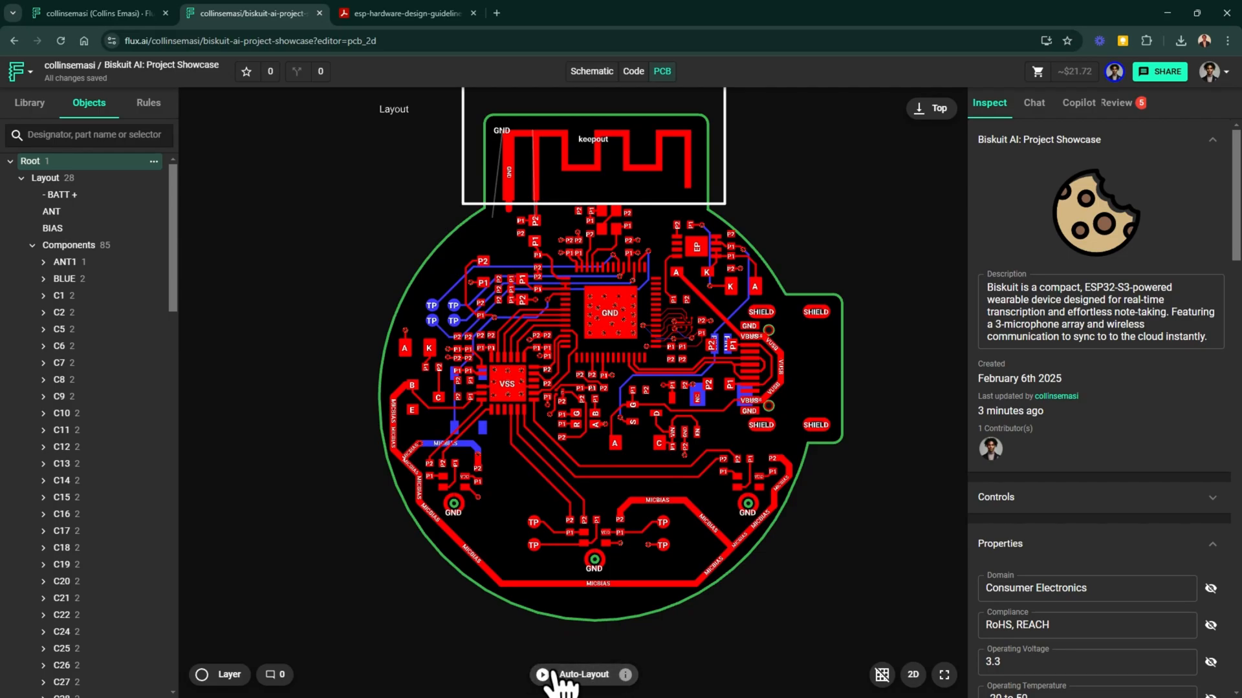
{"action": "mouse_move", "coordinate": [583, 661]}
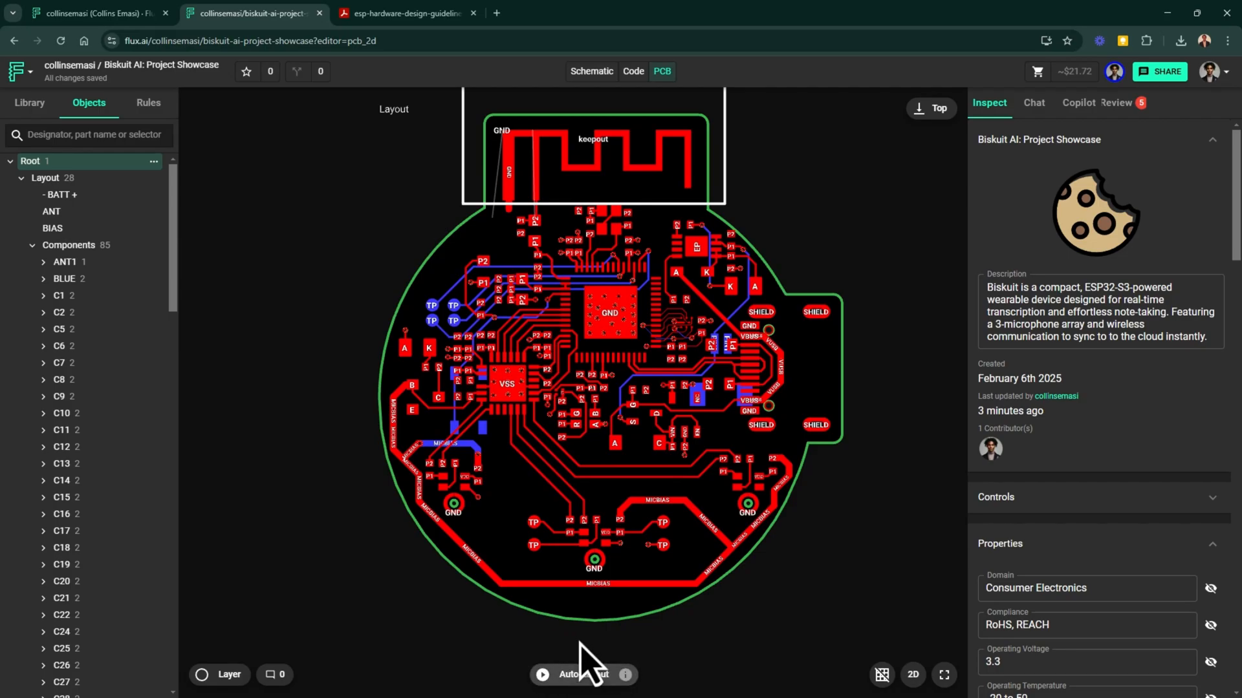
{"action": "mouse_move", "coordinate": [586, 681]}
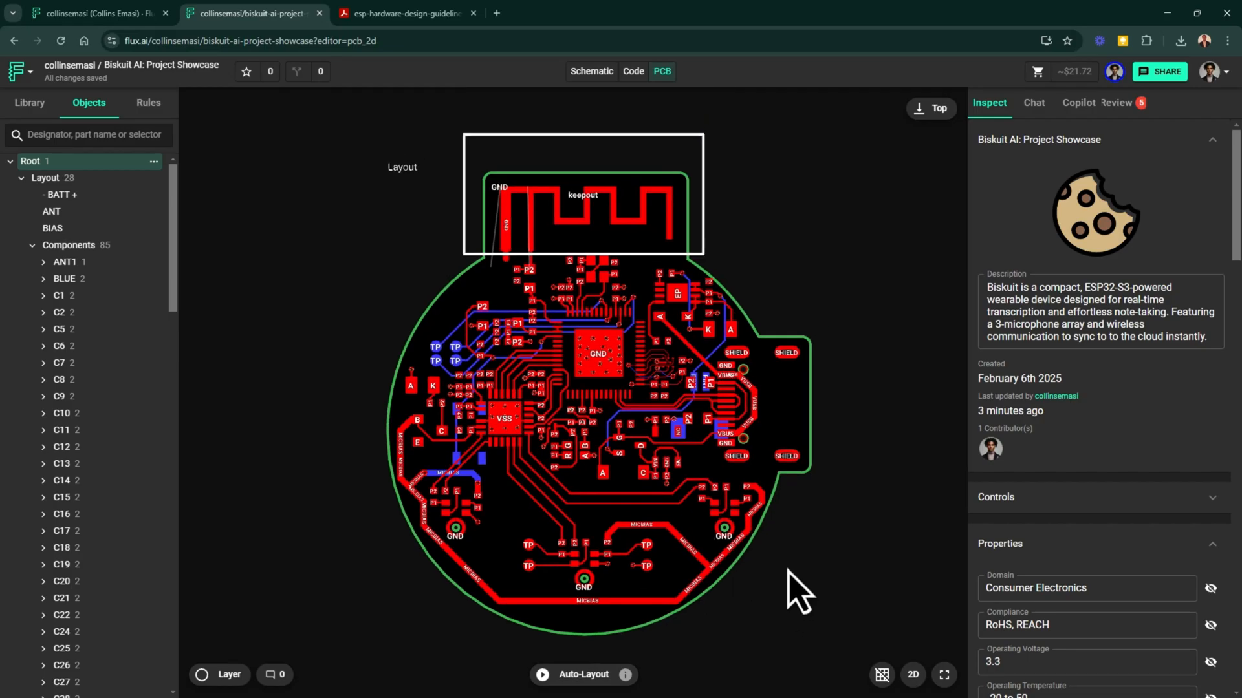
{"action": "mouse_move", "coordinate": [800, 590]}
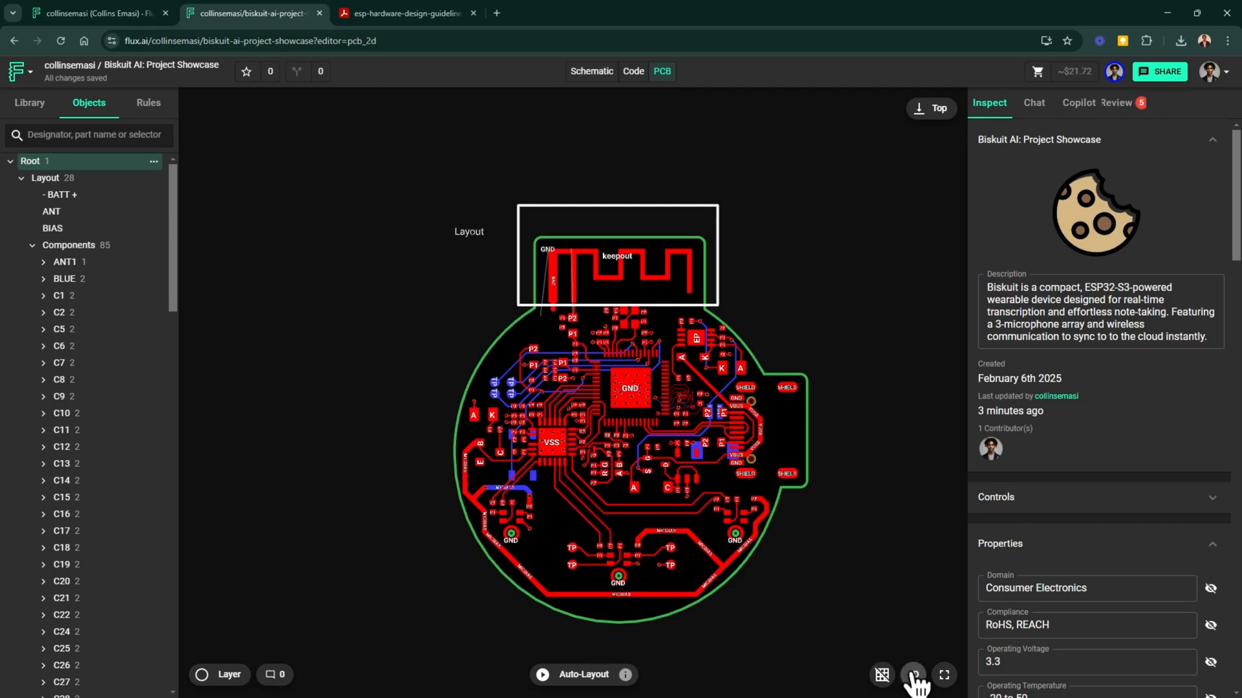
Orbit the Biskuit board in 3D from its component heights to the underside pads and board thickness
{"action": "left_click", "coordinate": [912, 674]}
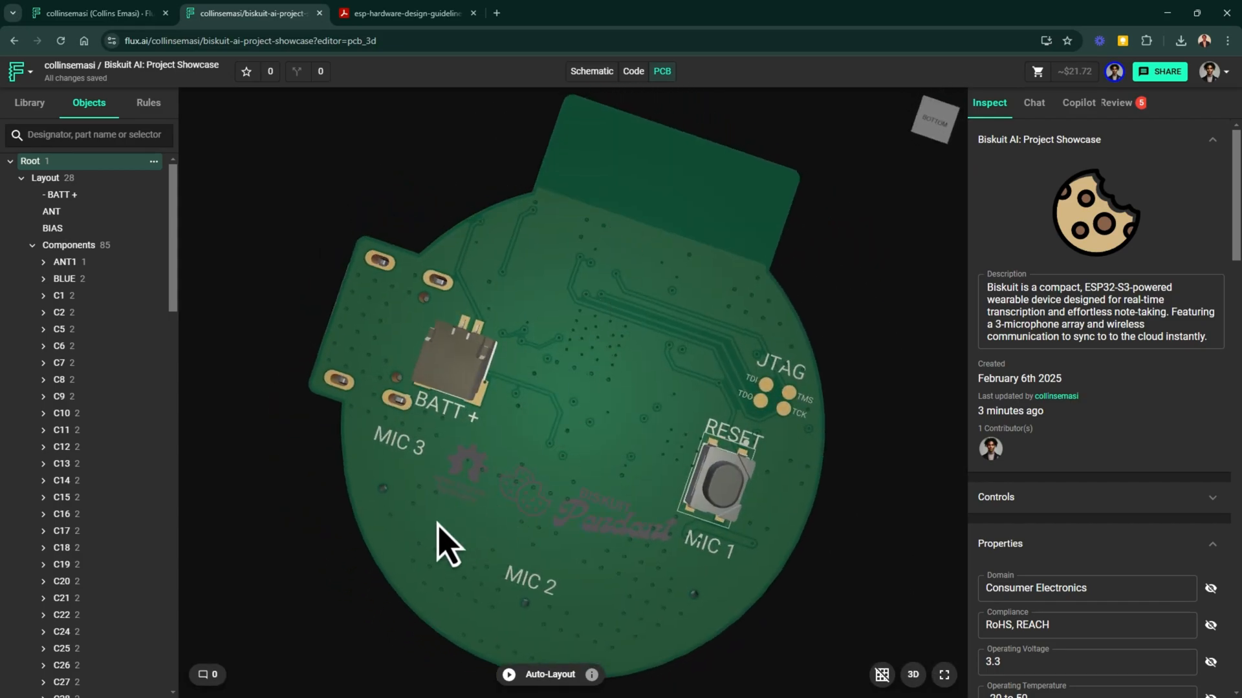
{"action": "left_click_drag", "start_coordinate": [452, 539], "coordinate": [519, 543]}
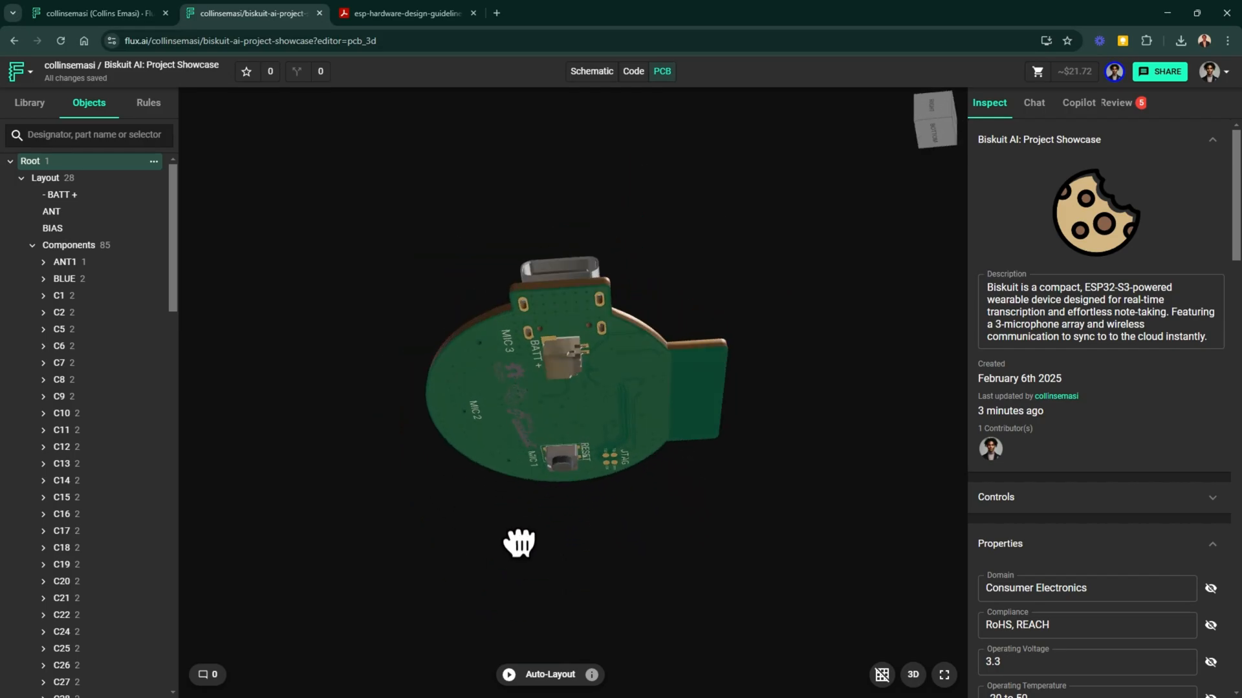
{"action": "left_click_drag", "start_coordinate": [519, 543], "coordinate": [732, 685]}
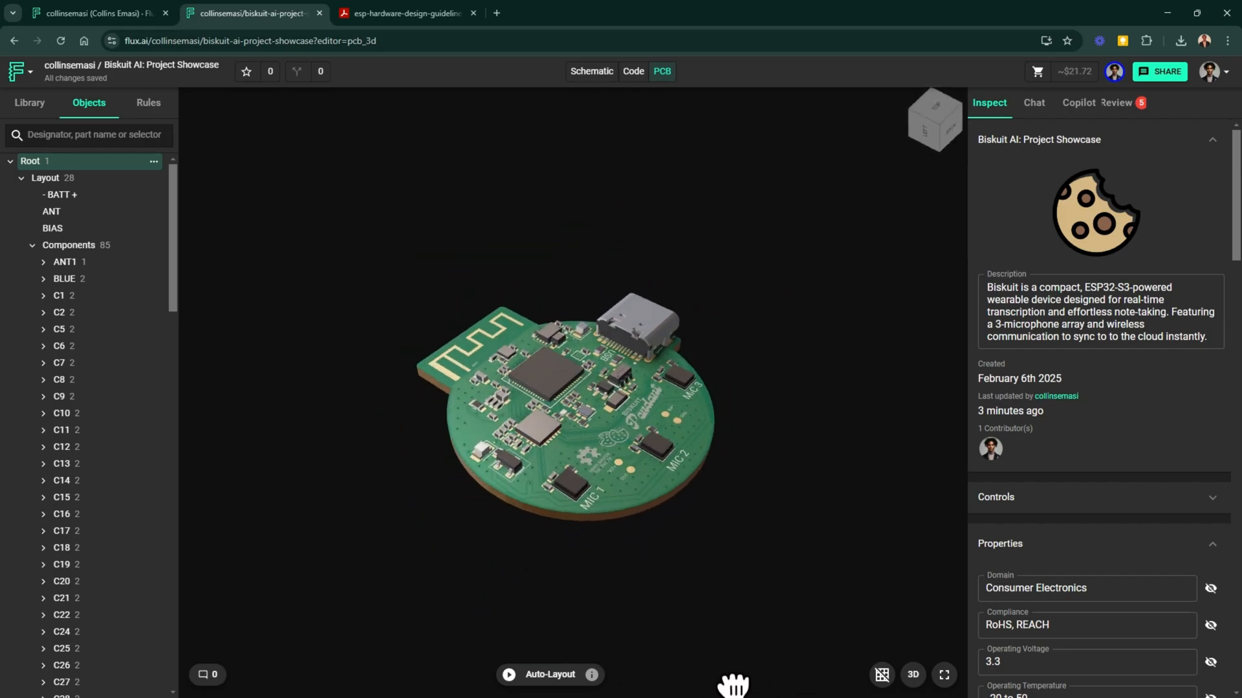
{"action": "left_click_drag", "start_coordinate": [733, 683], "coordinate": [741, 533]}
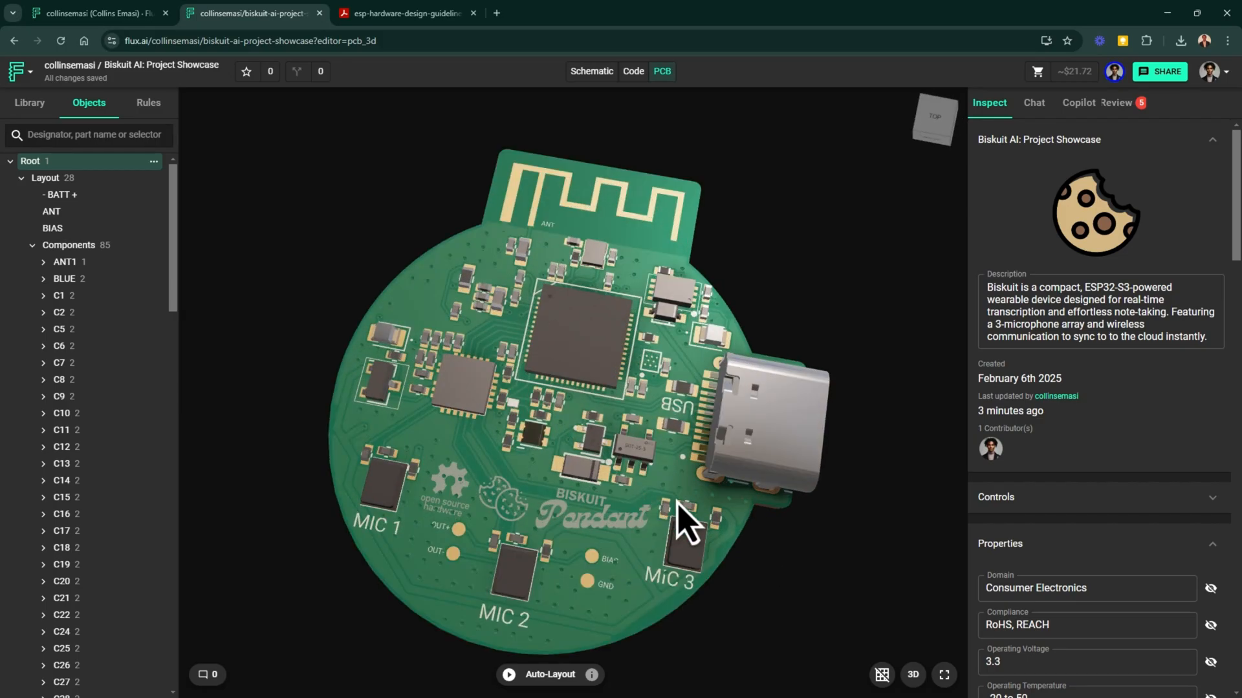
{"action": "left_click_drag", "start_coordinate": [685, 518], "coordinate": [908, 543]}
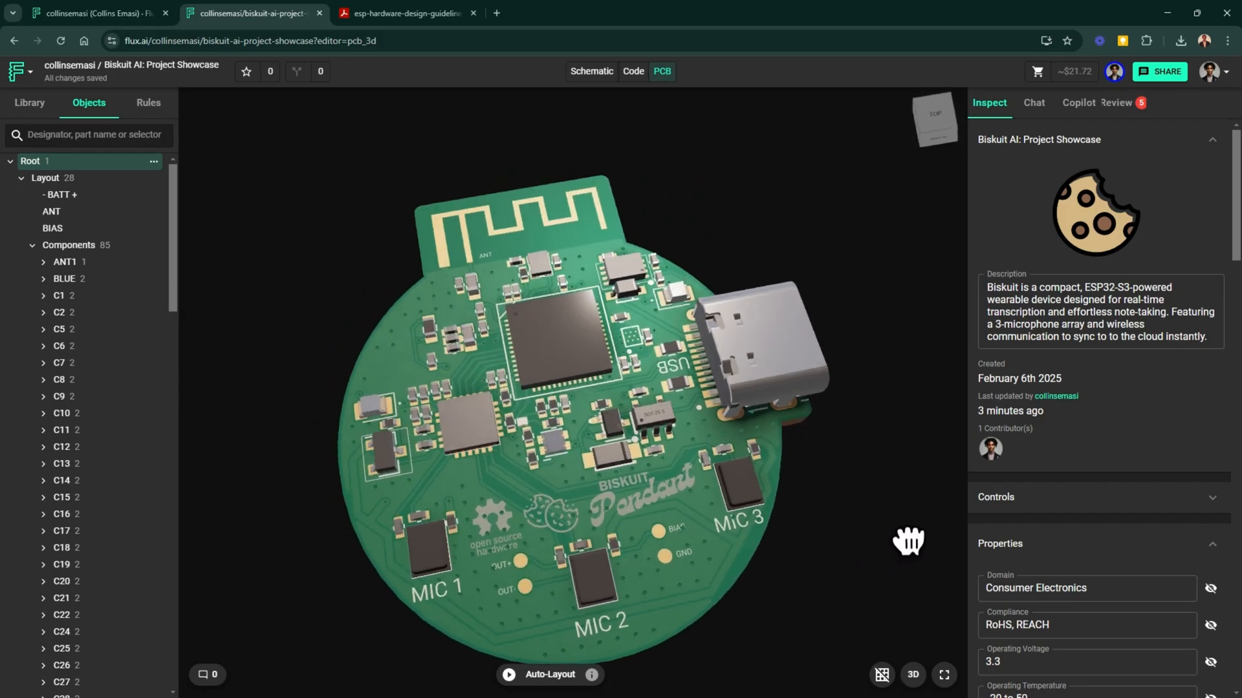
{"action": "left_click_drag", "start_coordinate": [908, 542], "coordinate": [435, 564]}
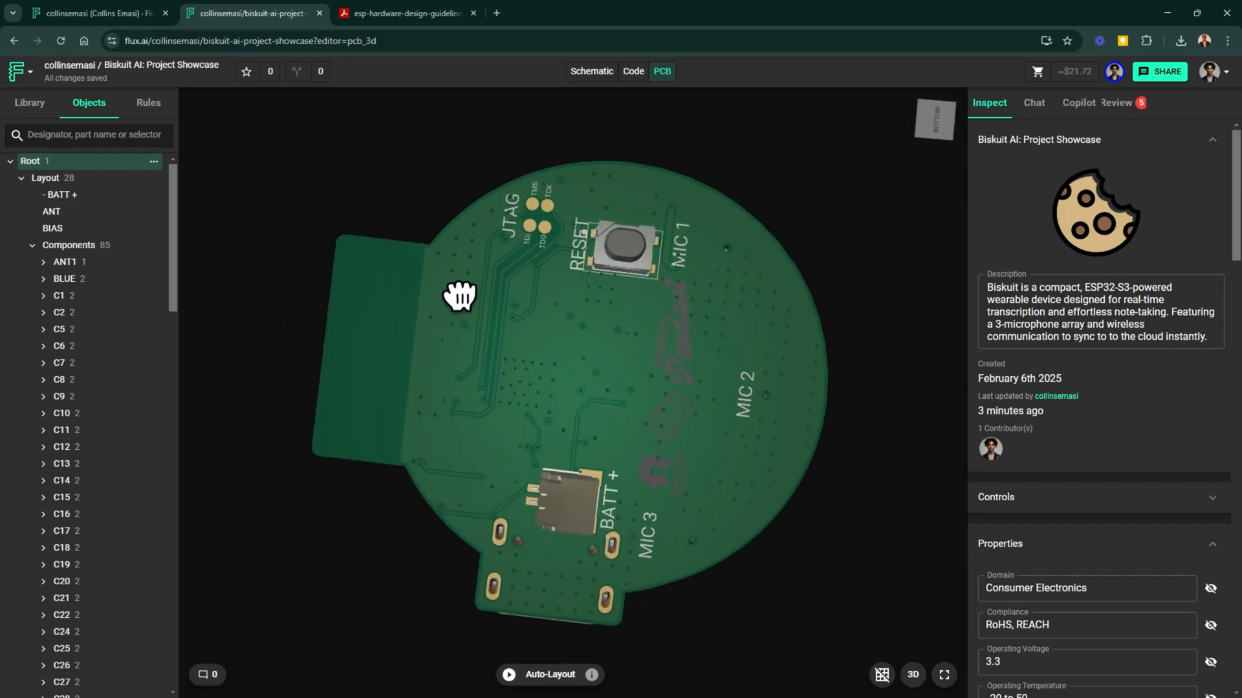
{"action": "left_click_drag", "start_coordinate": [459, 297], "coordinate": [402, 410]}
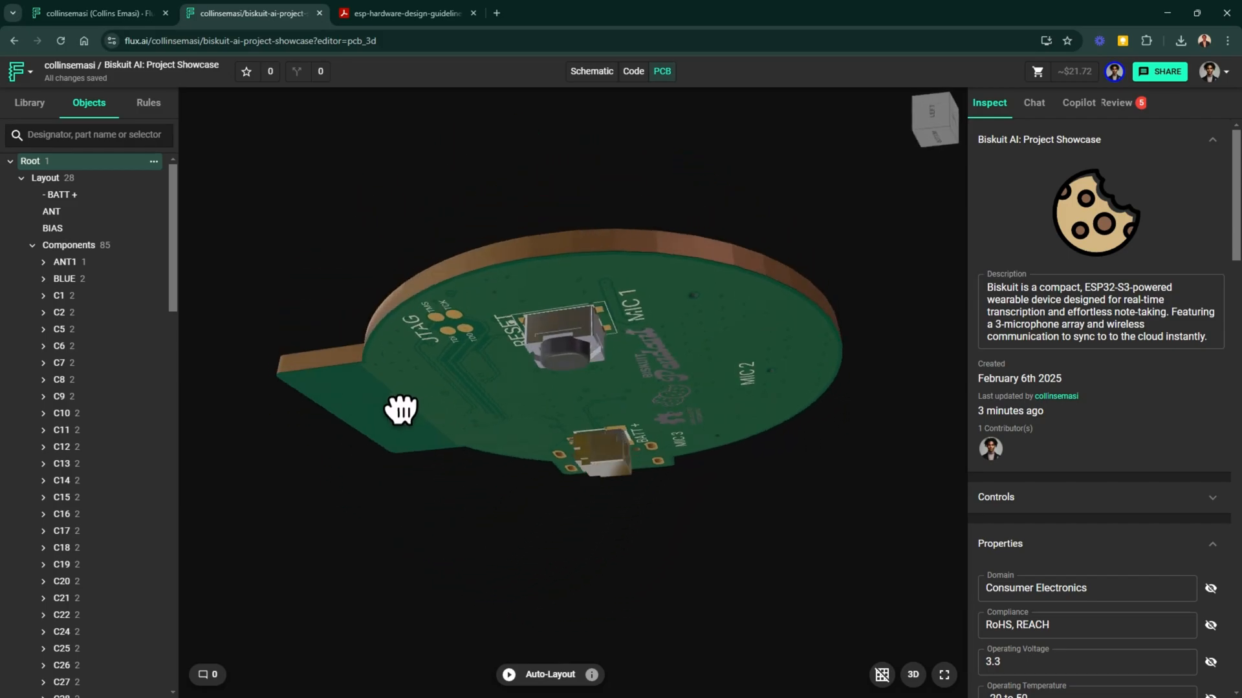